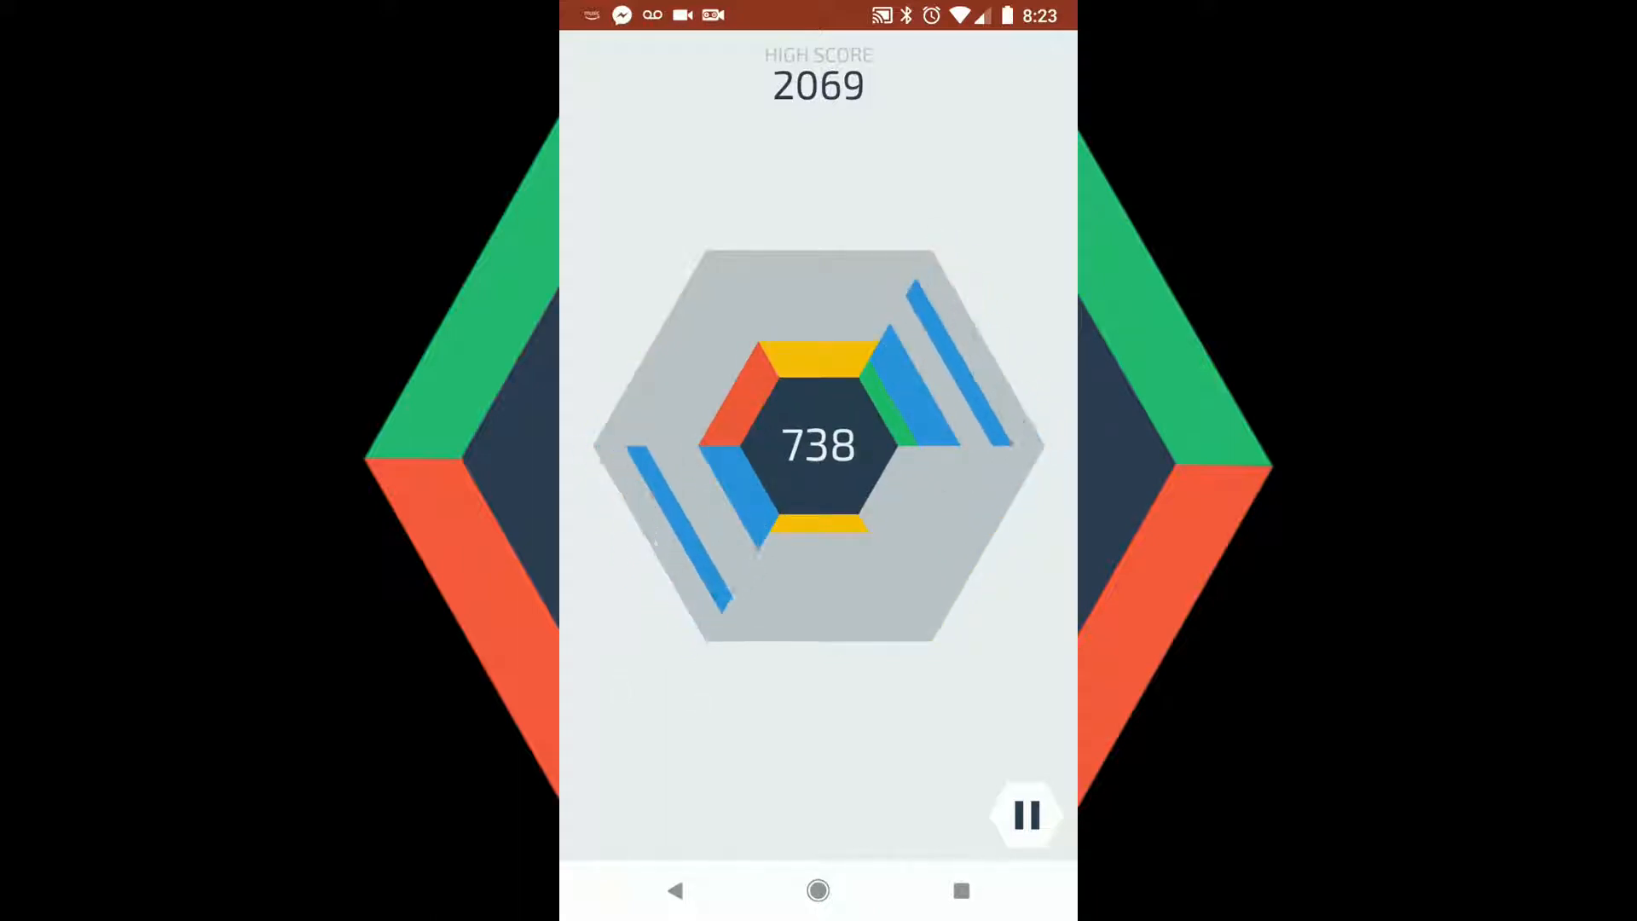
# Rotate the hexagon so the falling blocks land on it during the Hextris round.
pyautogui.click(1024, 815)
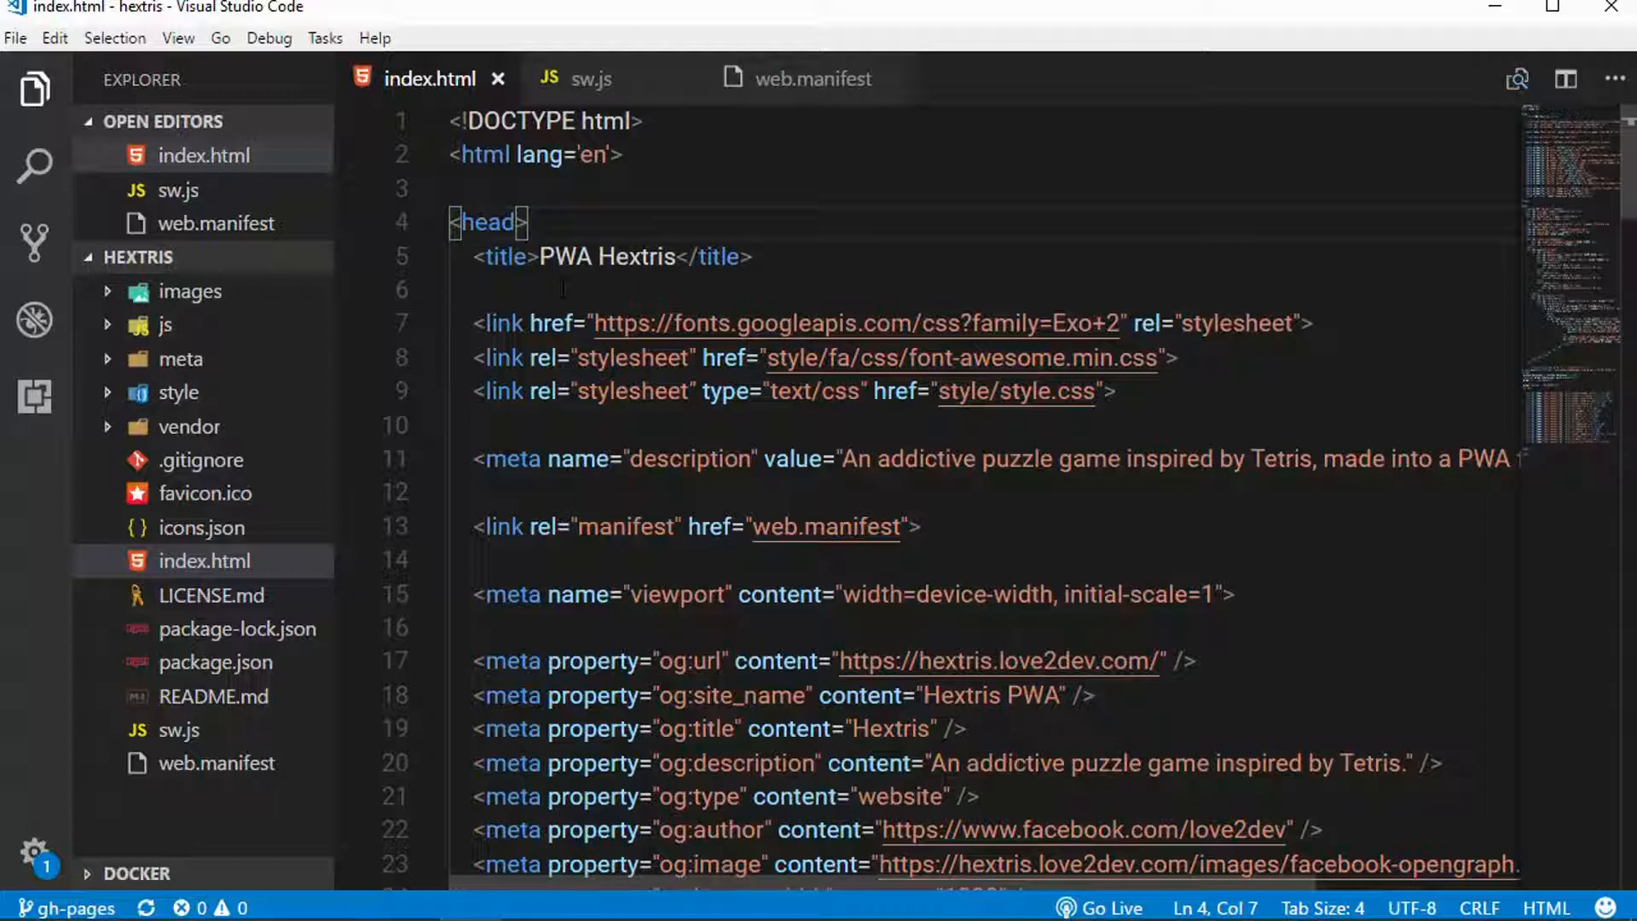
pyautogui.click(561, 290)
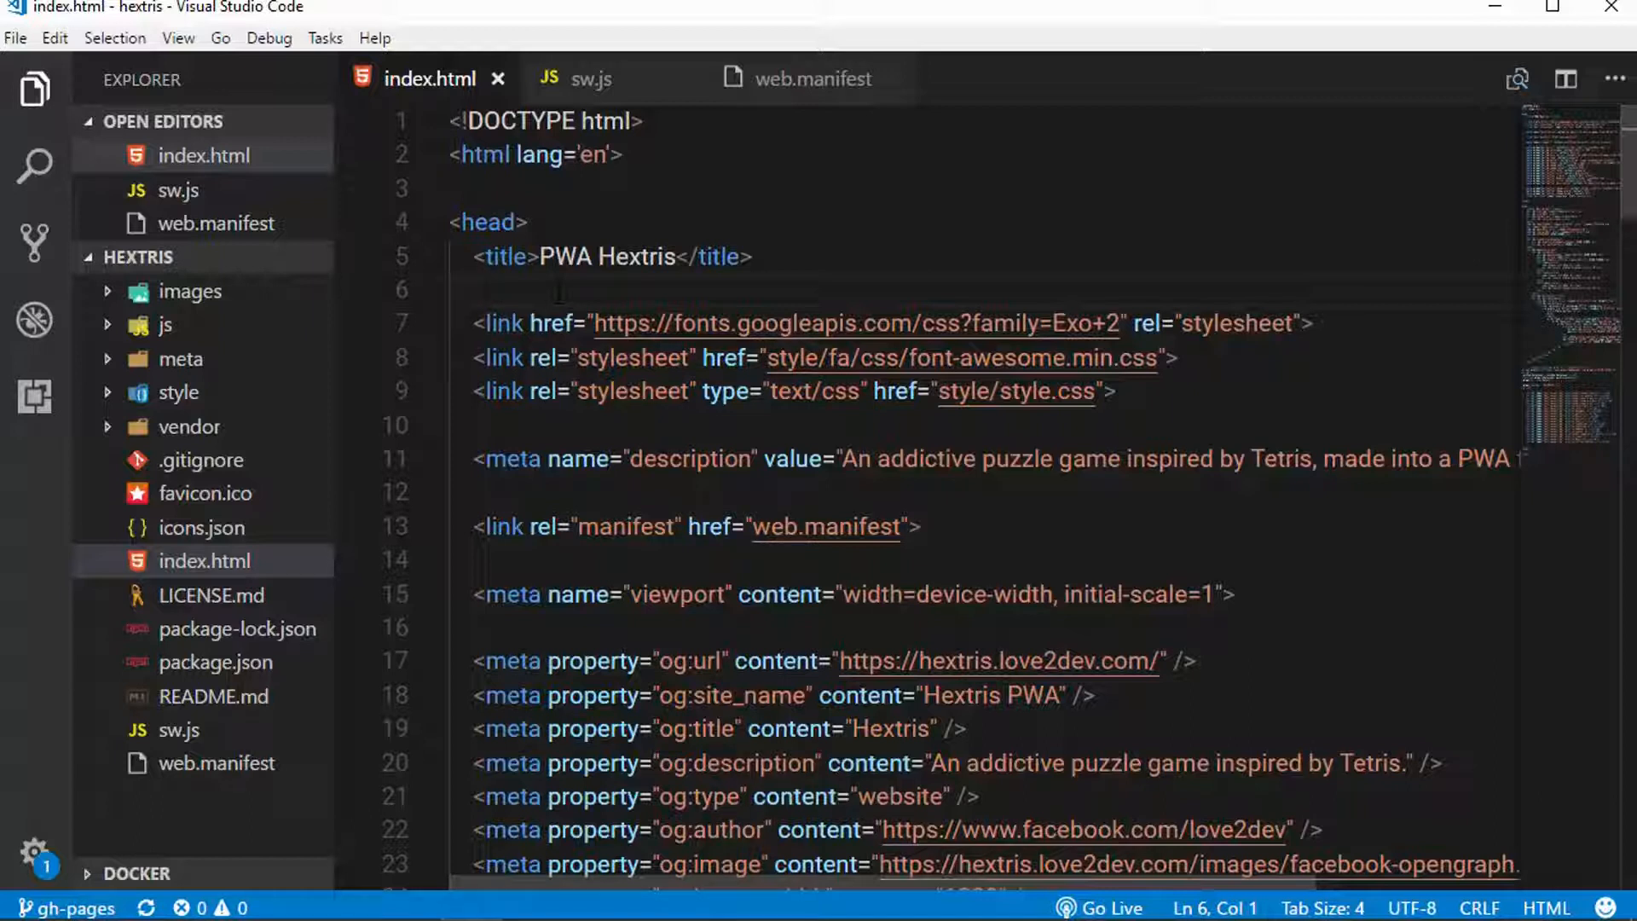
pyautogui.click(471, 390)
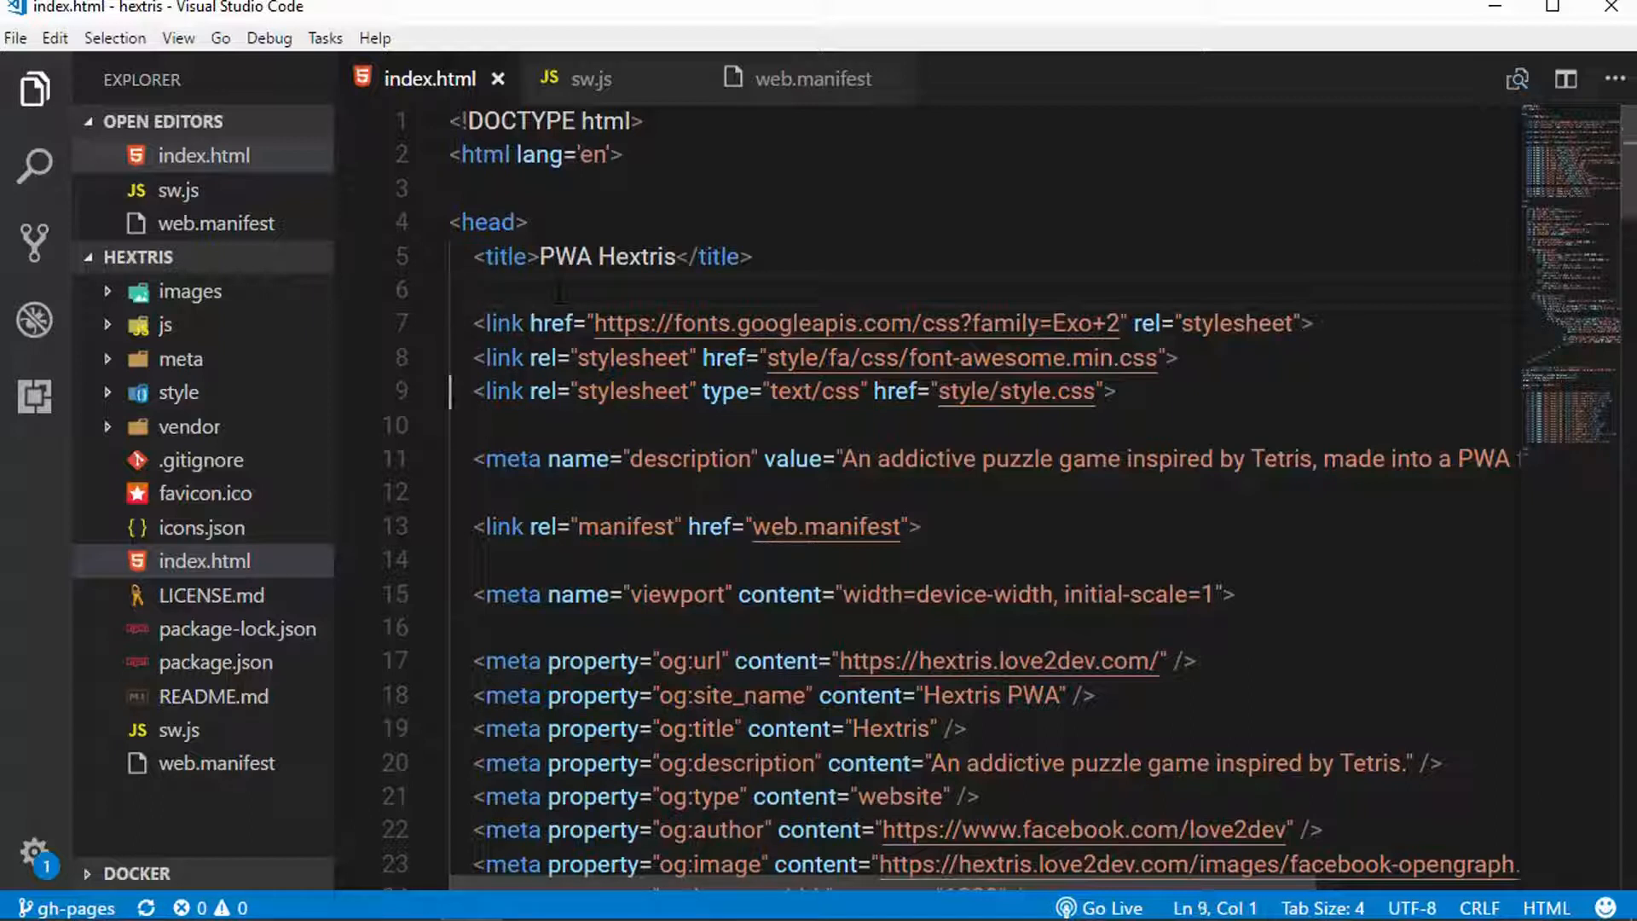
pyautogui.click(459, 424)
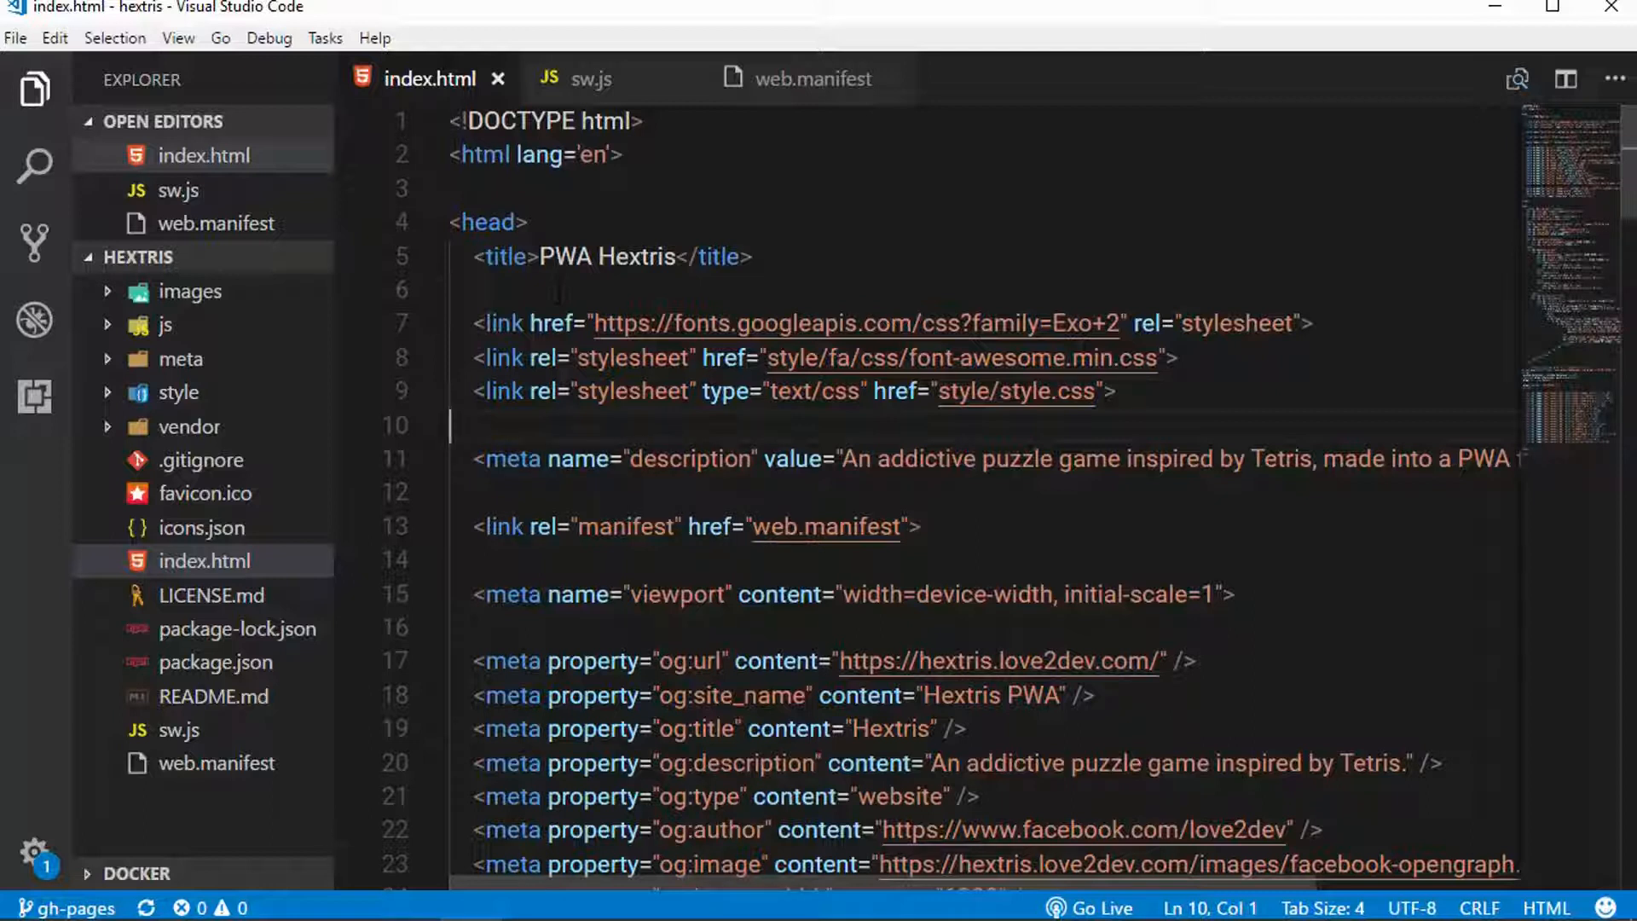
pyautogui.click(450, 491)
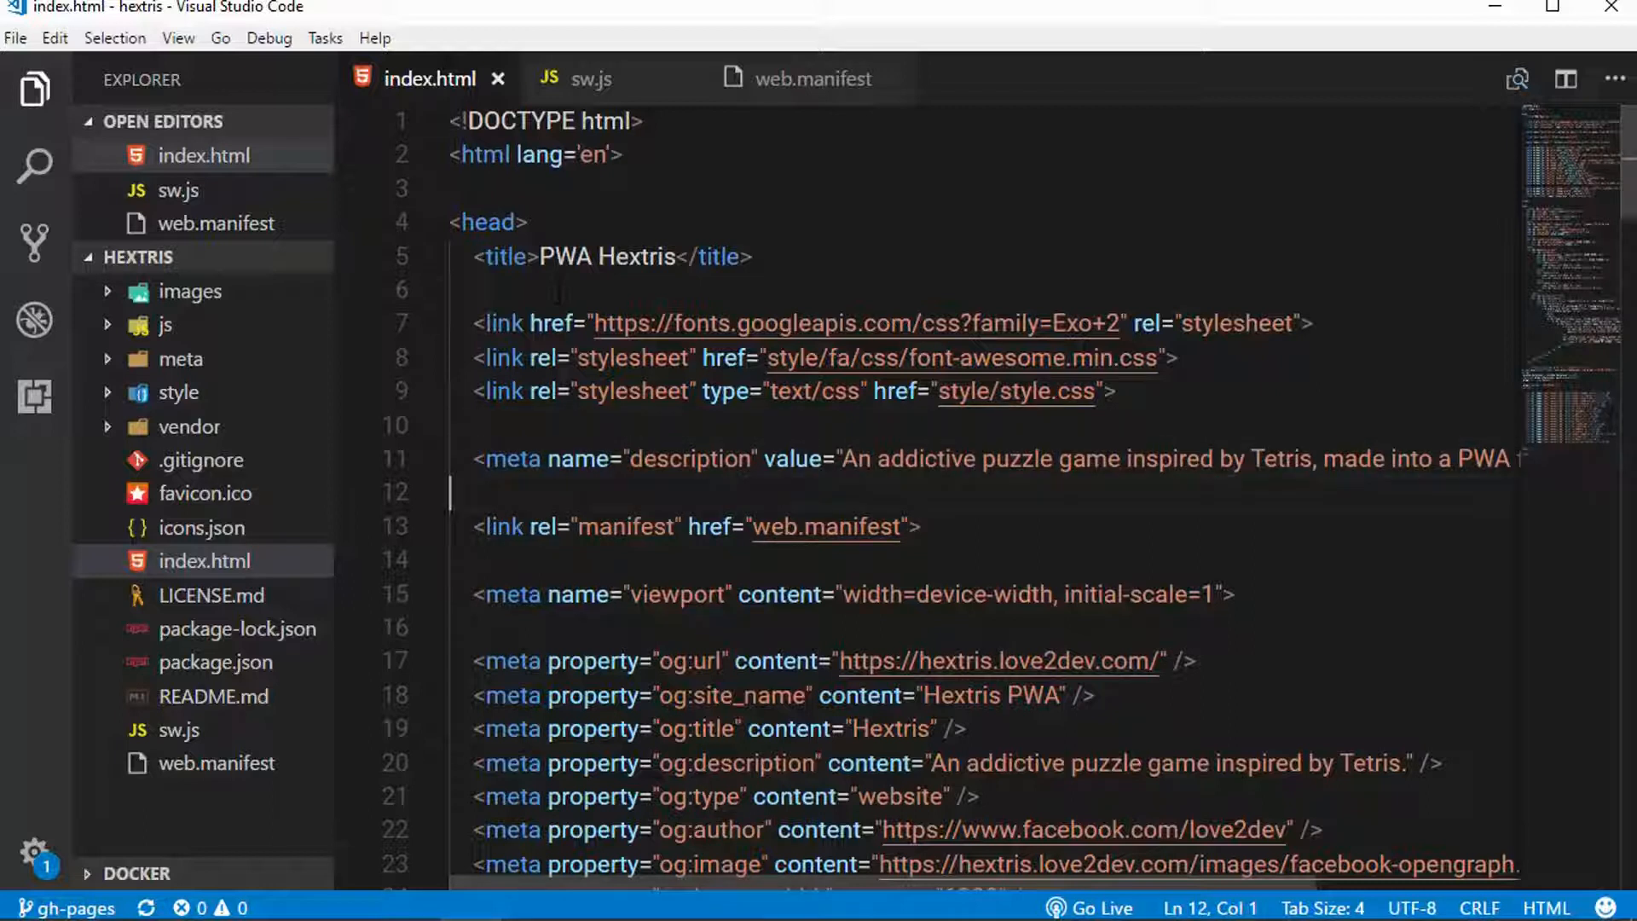
pyautogui.click(454, 527)
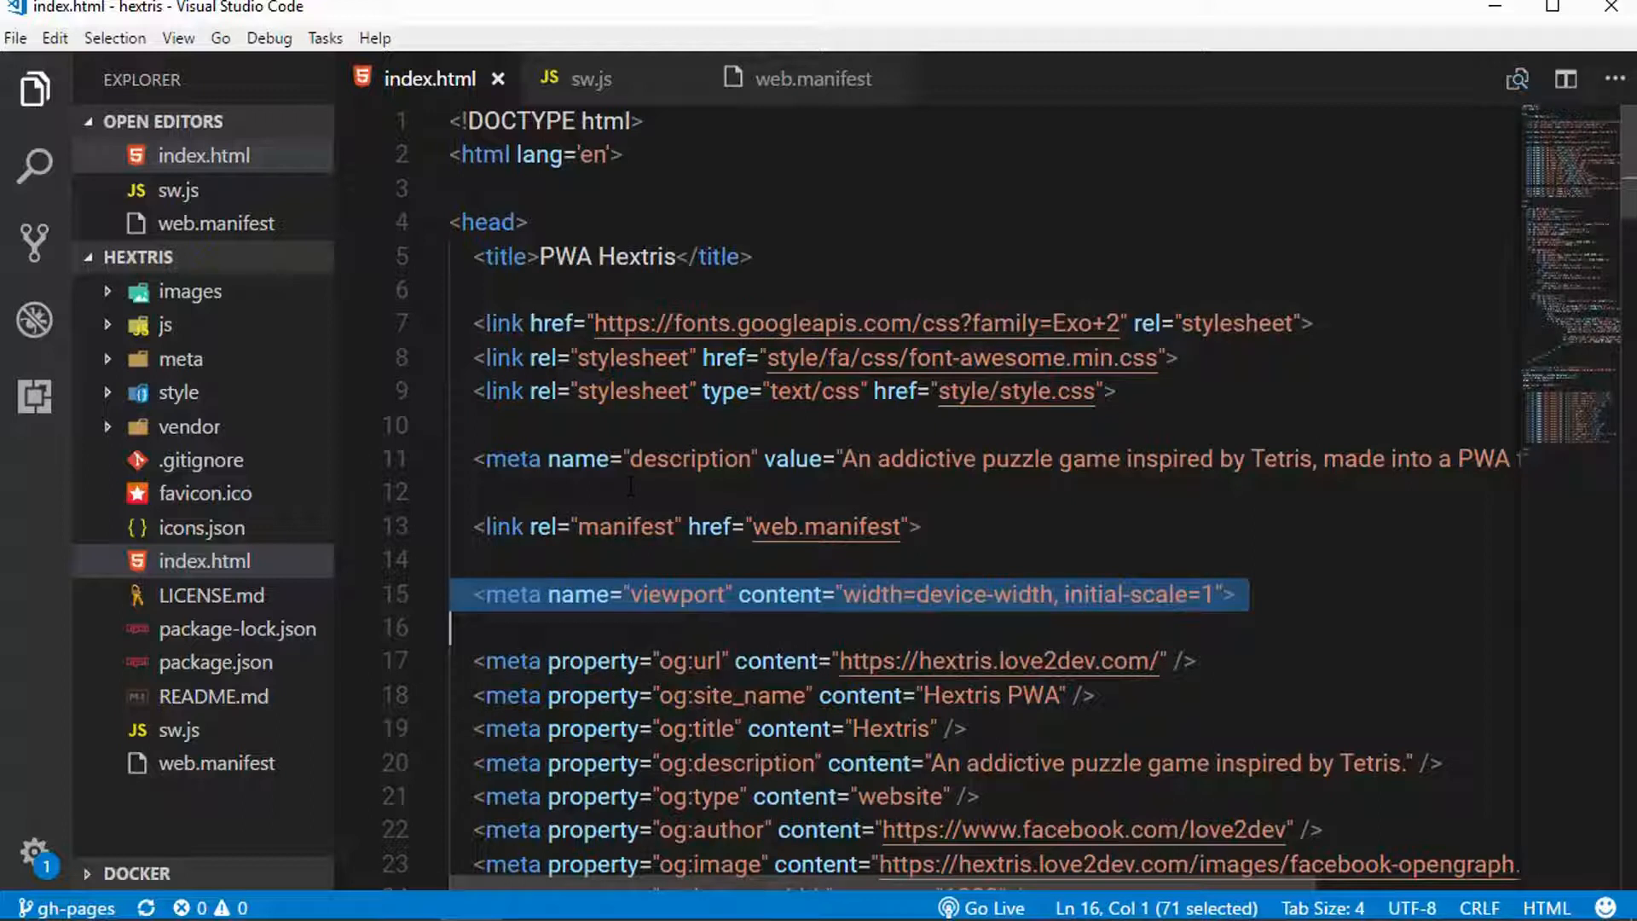
pyautogui.moveTo(732, 653)
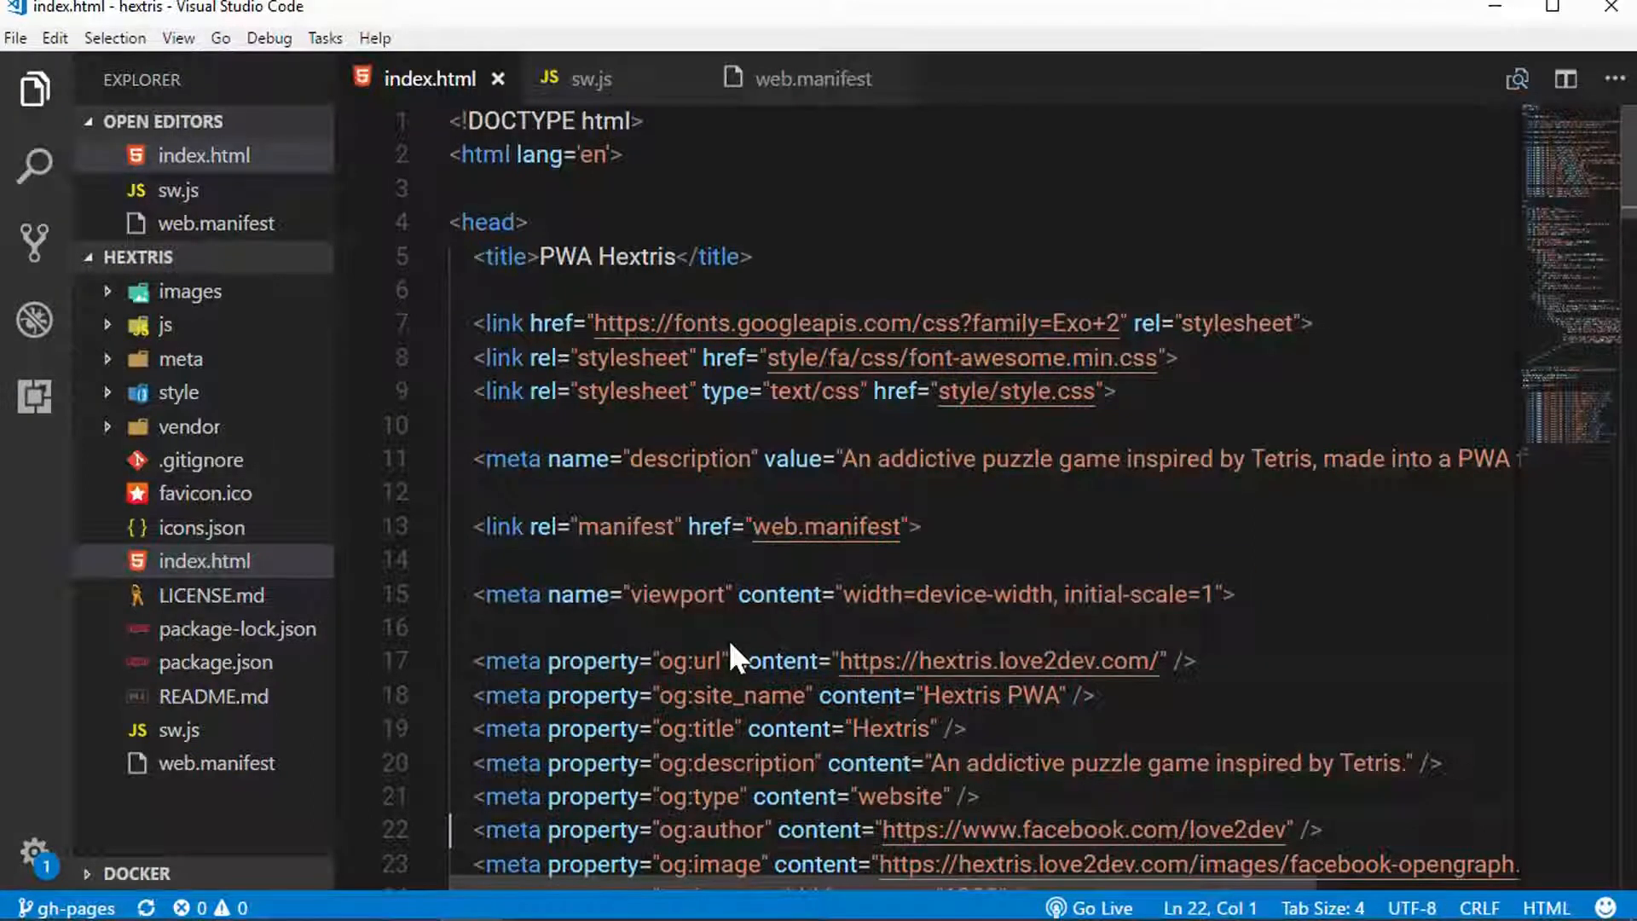
pyautogui.scroll(-3)
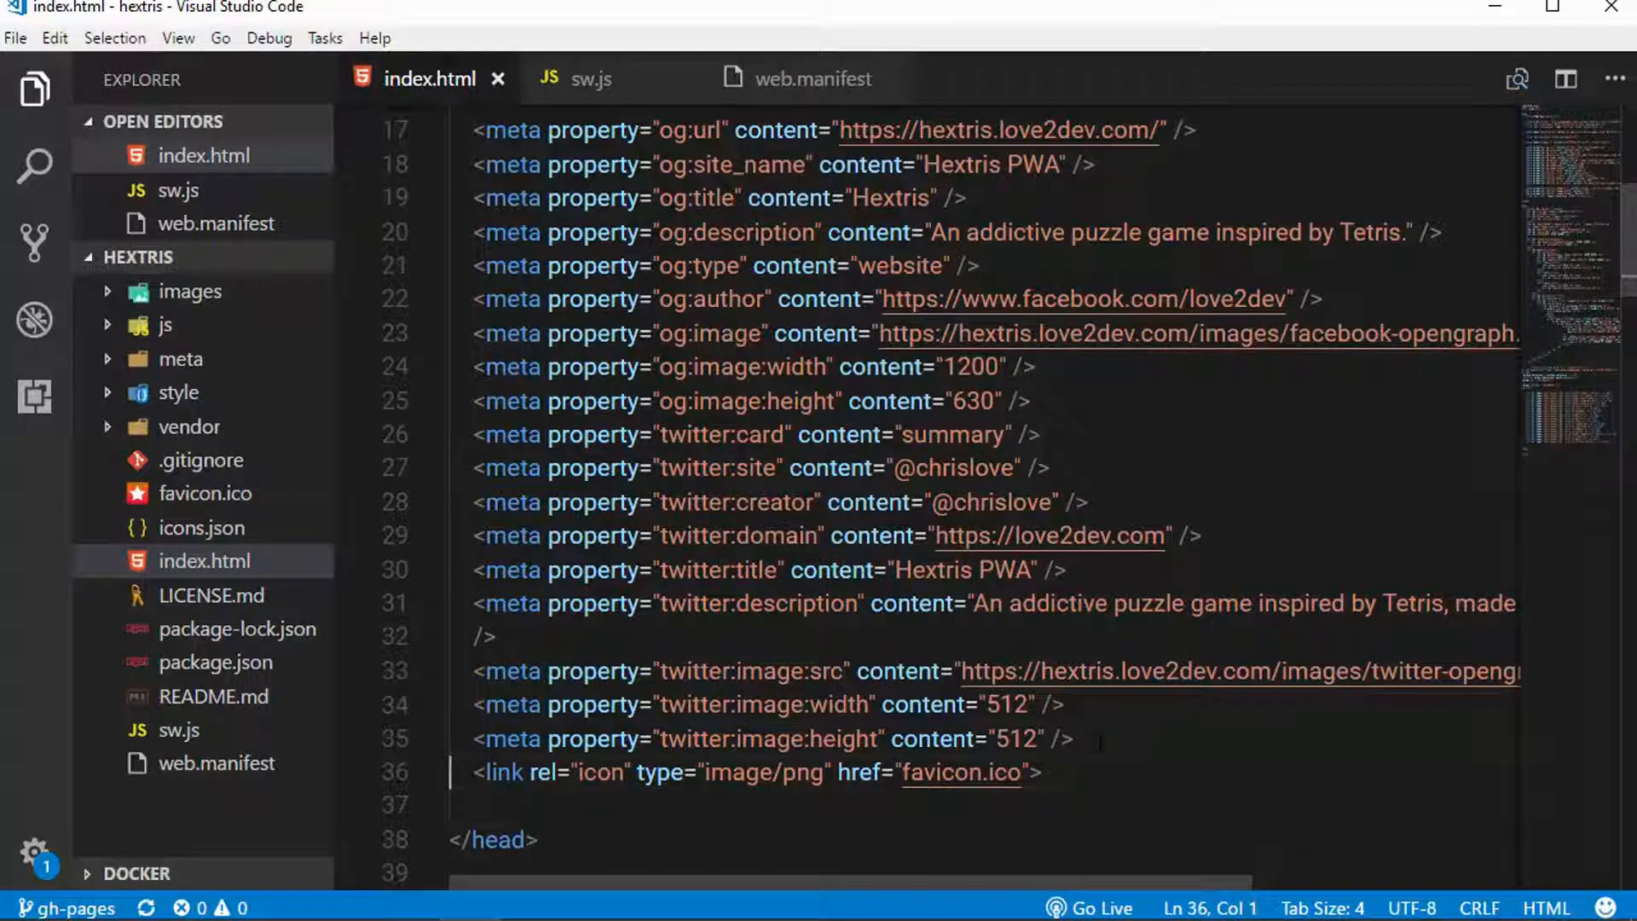
pyautogui.tripleClick(755, 773)
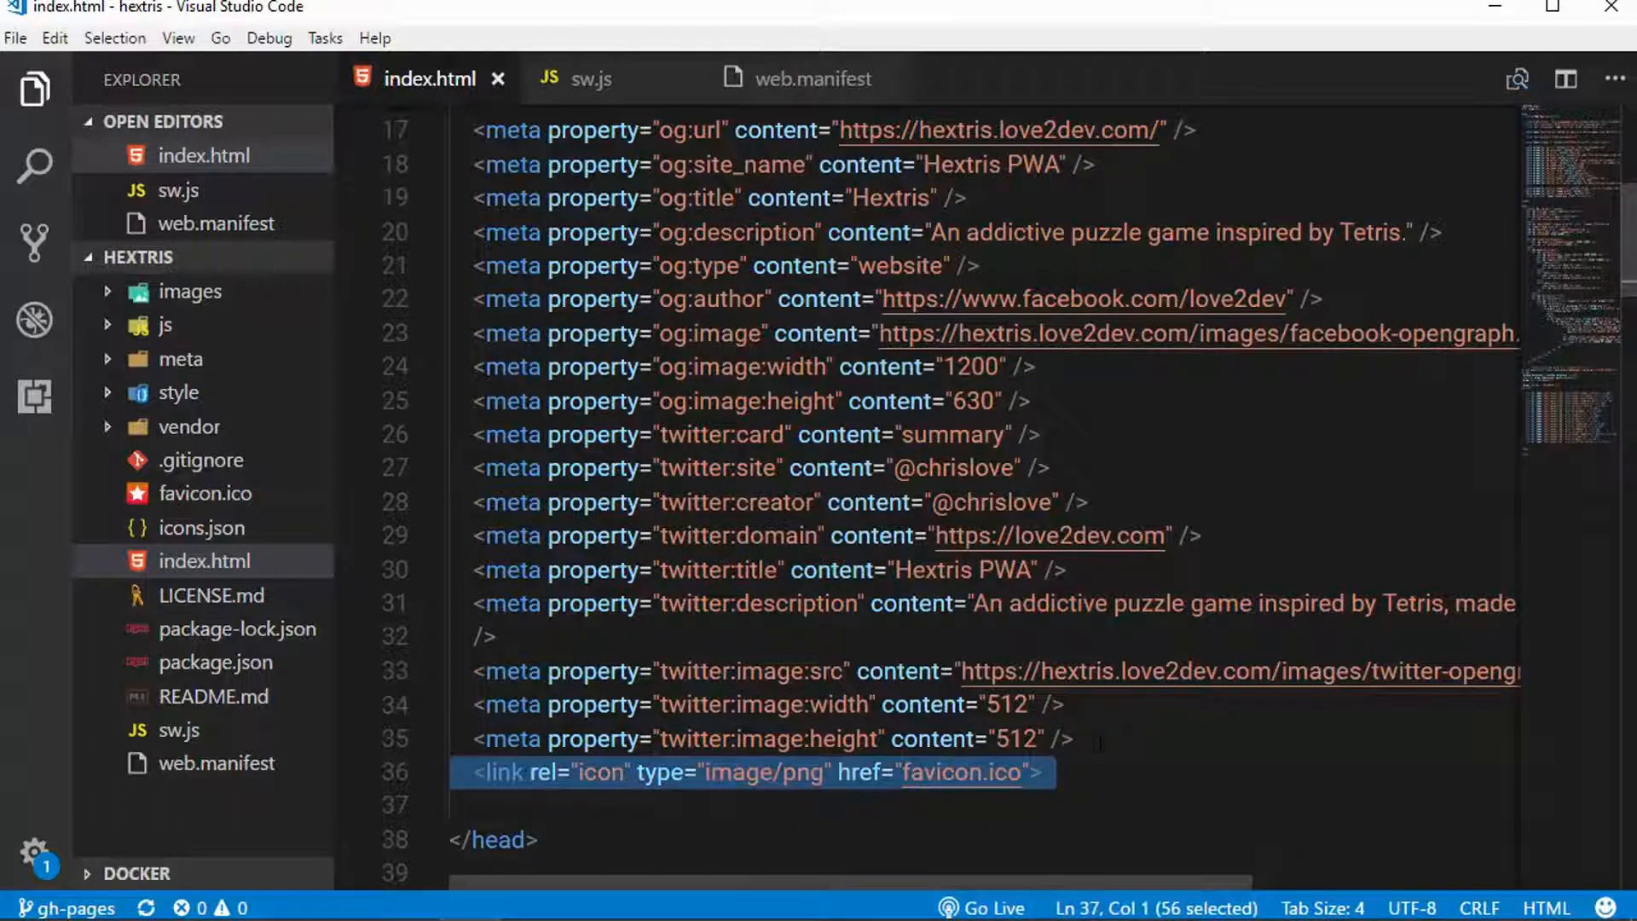
pyautogui.click(491, 840)
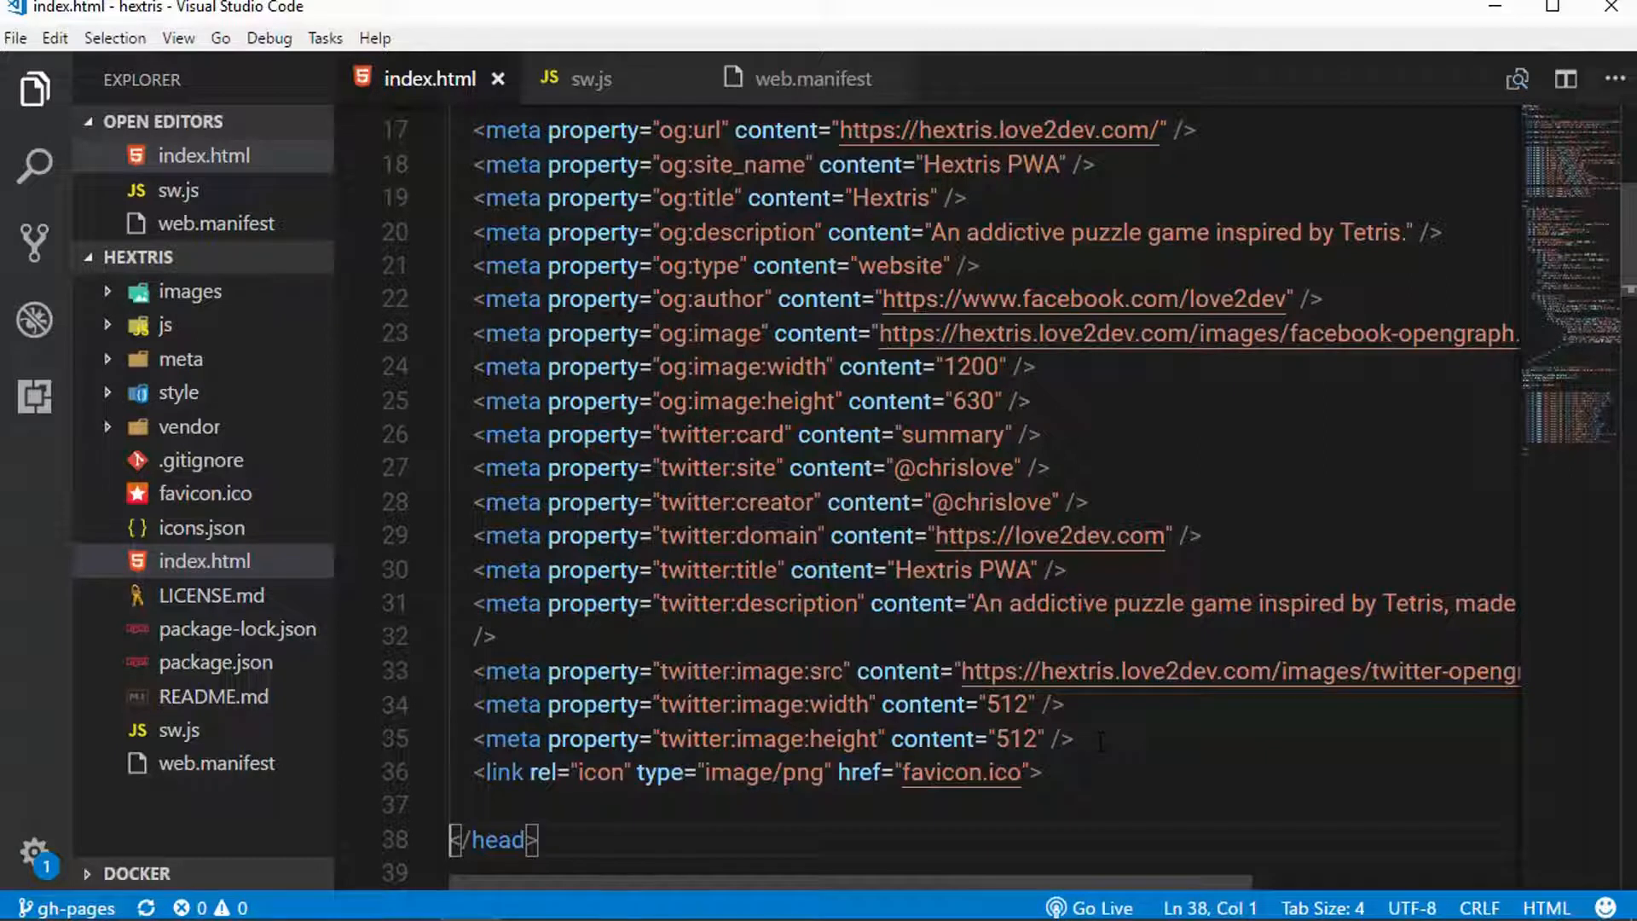
pyautogui.scroll(-3)
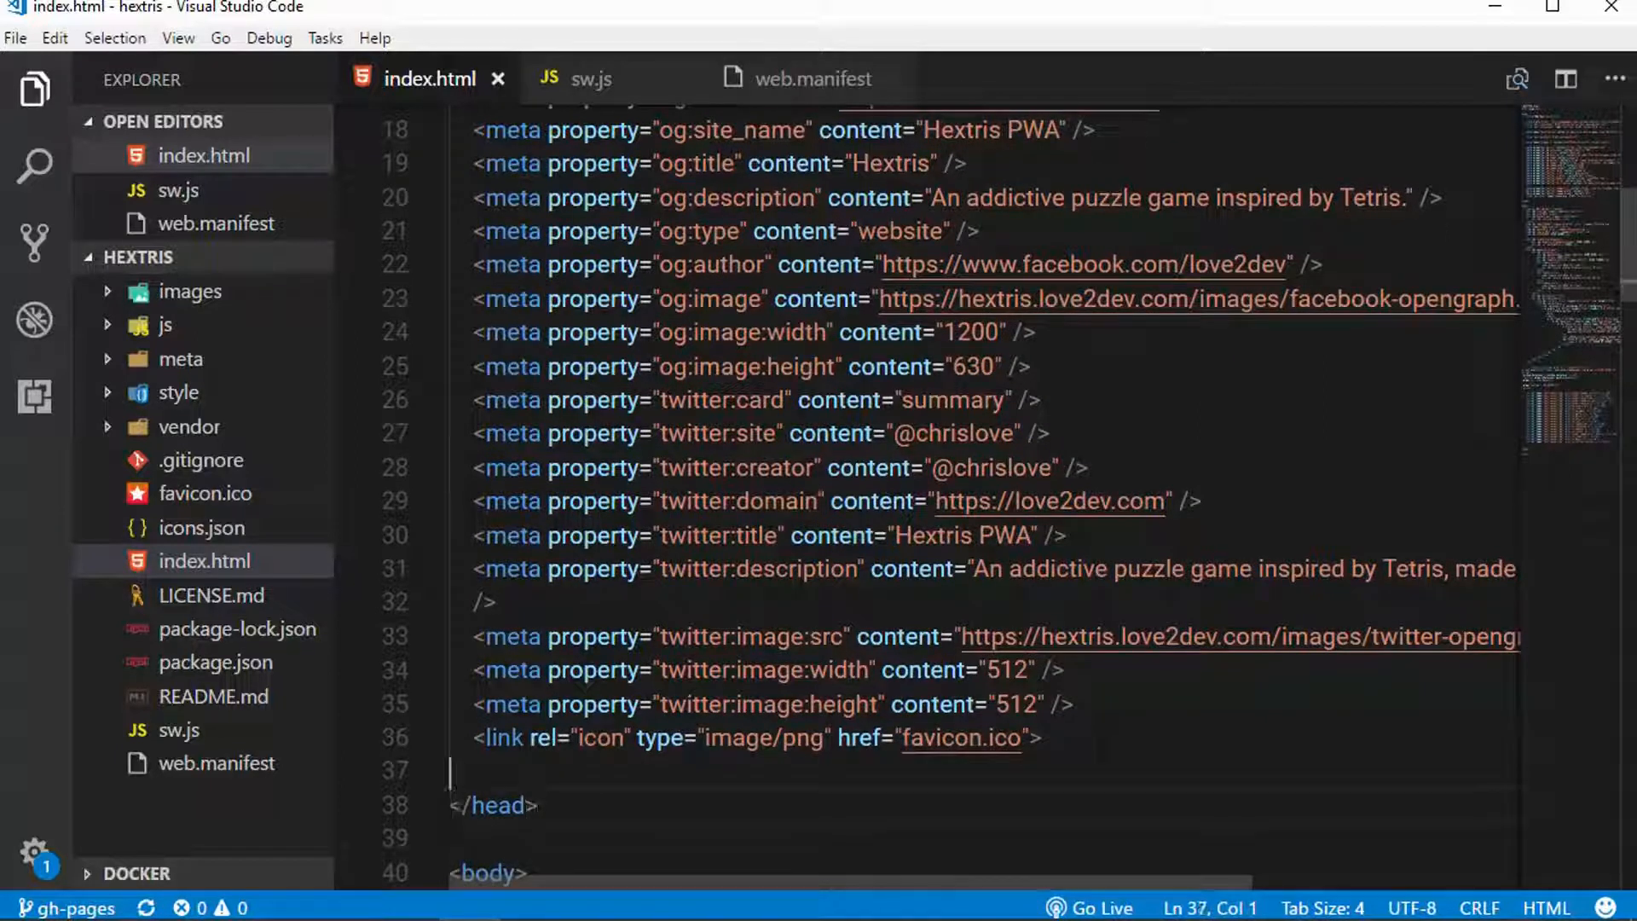
pyautogui.scroll(-3)
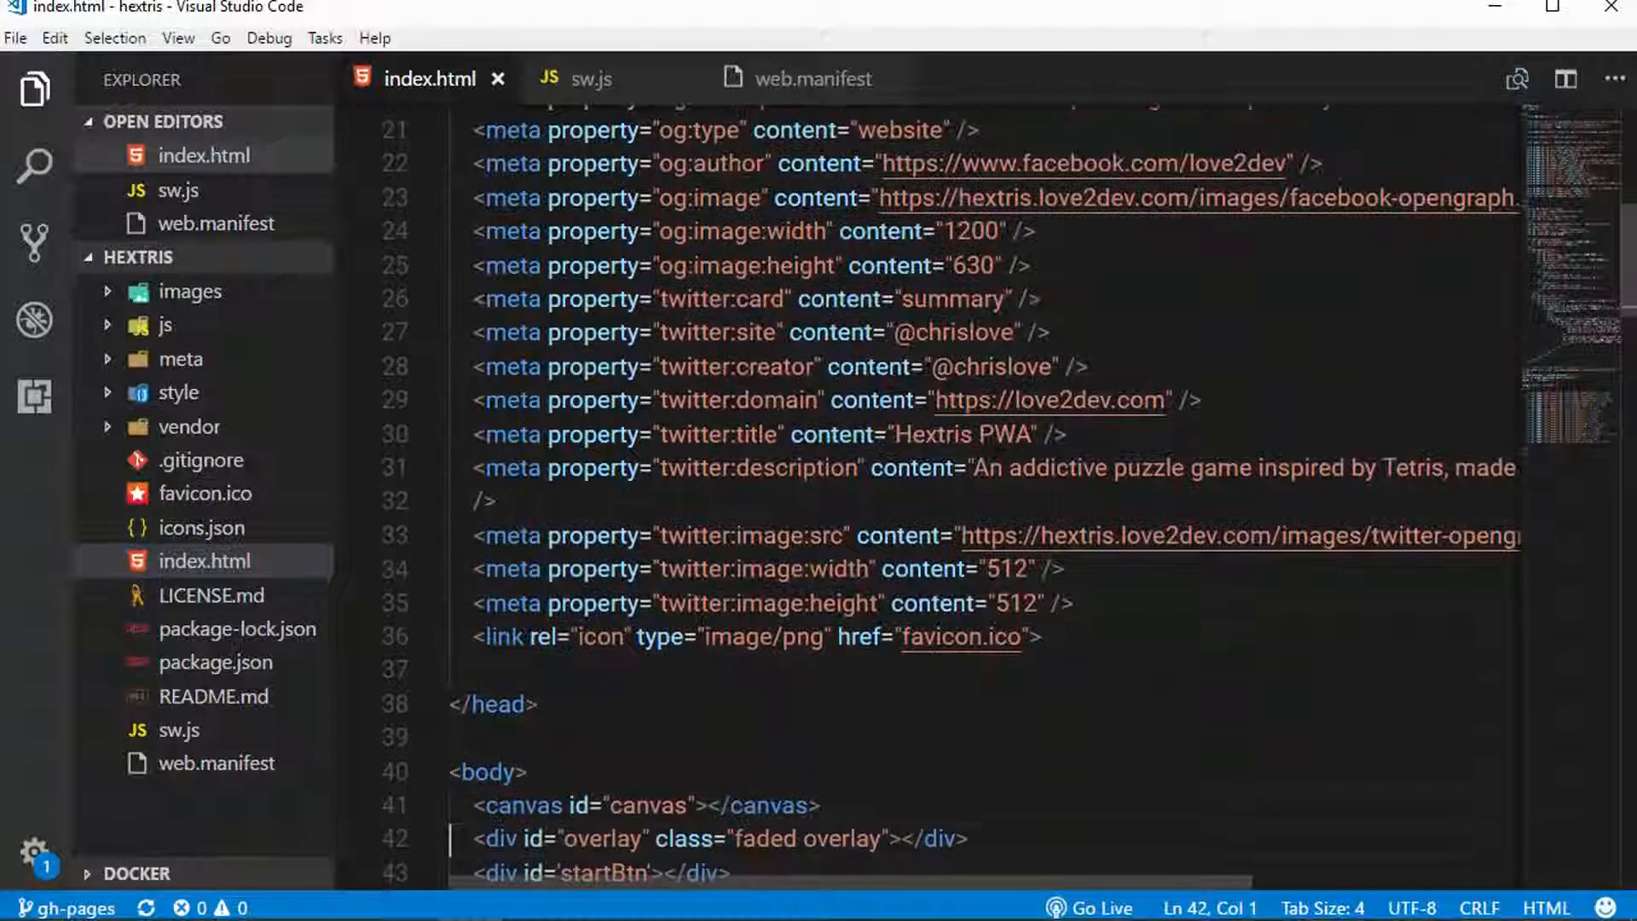
pyautogui.scroll(-3)
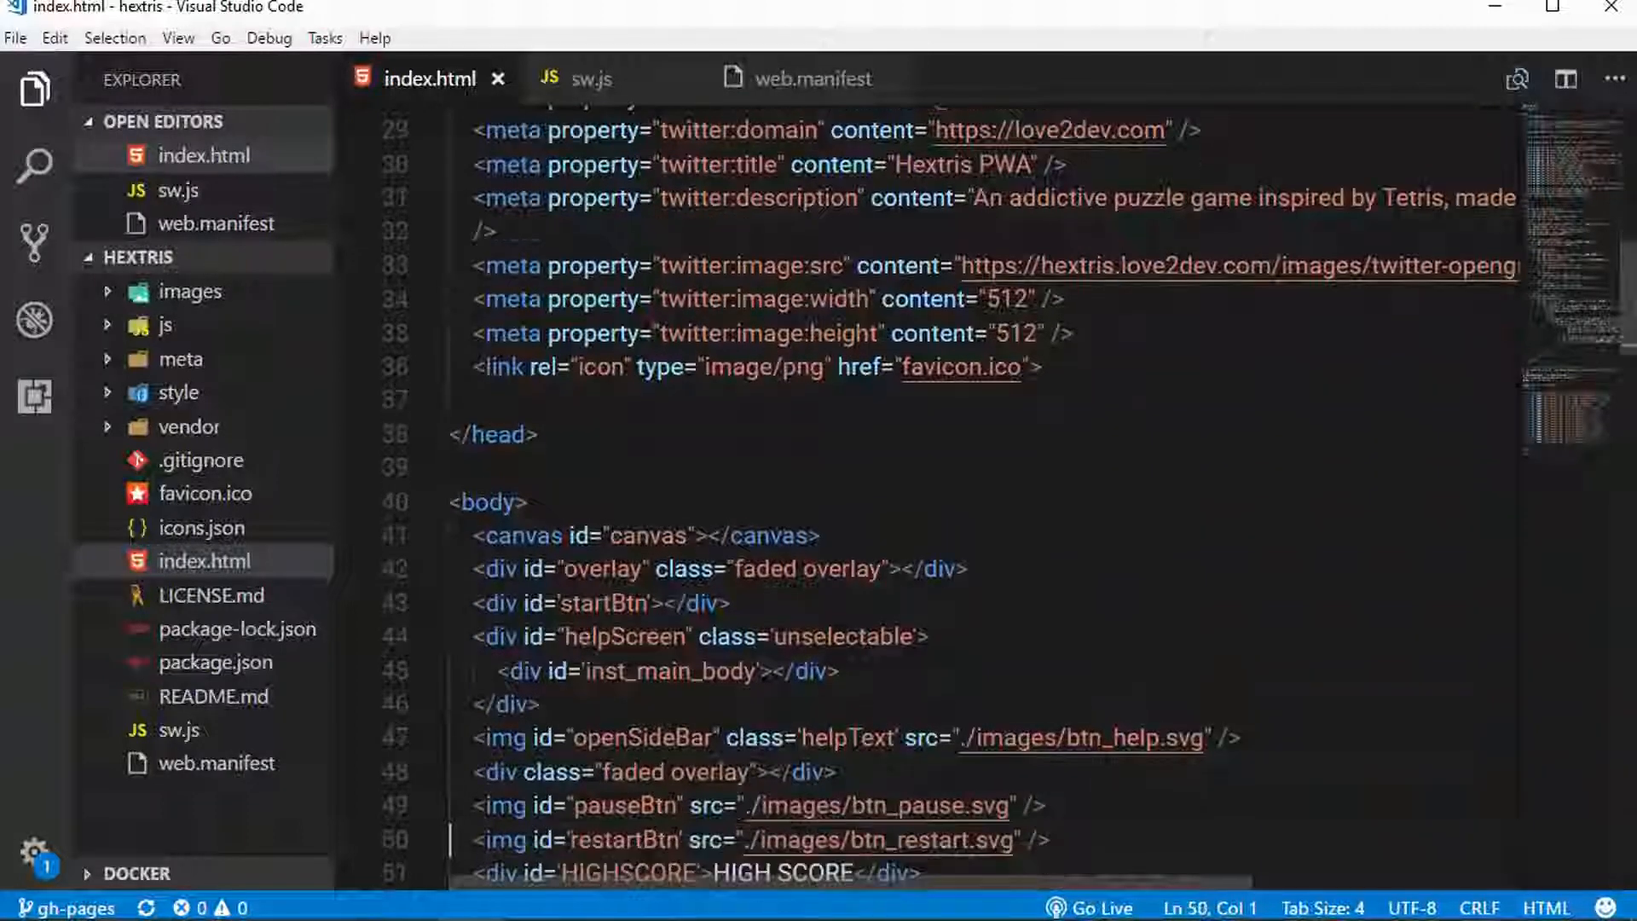
pyautogui.scroll(-3)
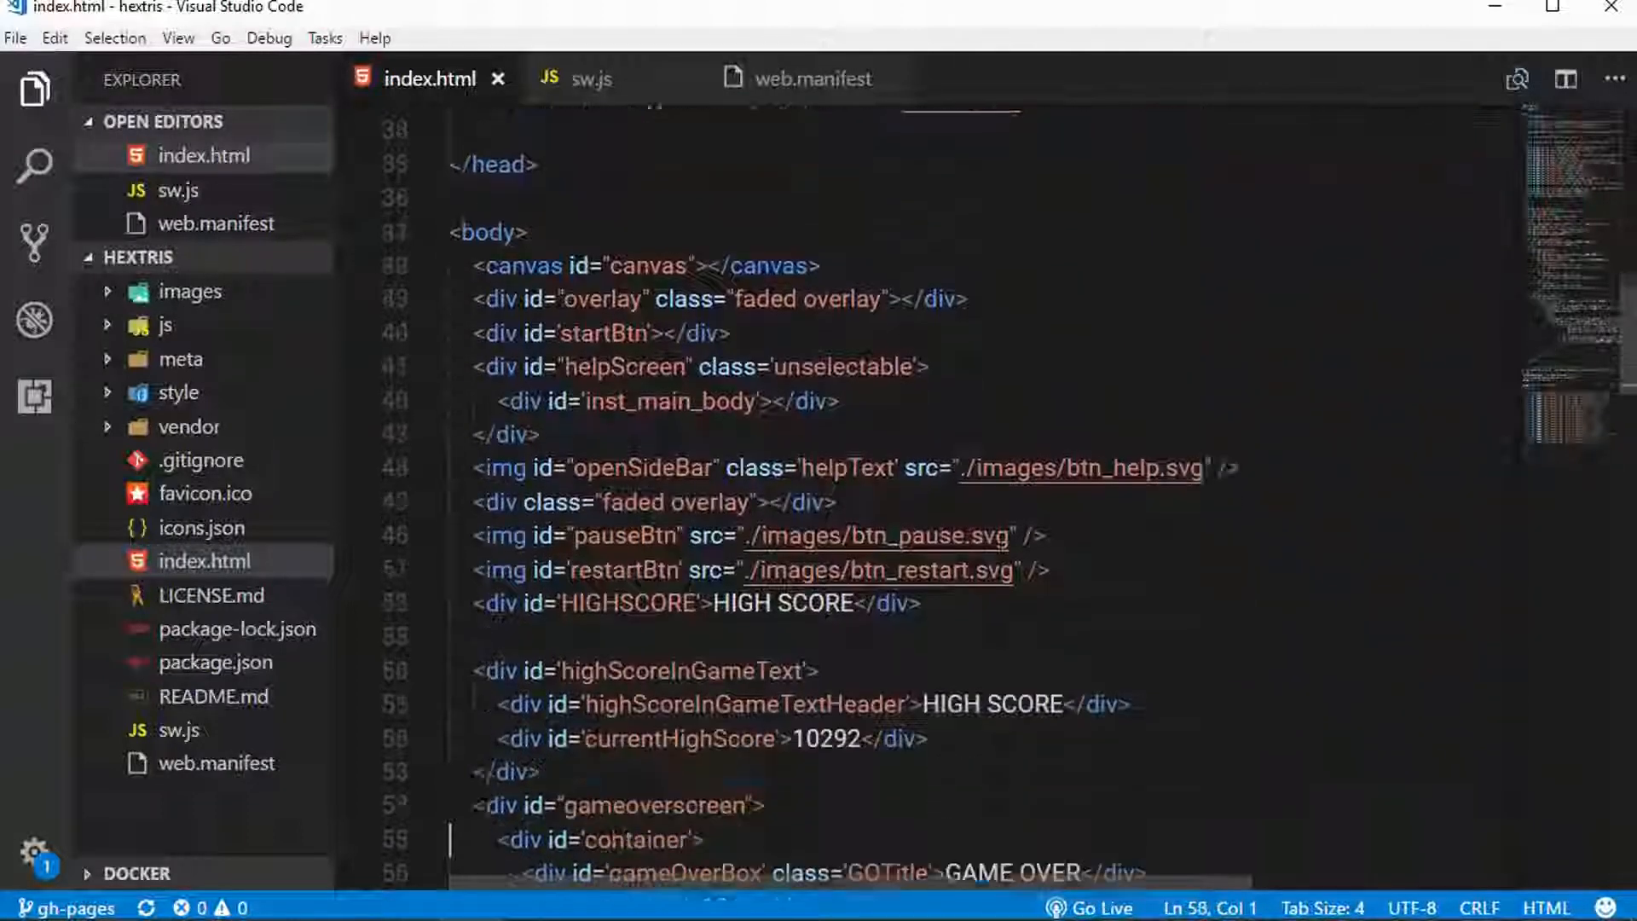
pyautogui.scroll(-3)
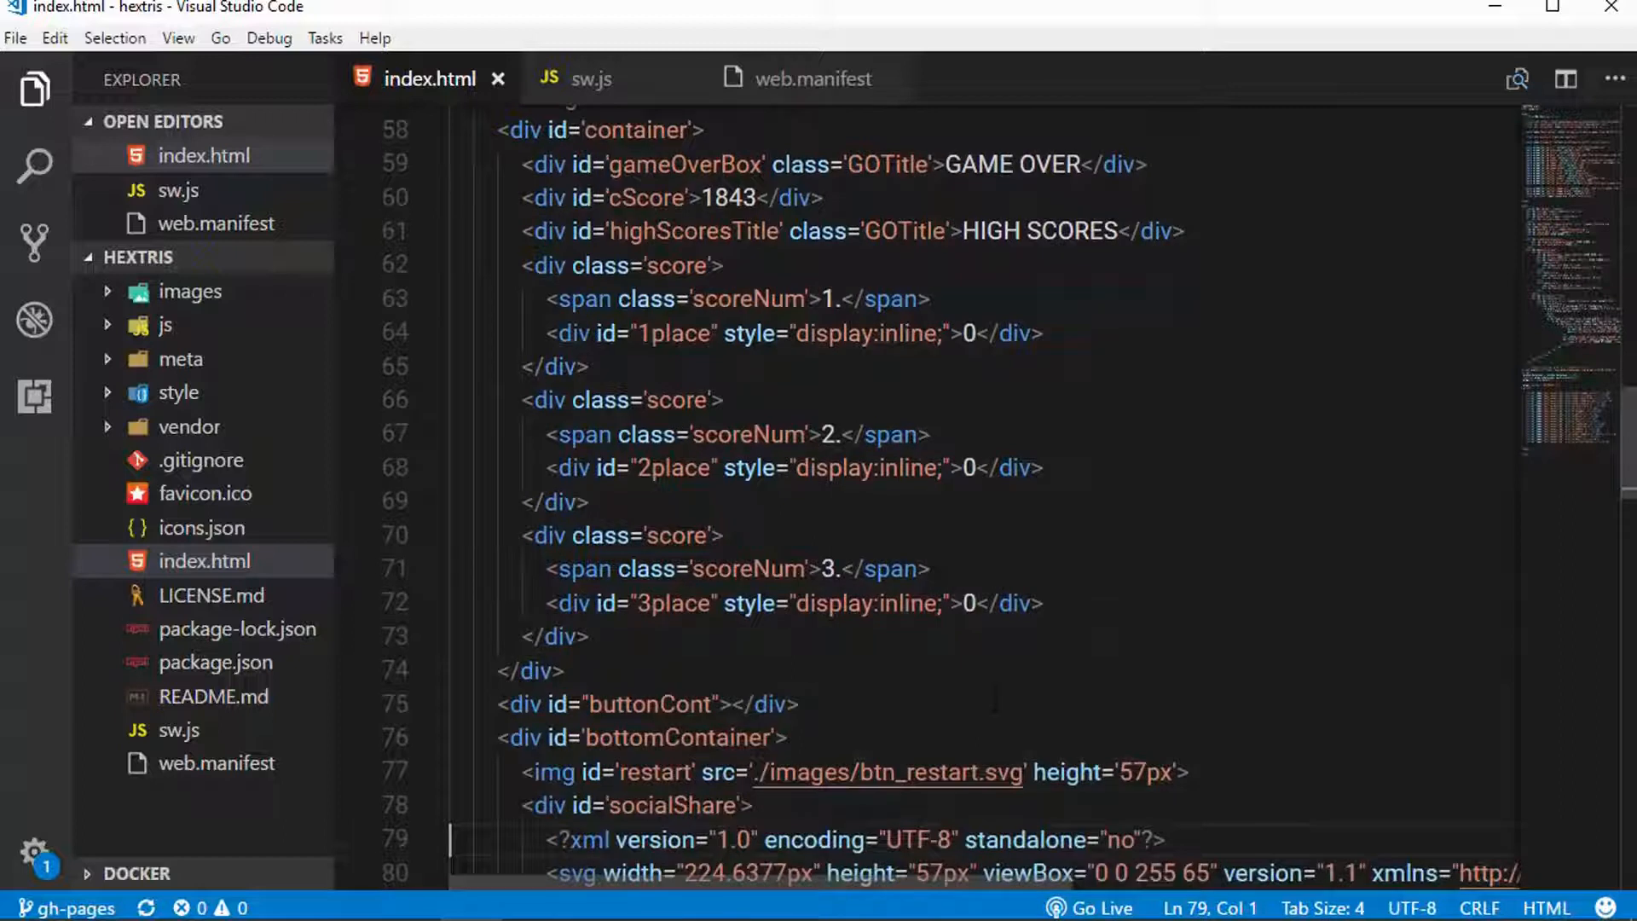
pyautogui.scroll(-3)
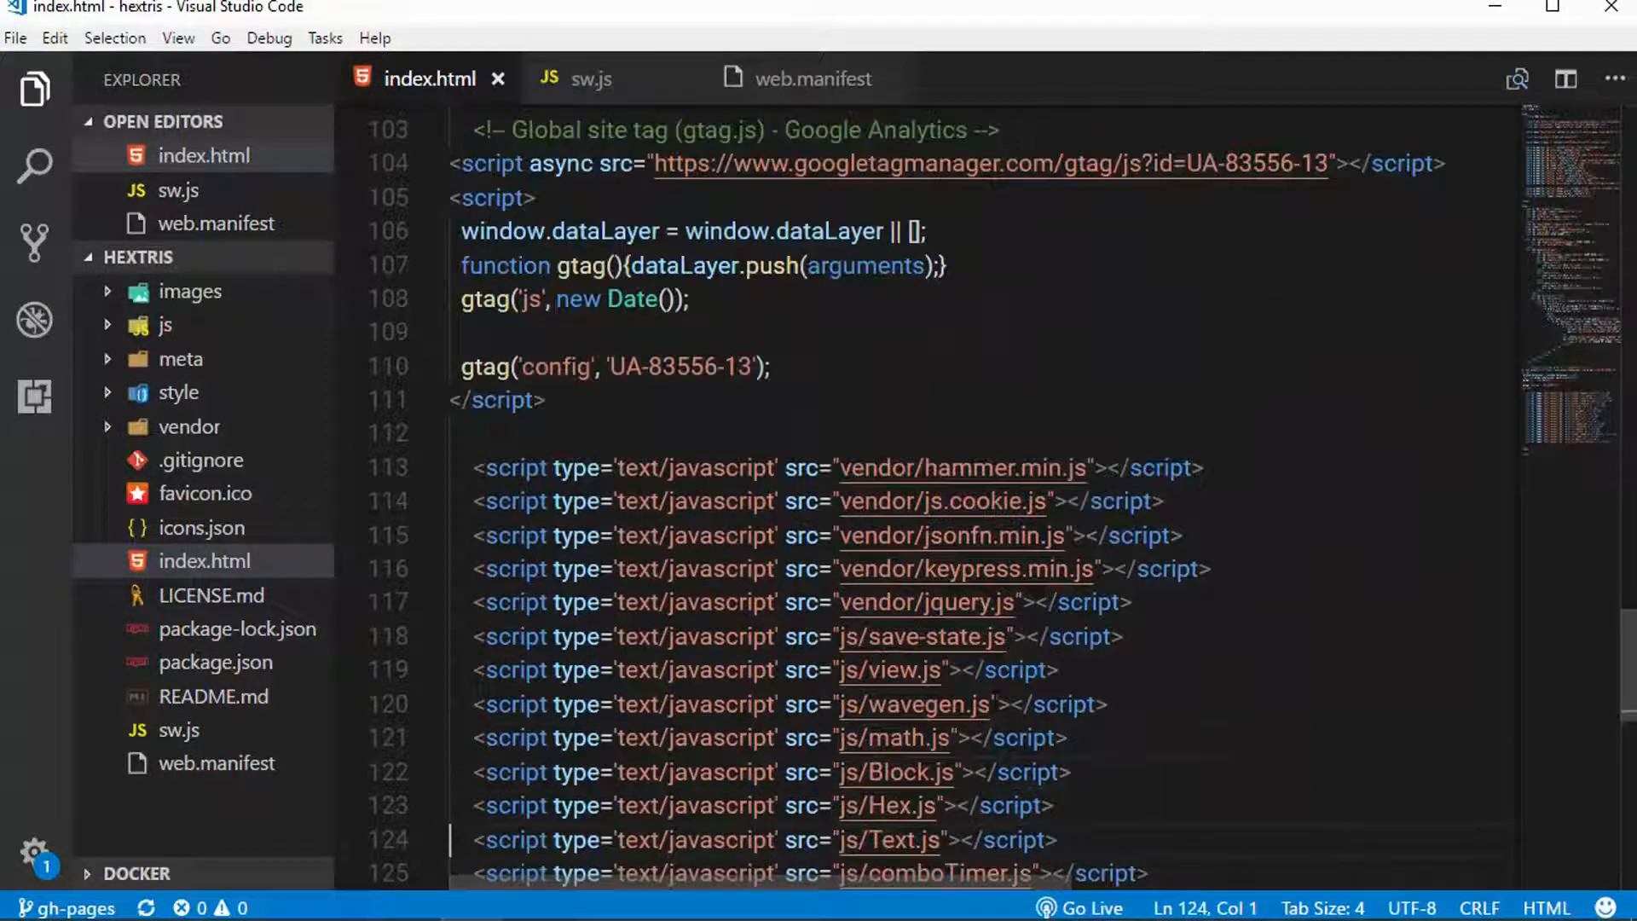
pyautogui.scroll(-3)
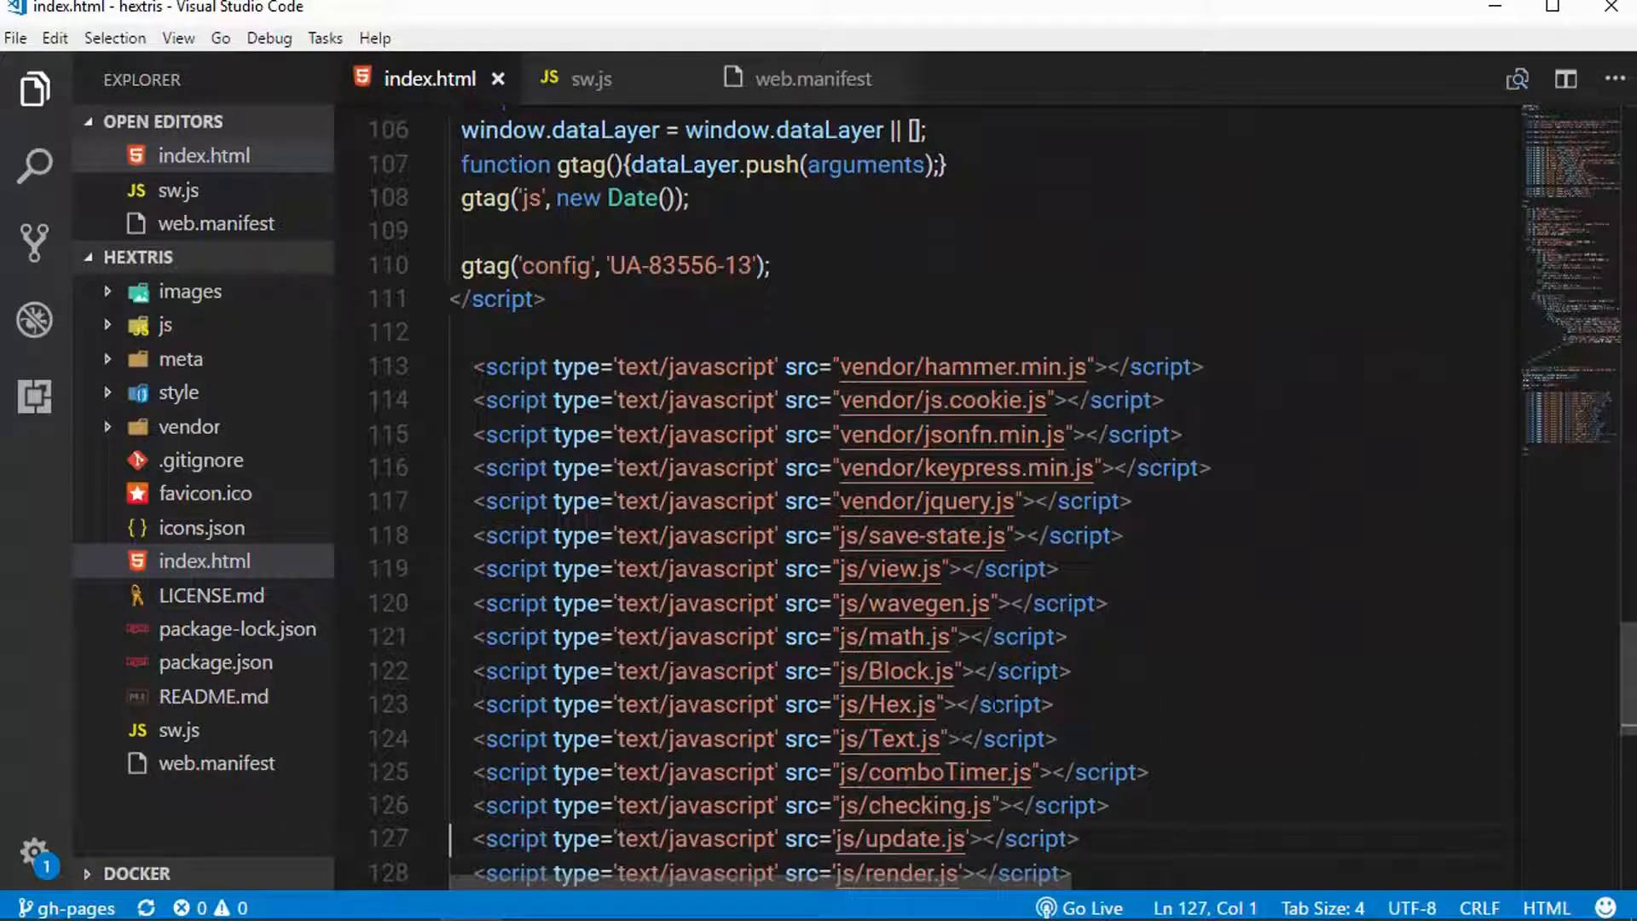
pyautogui.scroll(-3)
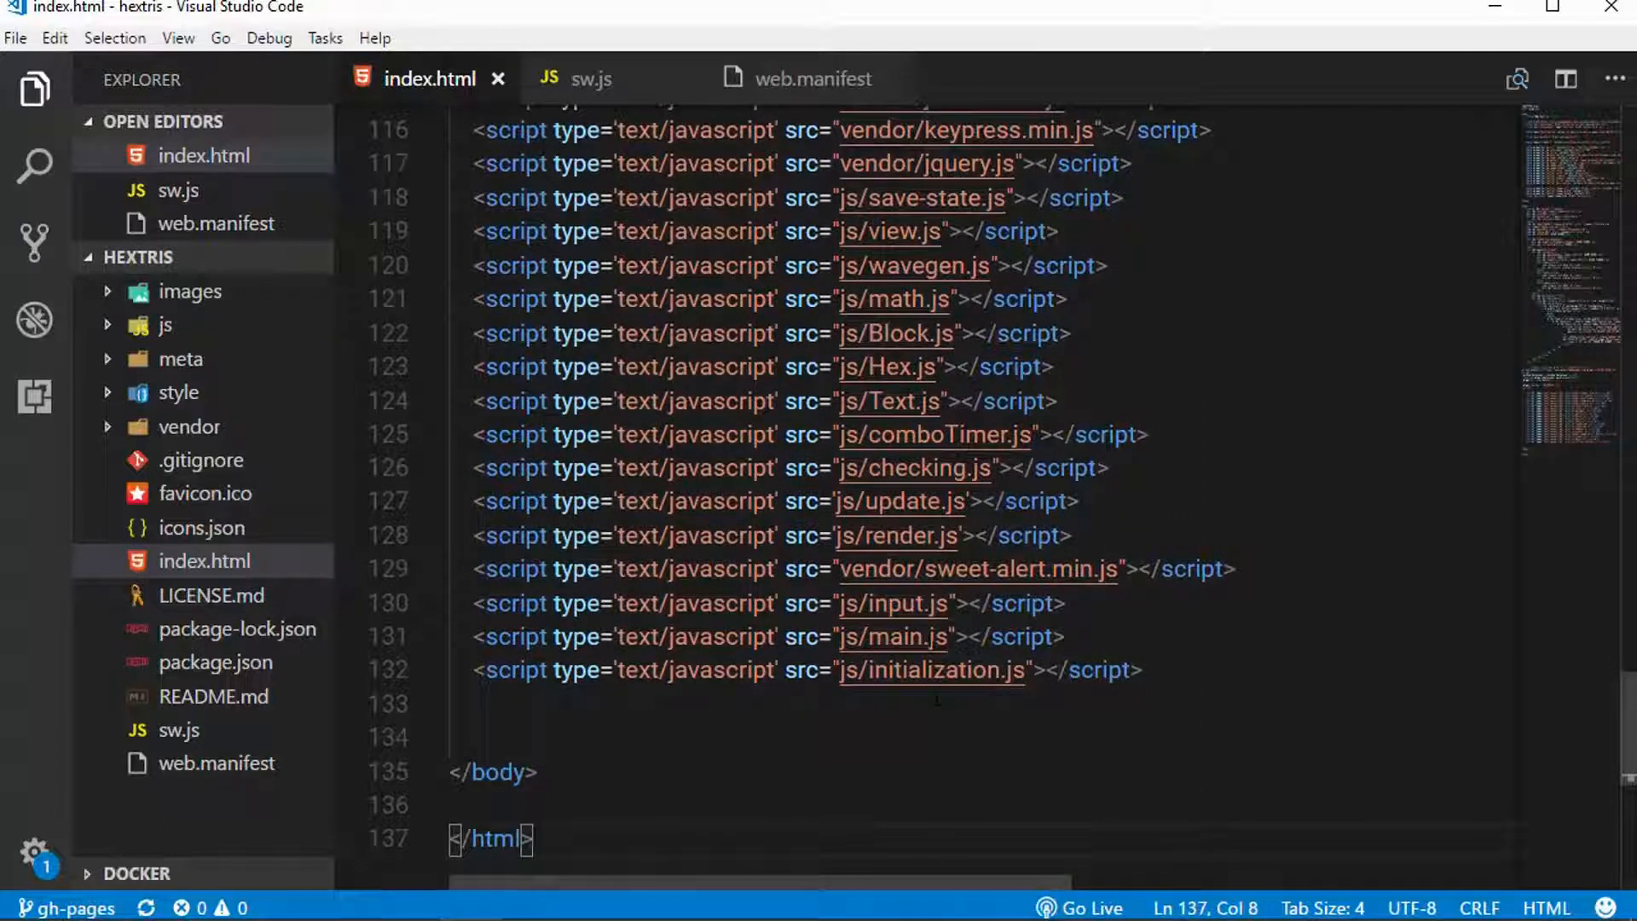
# Highlight 'initialization' in the final js/initialization.js script include and expand the js folder.
pyautogui.click(928, 668)
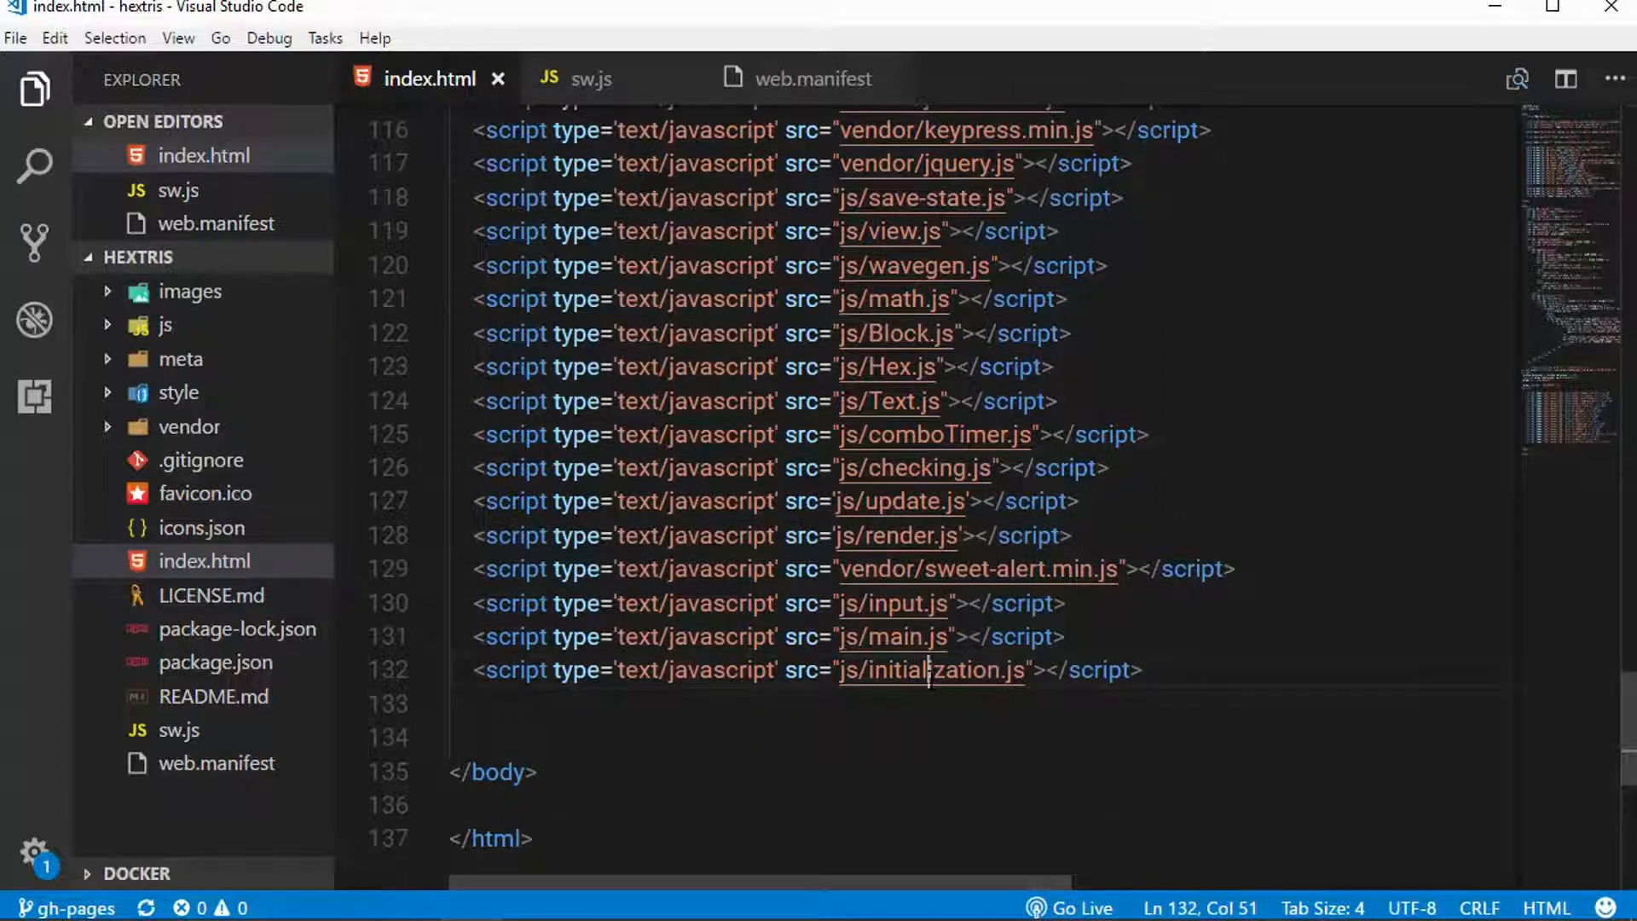
pyautogui.doubleClick(929, 670)
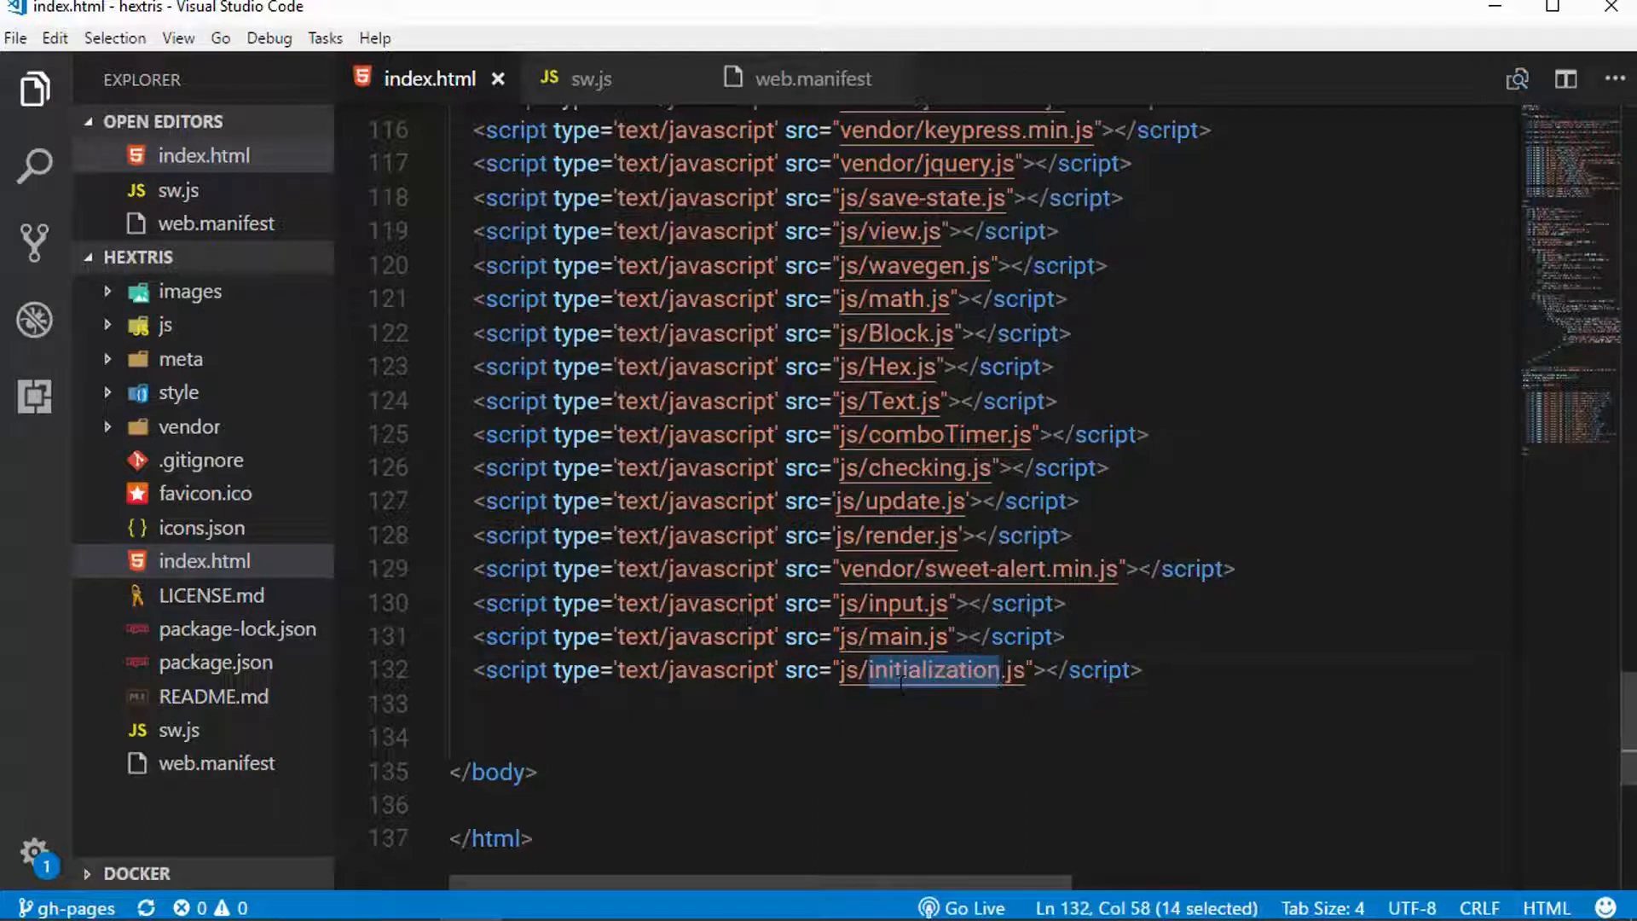
pyautogui.moveTo(987, 704)
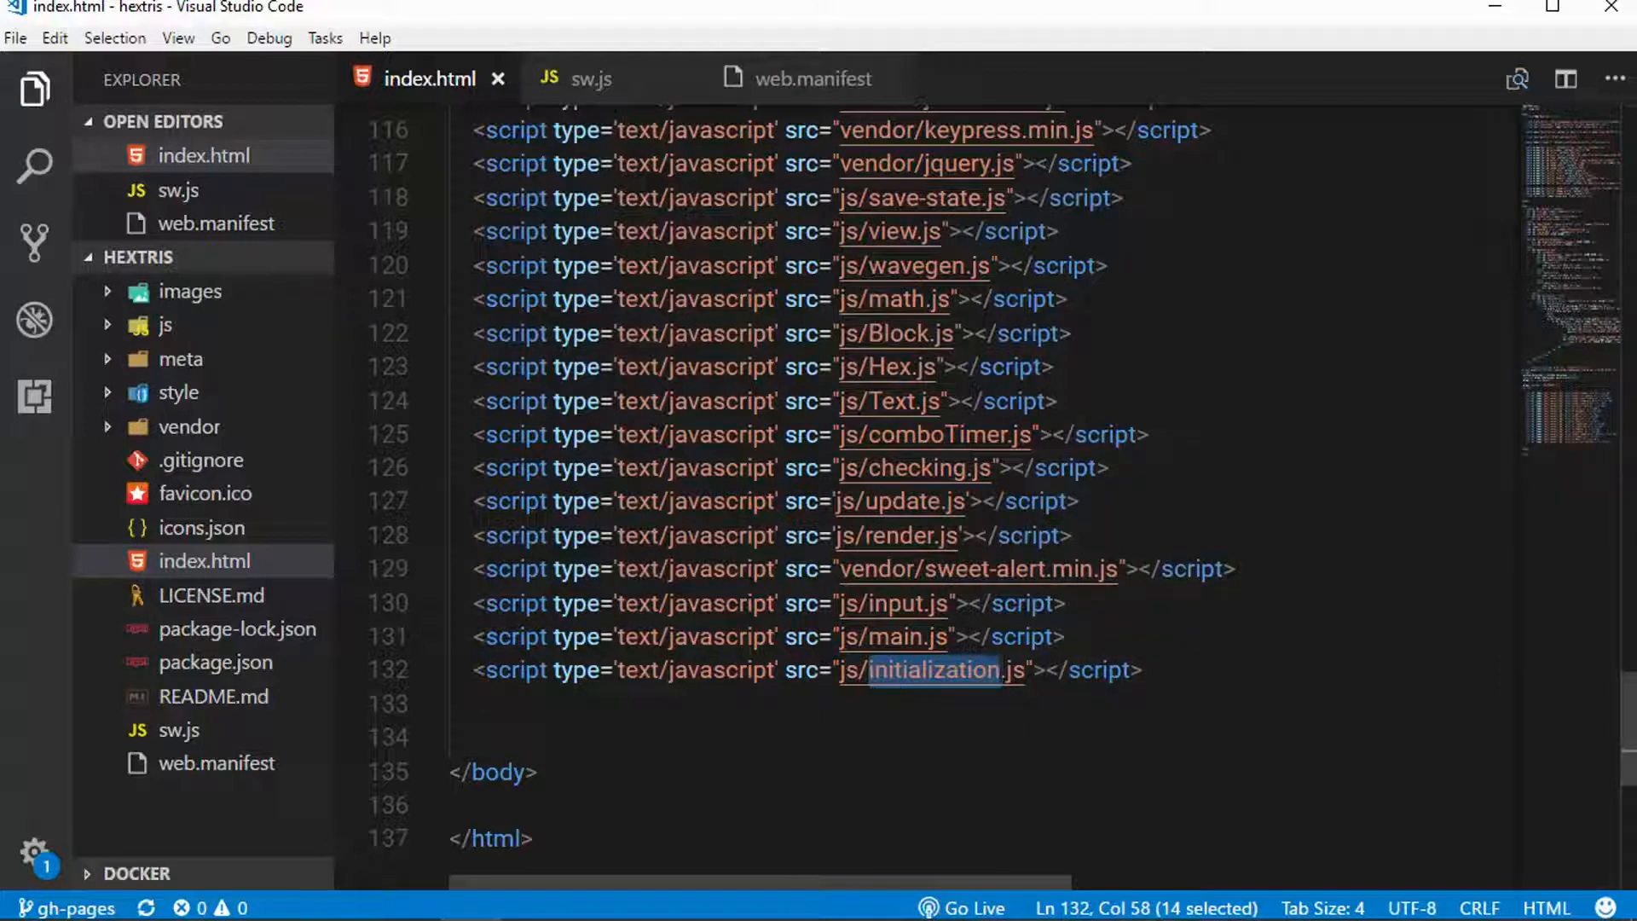
pyautogui.click(163, 326)
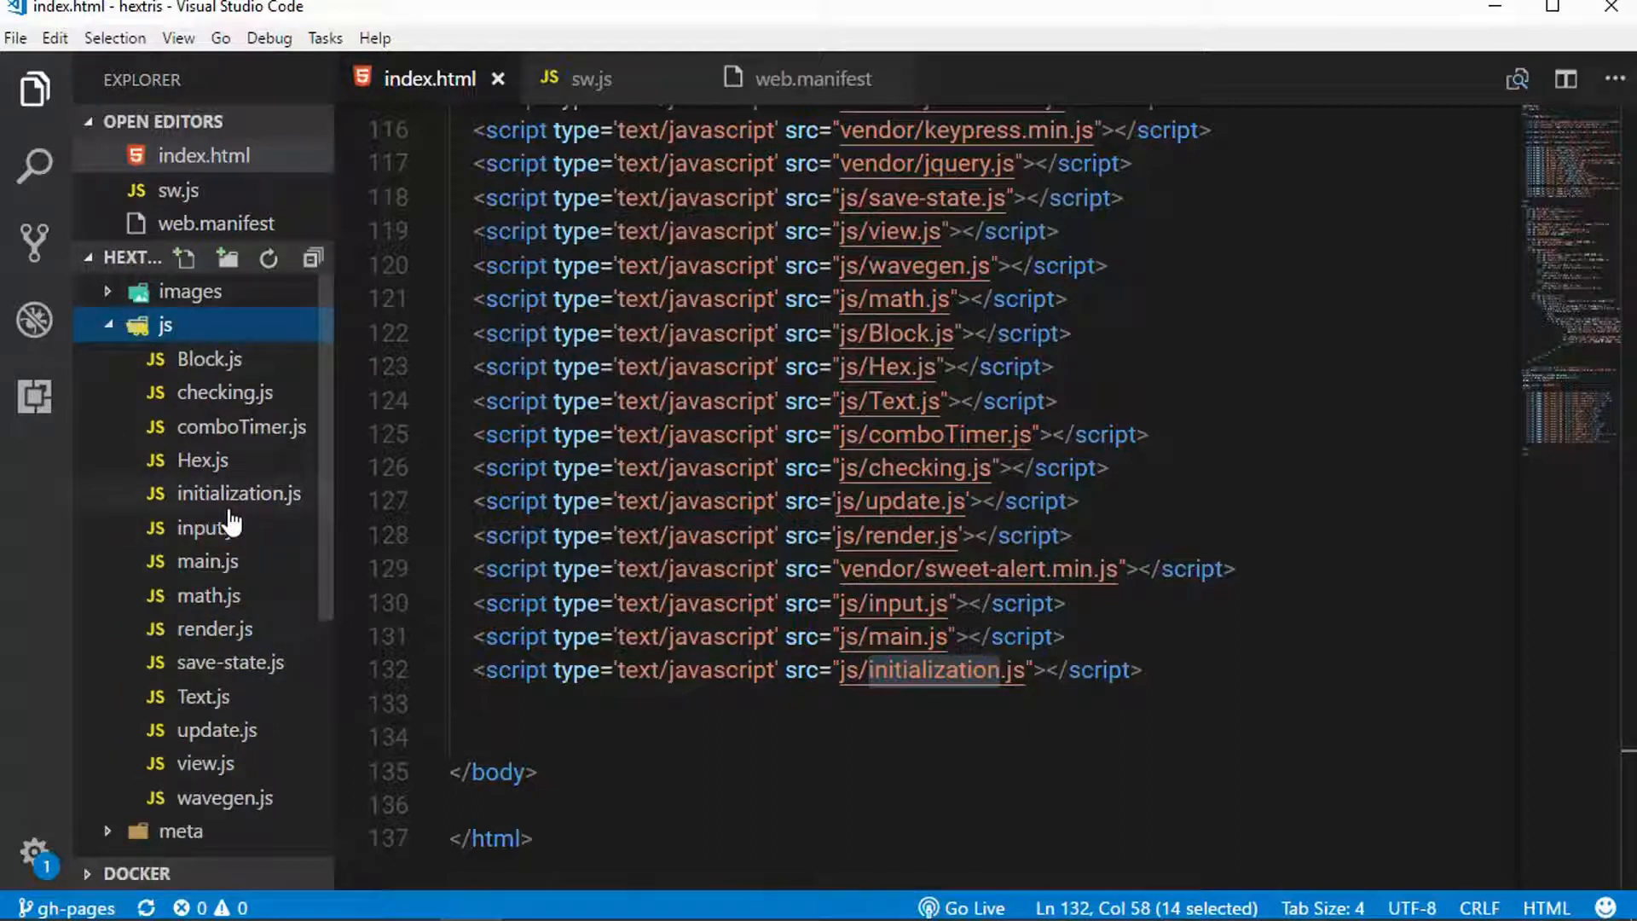
# Show initialization.js with the service worker registration block and its success and failure handlers unfolded.
pyautogui.click(239, 492)
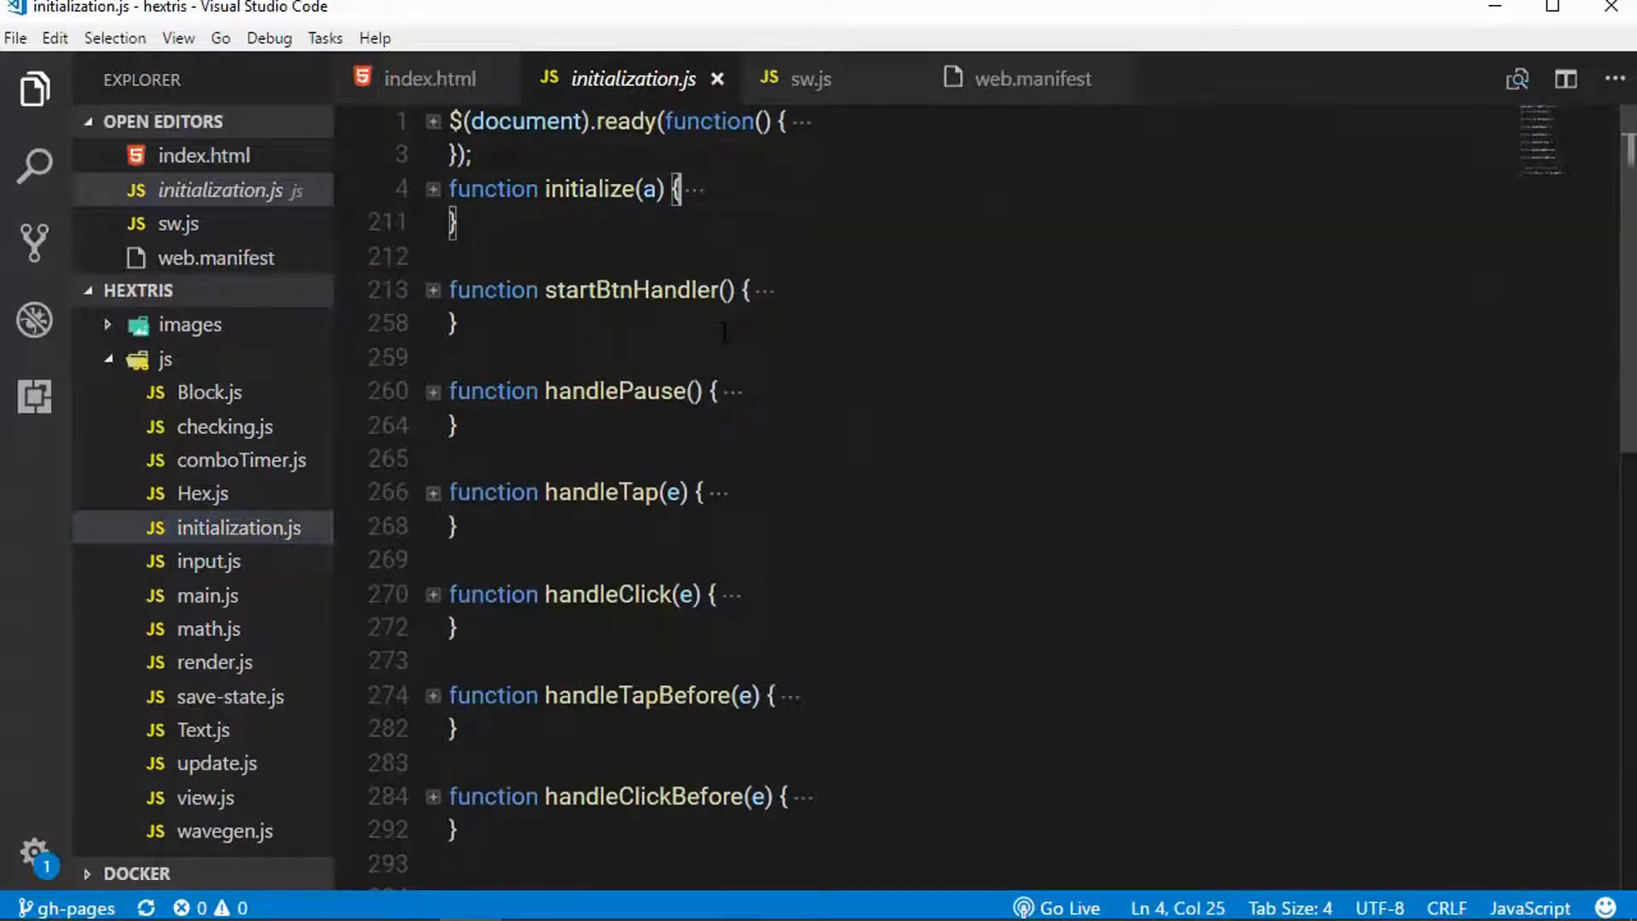
pyautogui.scroll(-3)
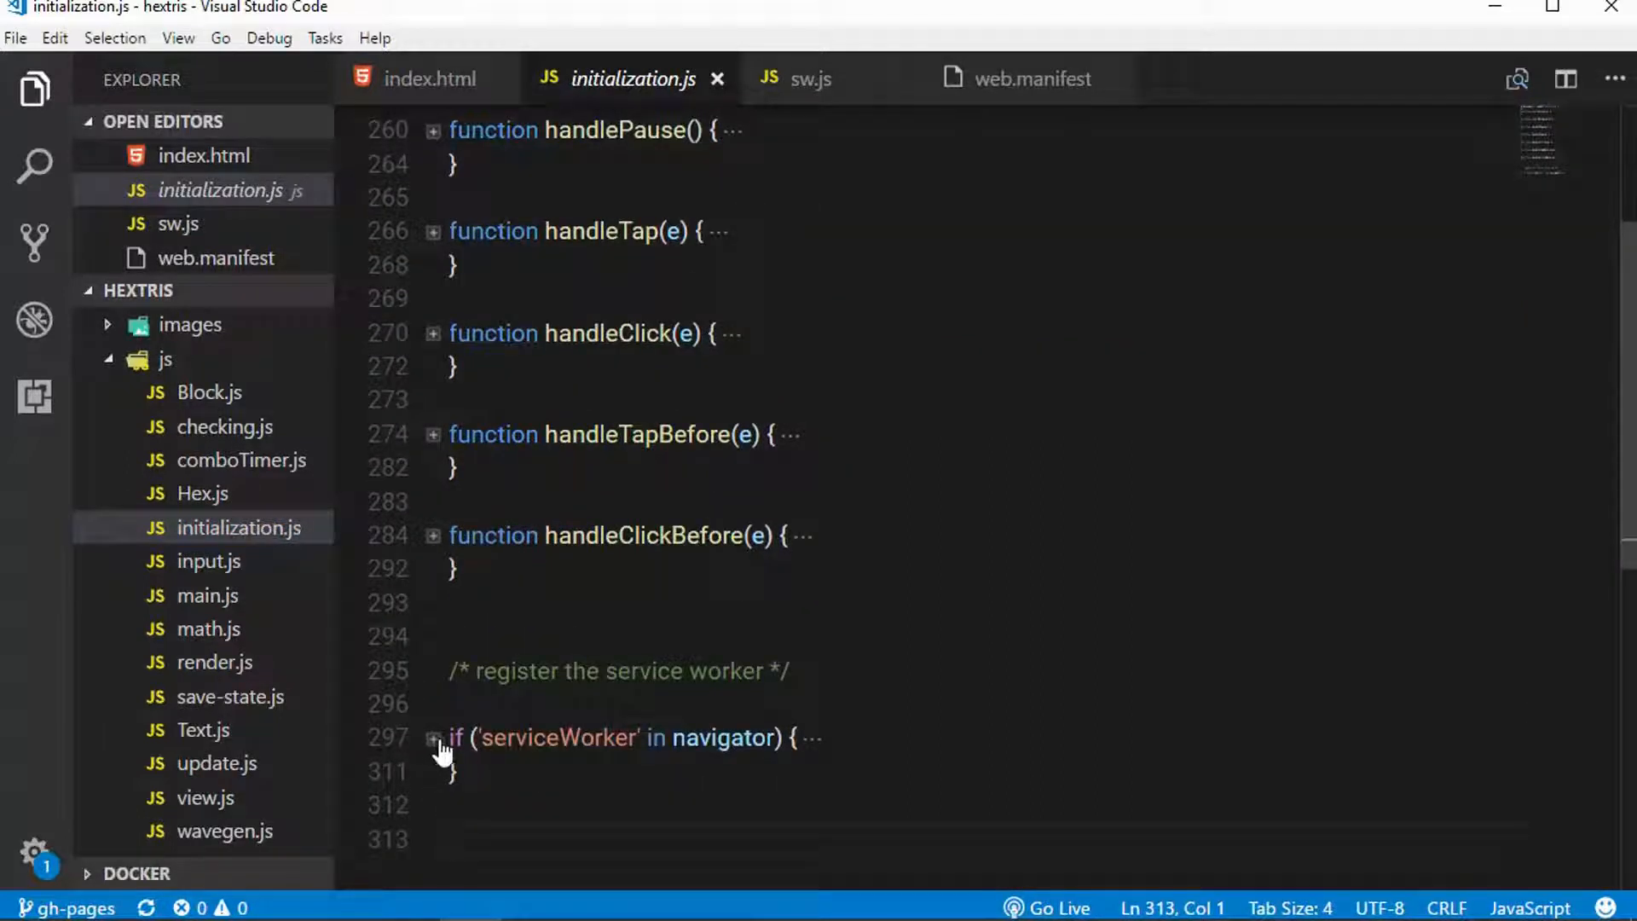
pyautogui.click(431, 738)
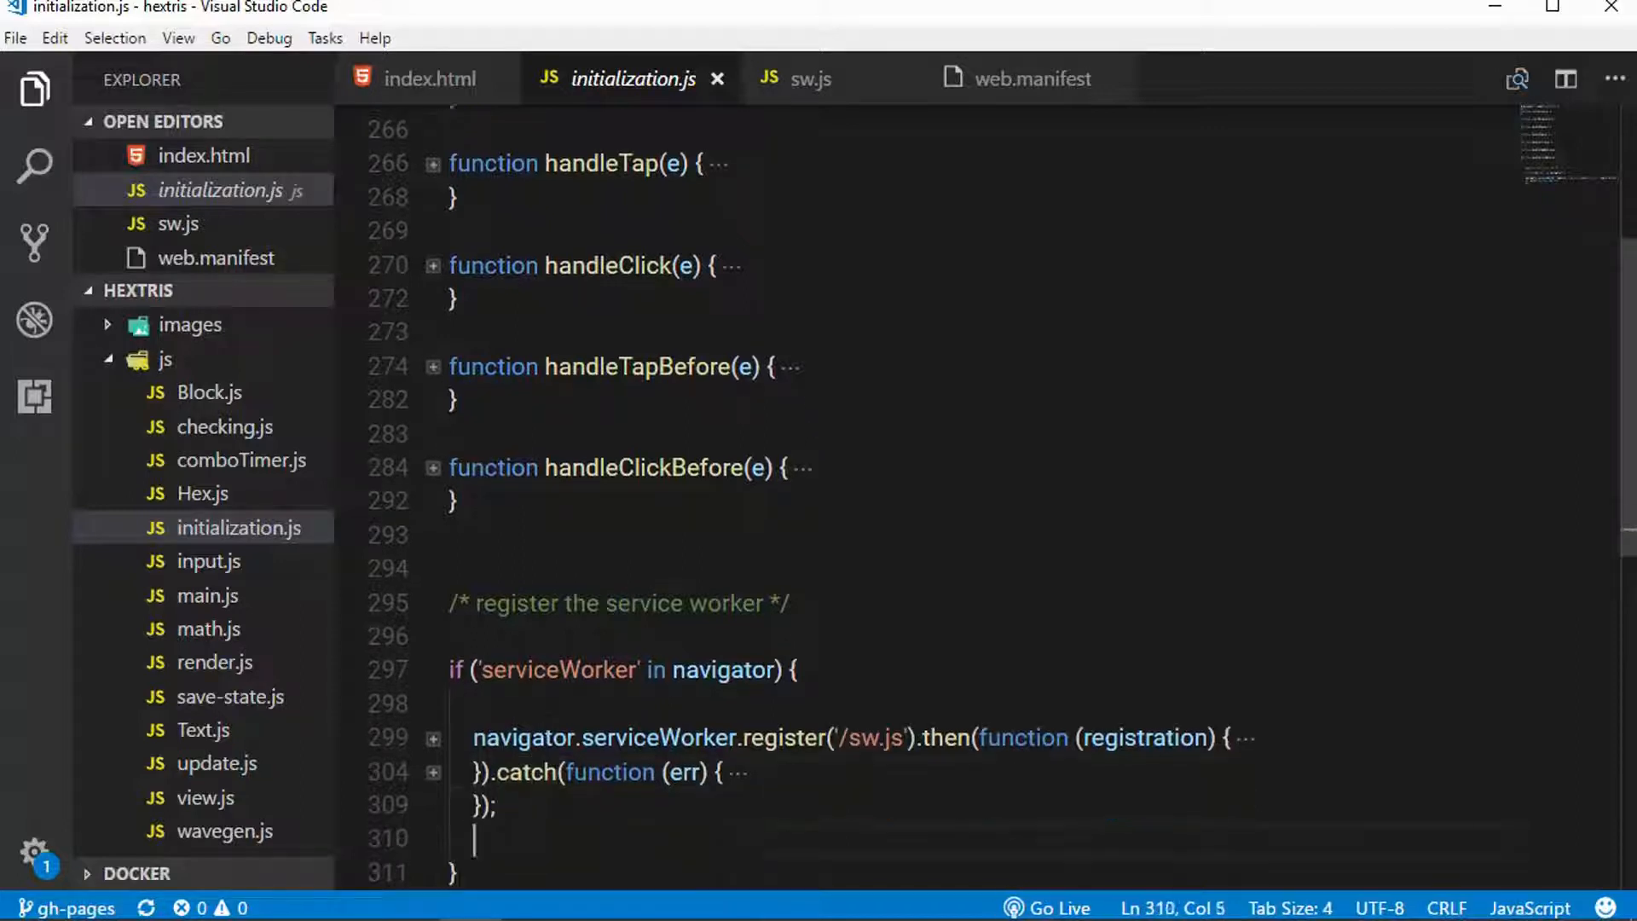
pyautogui.click(432, 670)
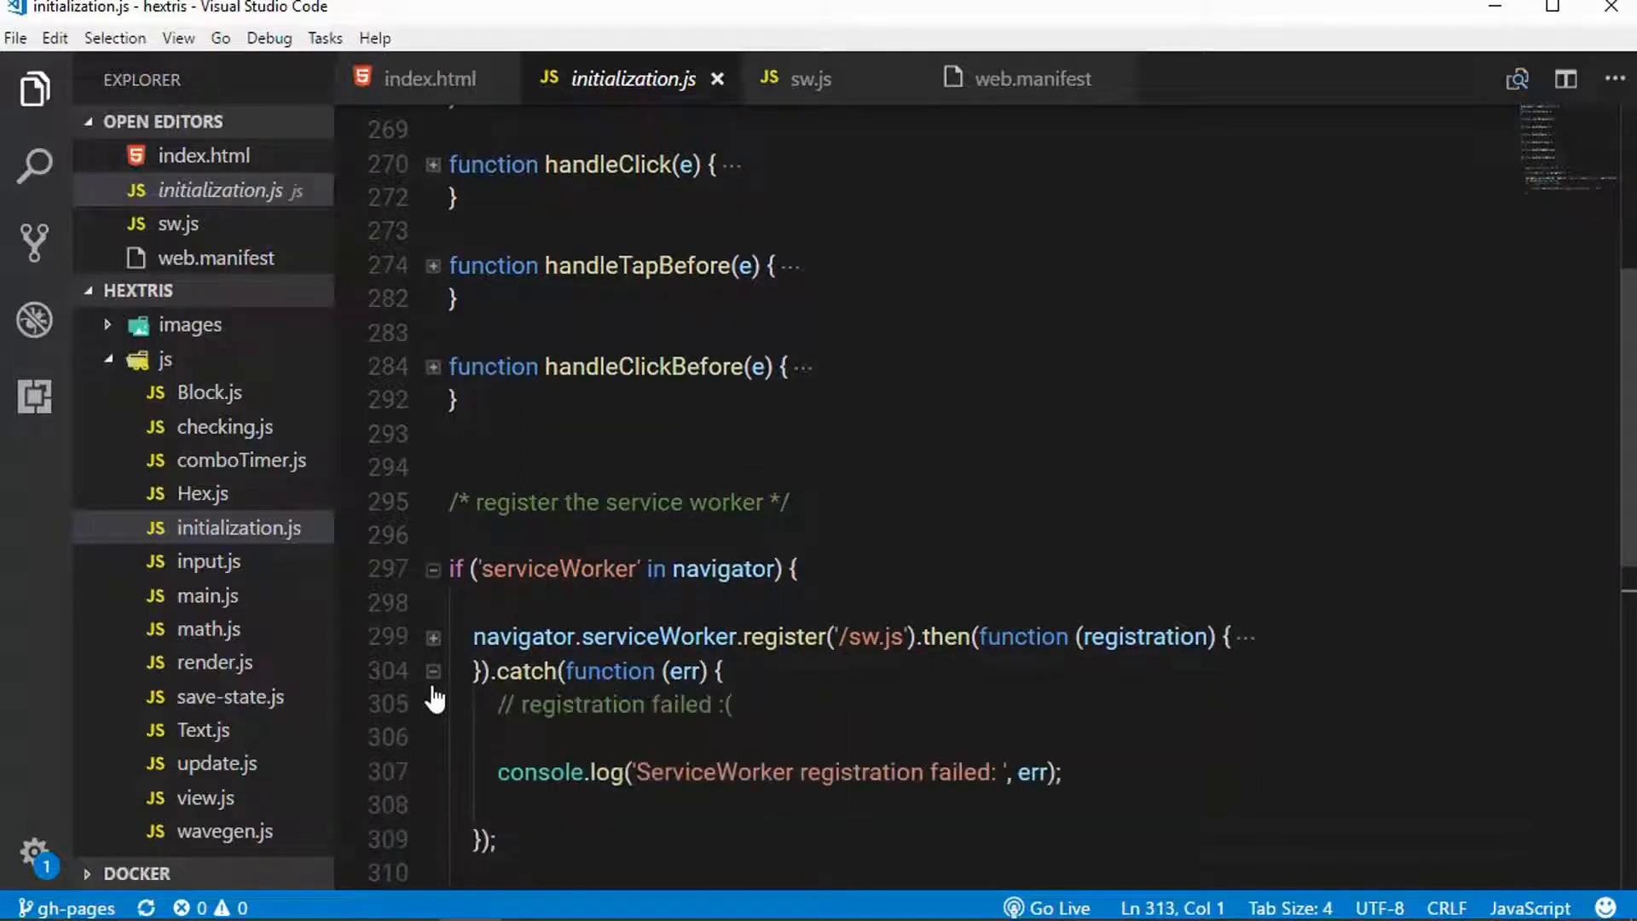
pyautogui.click(431, 636)
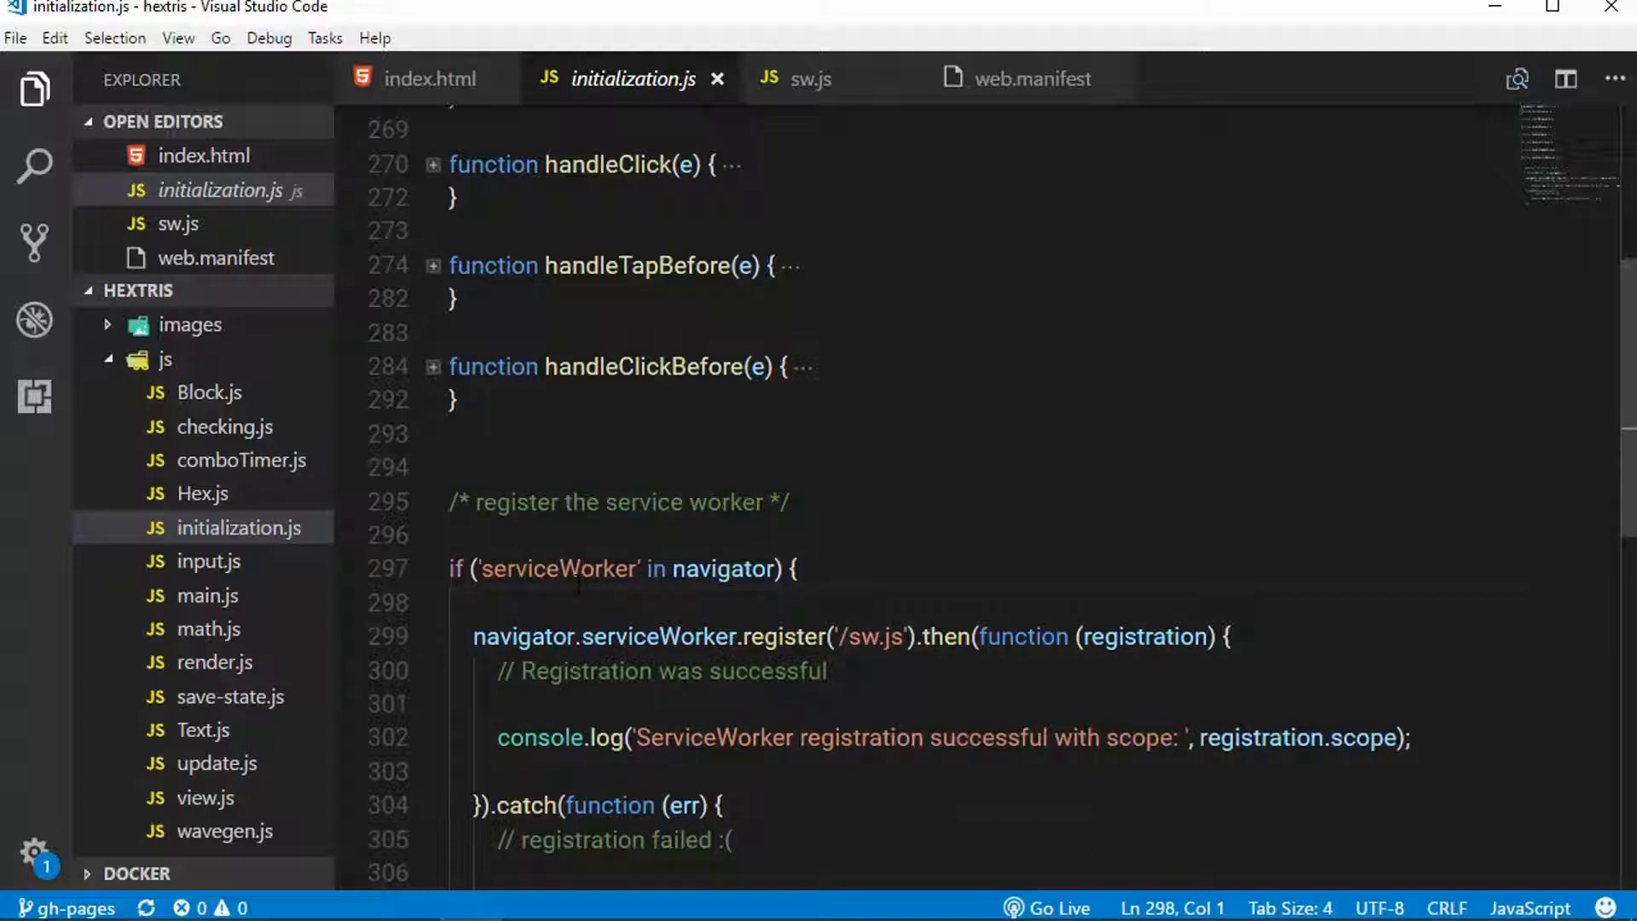
pyautogui.scroll(-3)
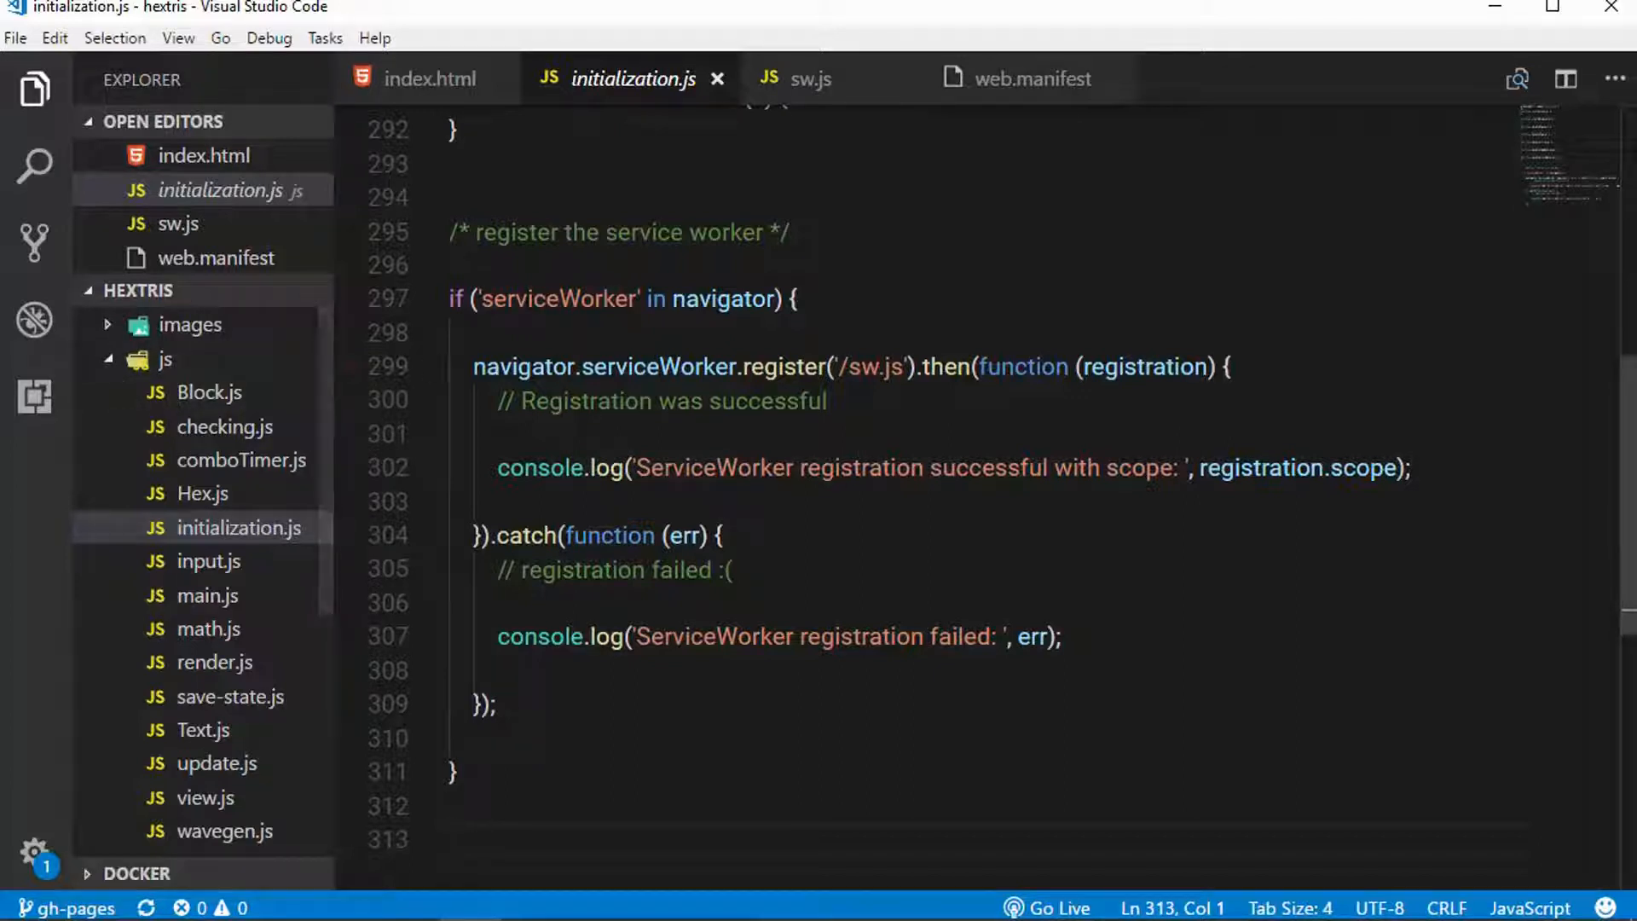
# Review sw.js preCacheFiles entries: Google Fonts, vendor/js.cookie.js, js/comboTimer.js, js/render.js, root path, vendor/jquery.js.
pyautogui.click(808, 78)
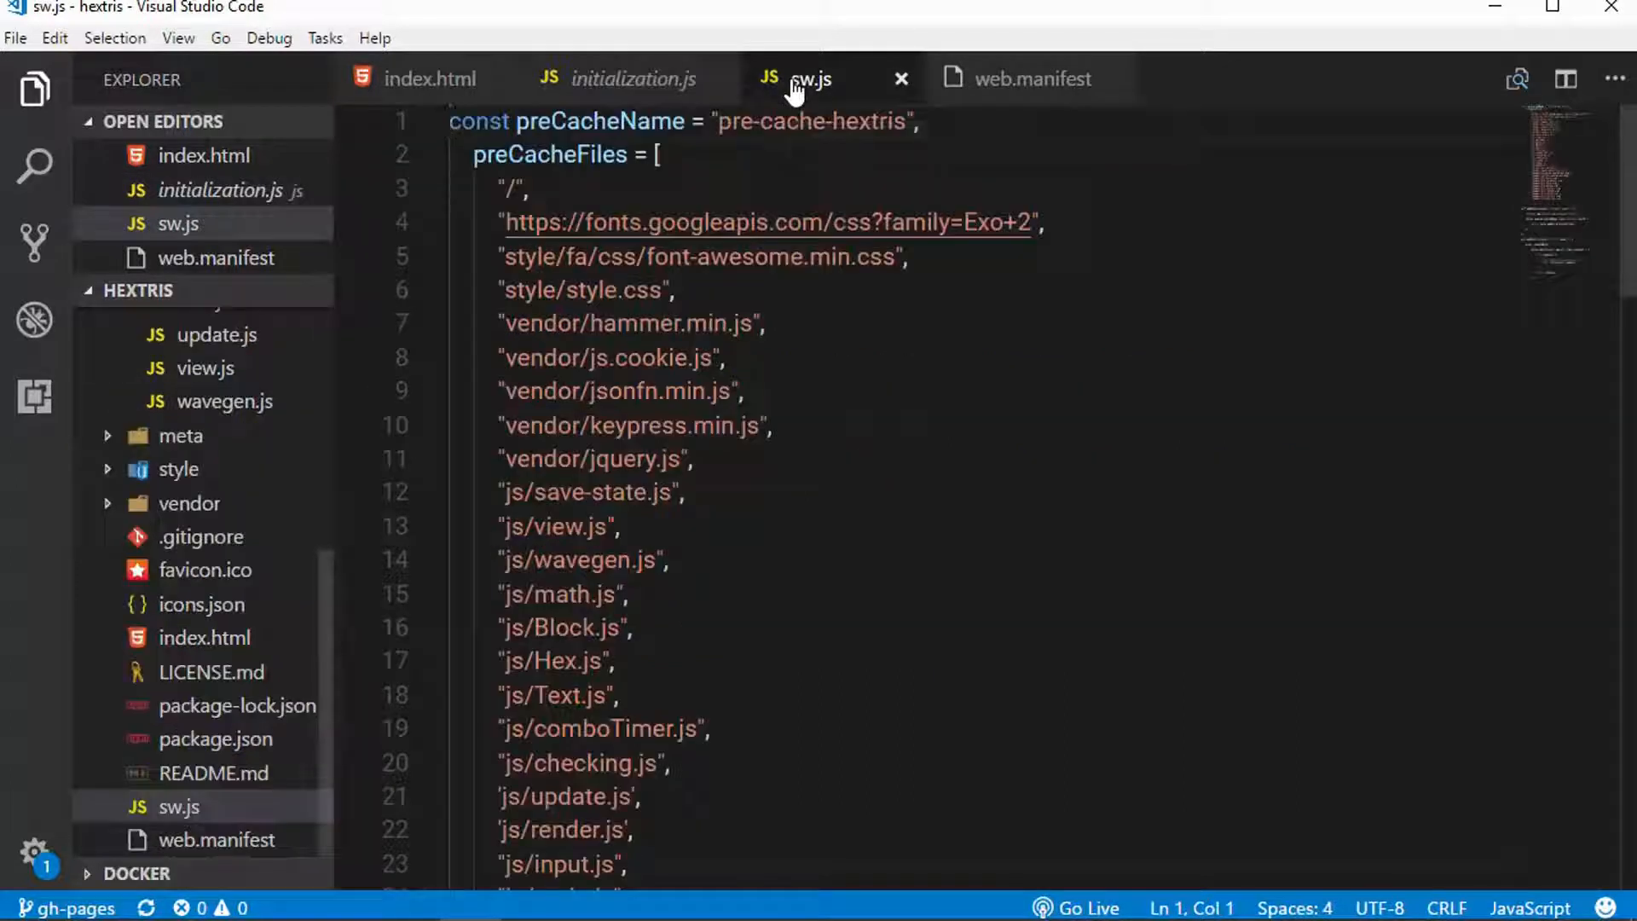
pyautogui.click(658, 155)
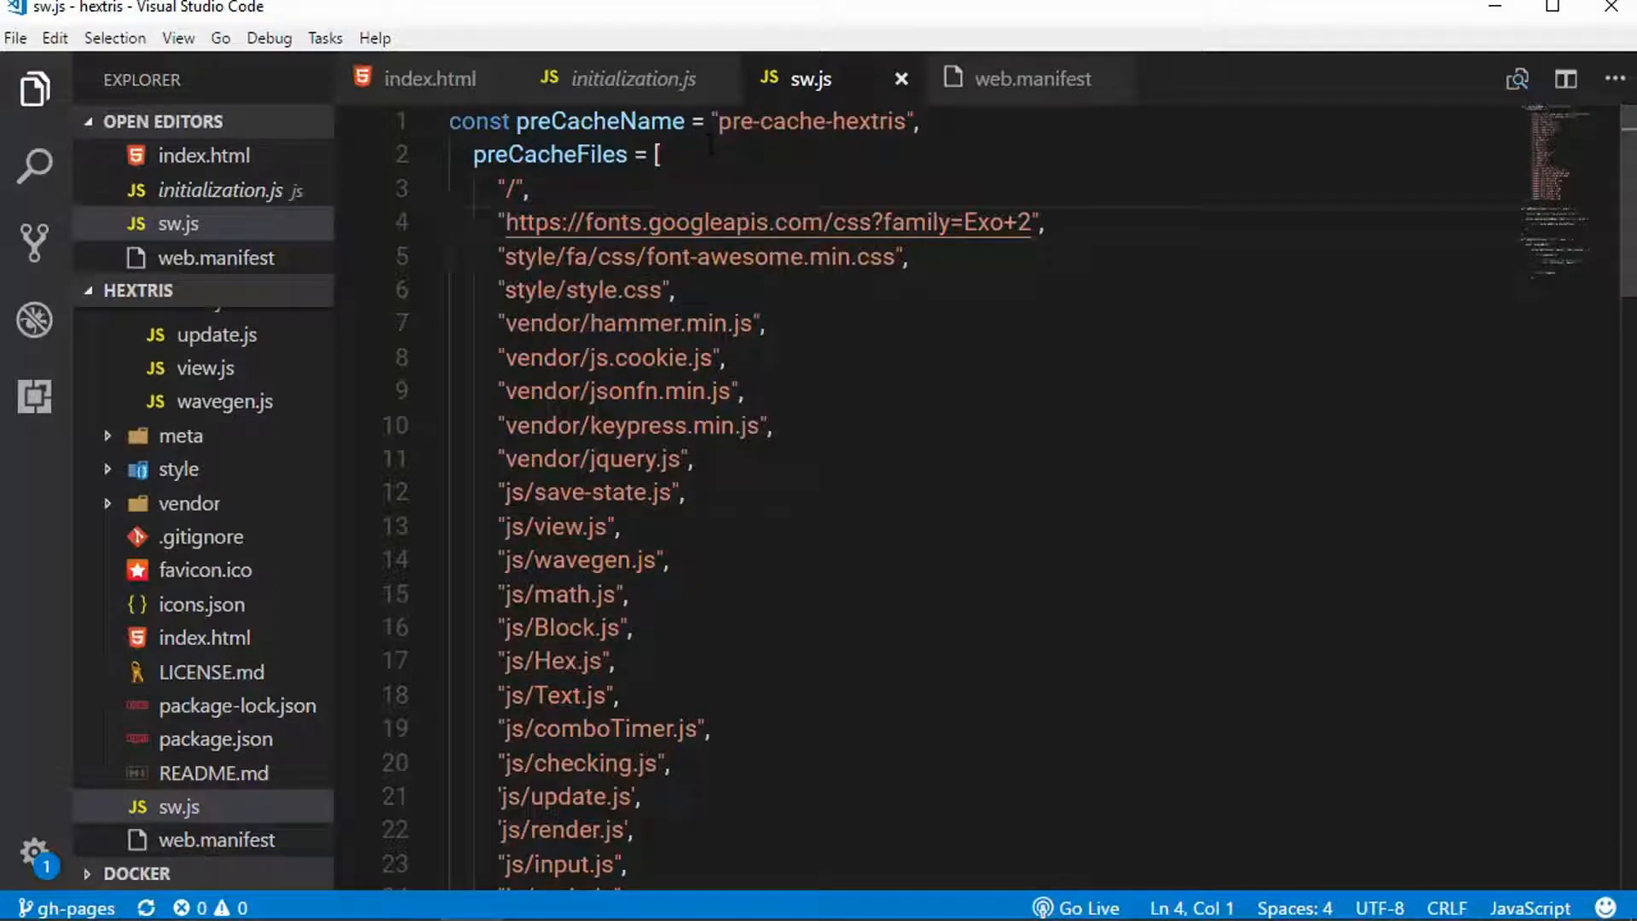
pyautogui.click(496, 257)
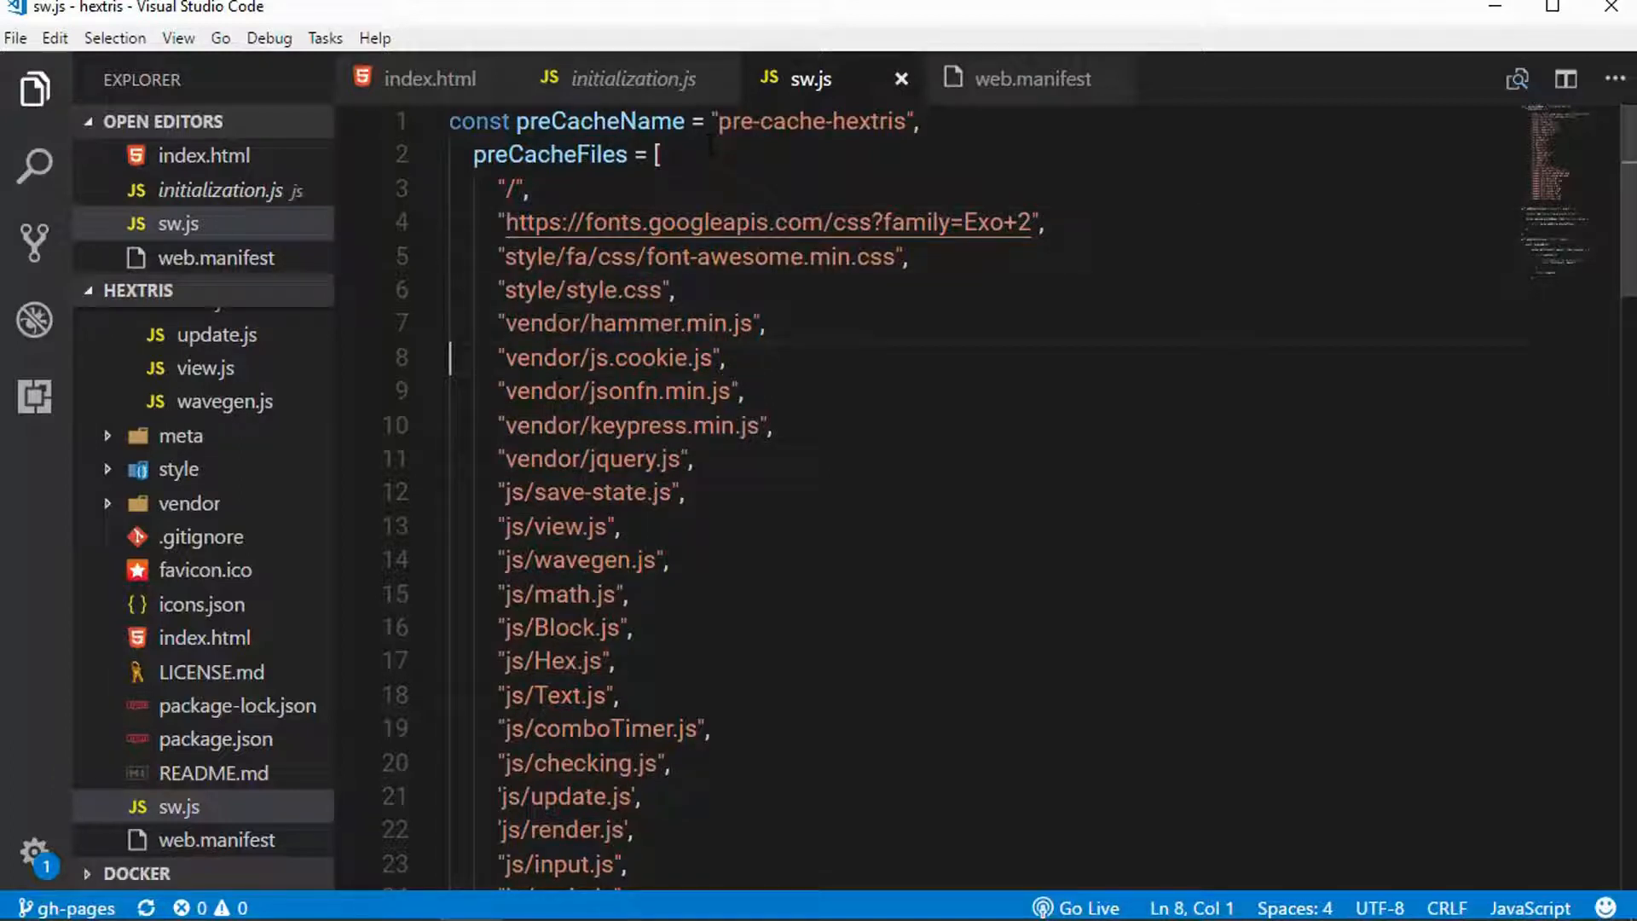
pyautogui.click(564, 627)
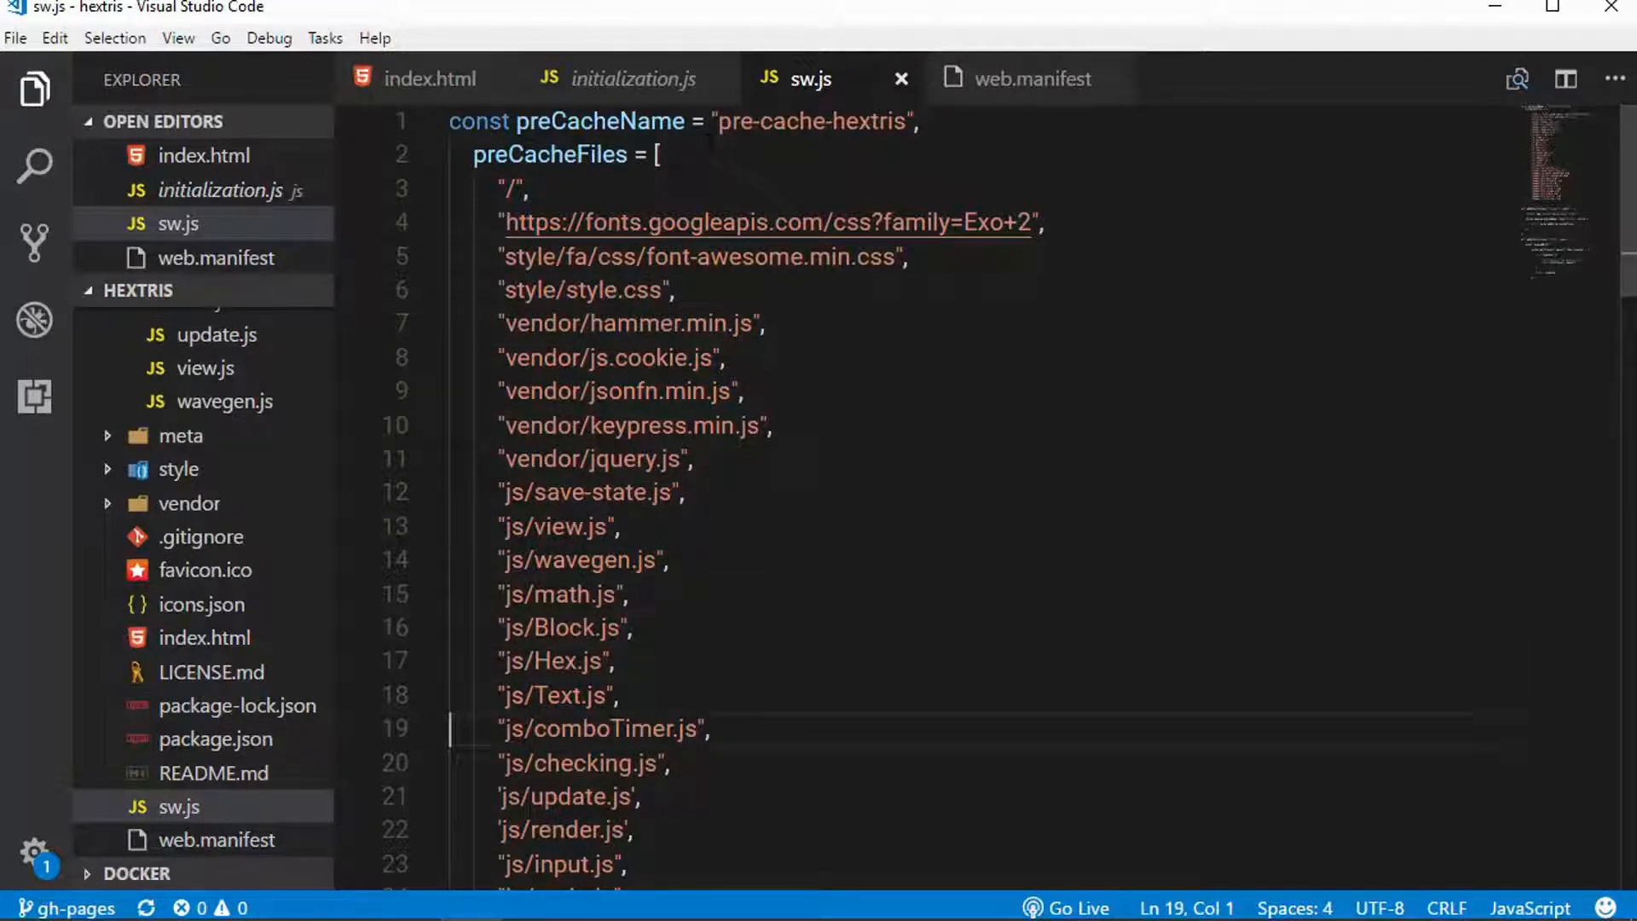
pyautogui.click(564, 831)
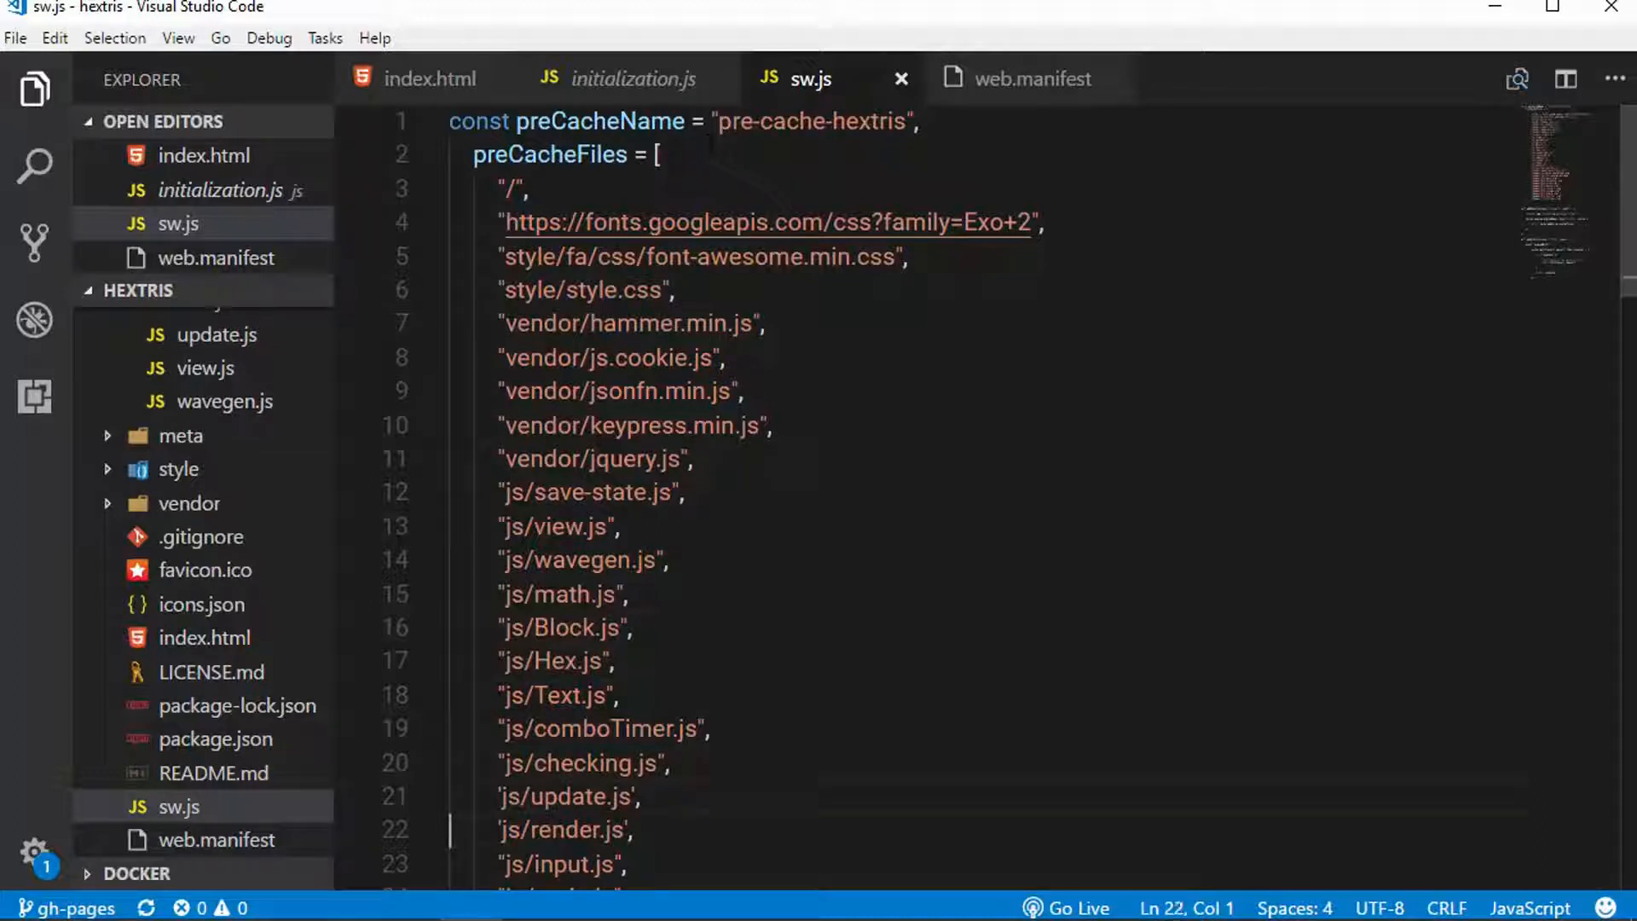
pyautogui.scroll(-3)
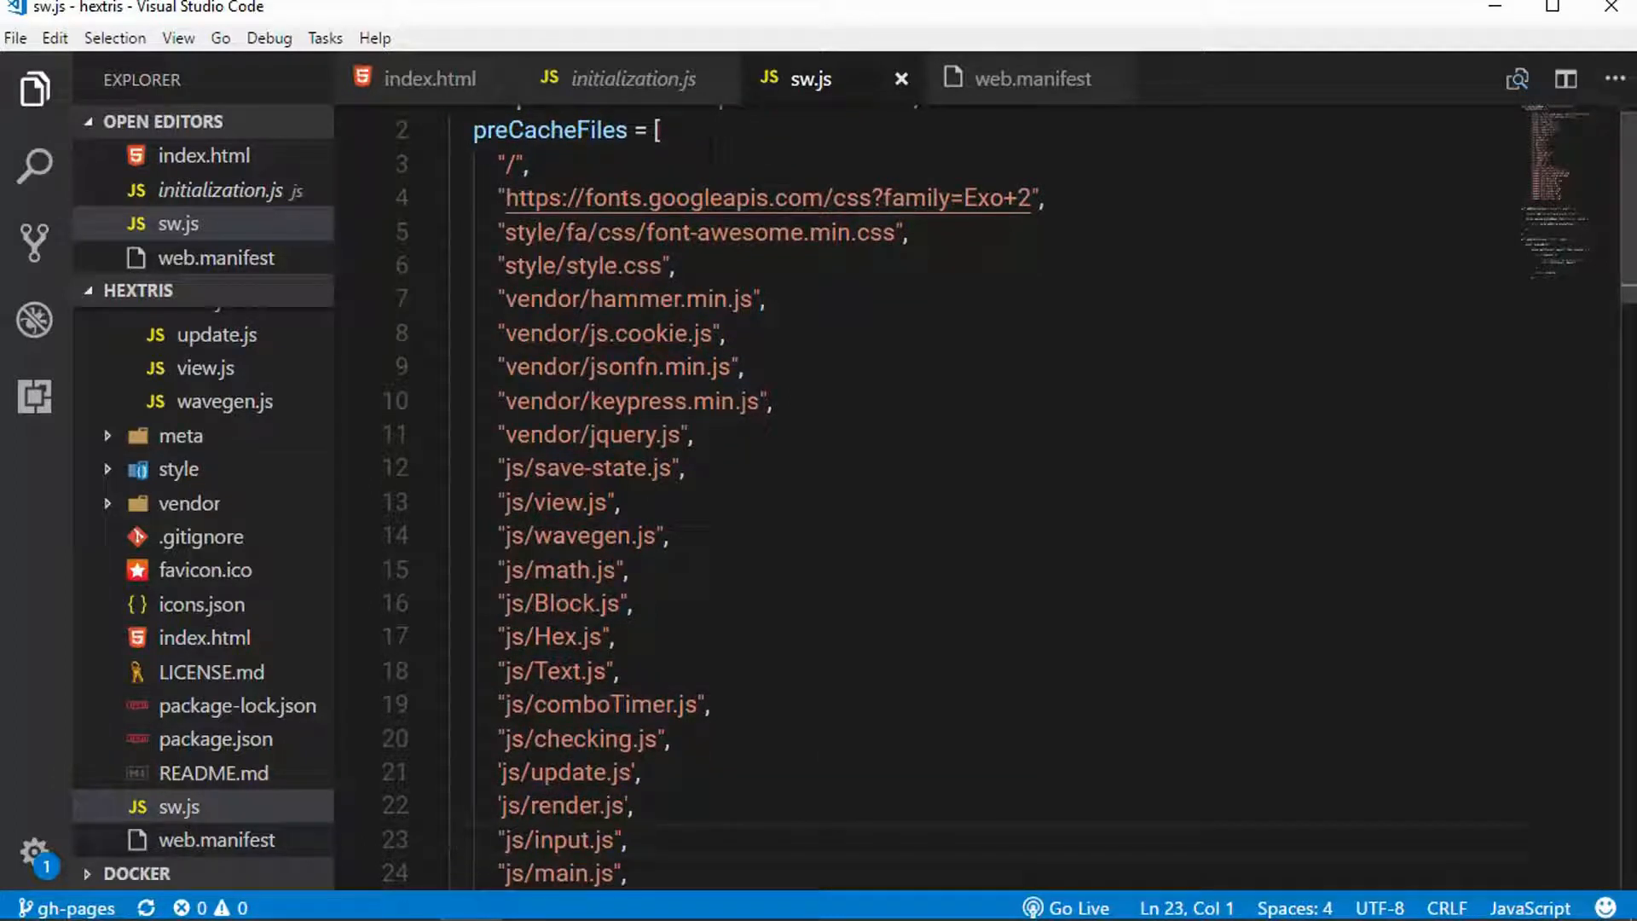
pyautogui.click(518, 163)
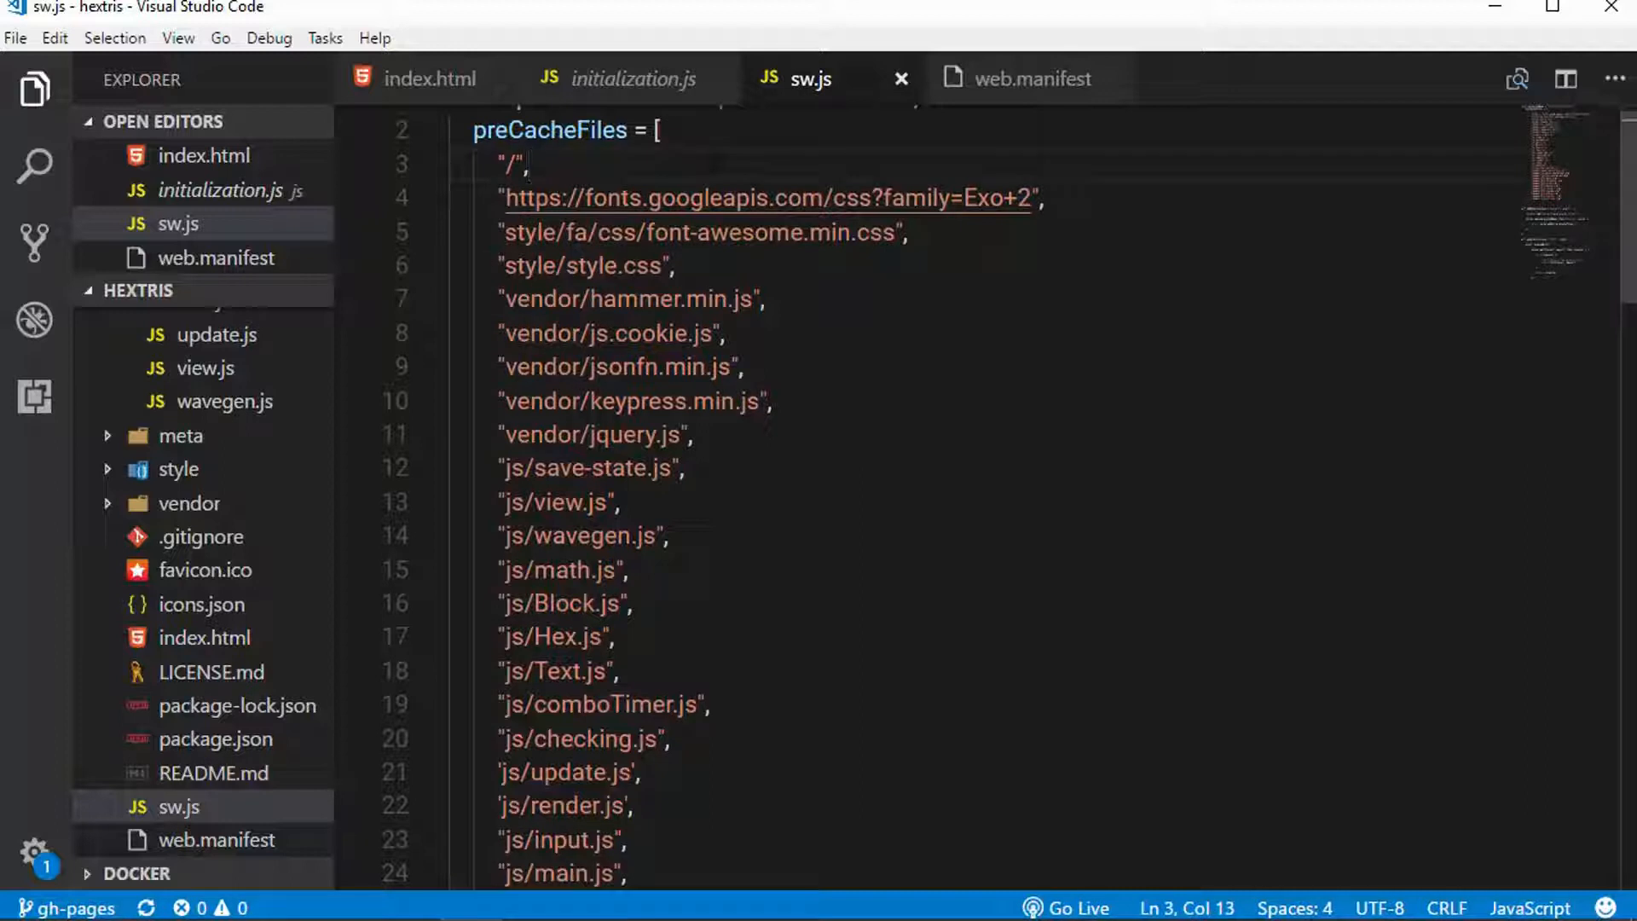
pyautogui.click(450, 435)
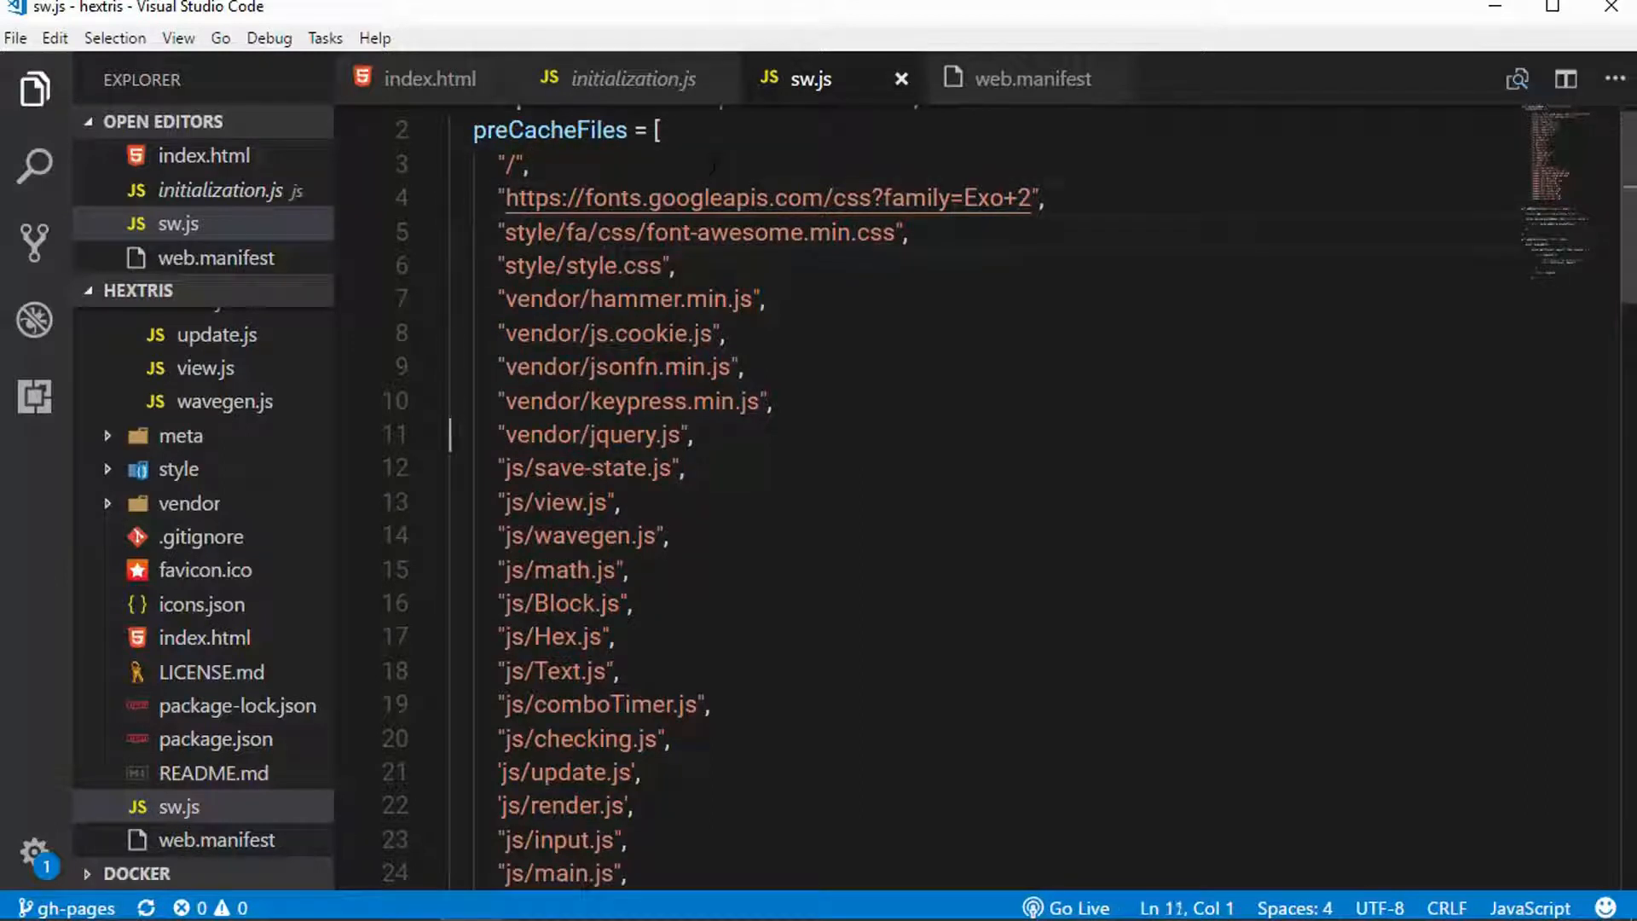
# Select the image asset entries from images/btn_facebook.svg through the end of the preCacheFiles list.
pyautogui.scroll(-3)
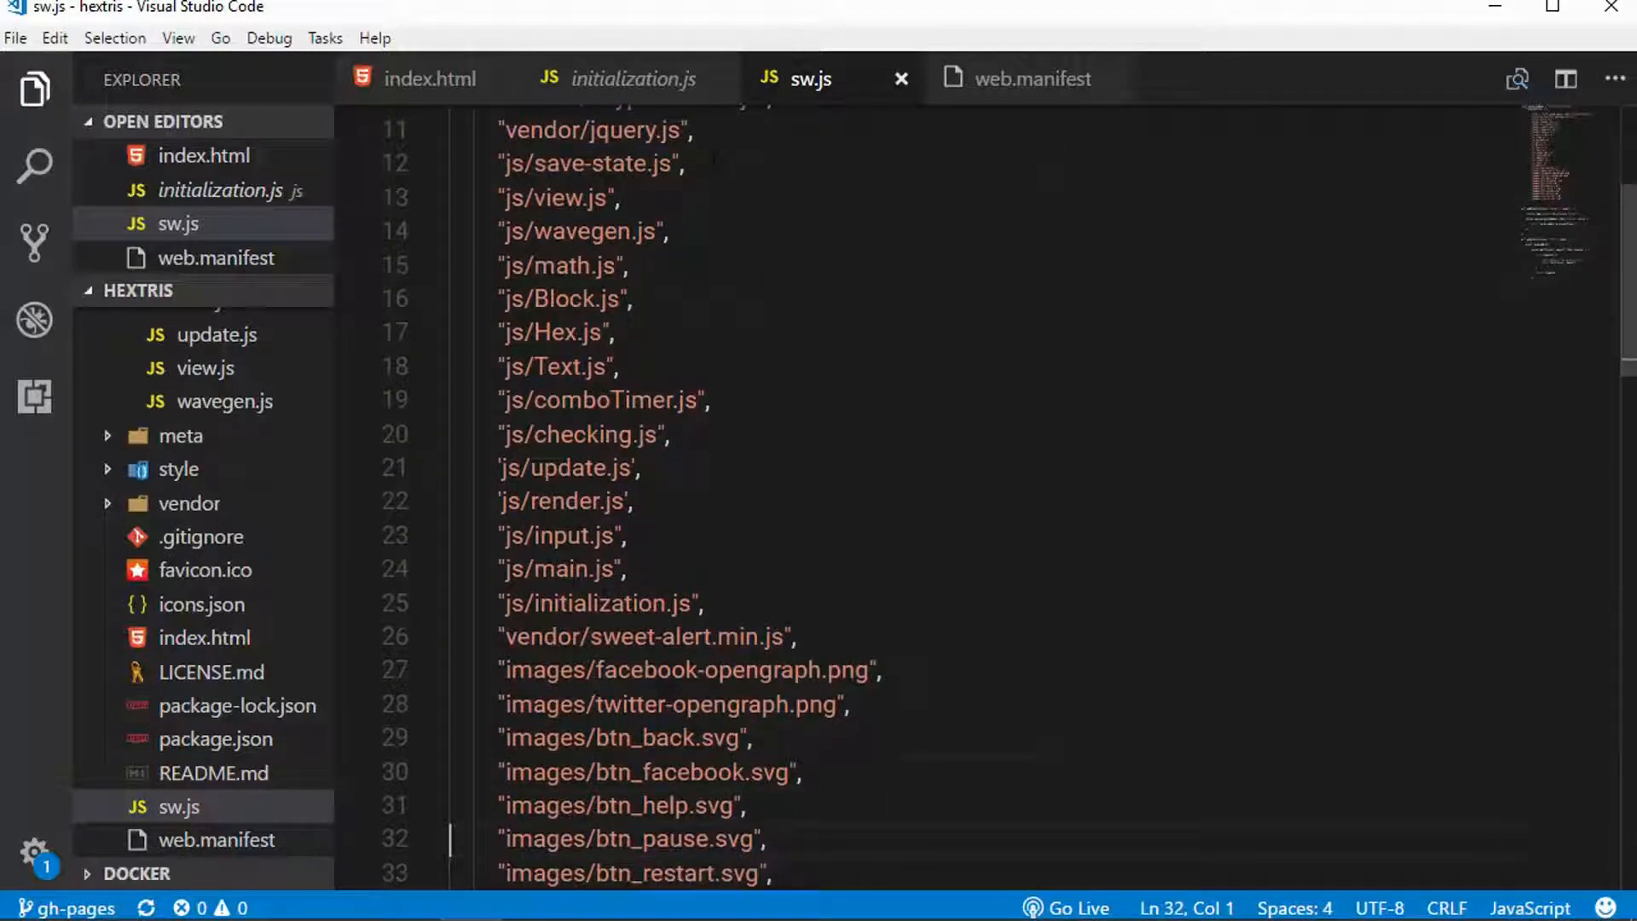
pyautogui.scroll(-3)
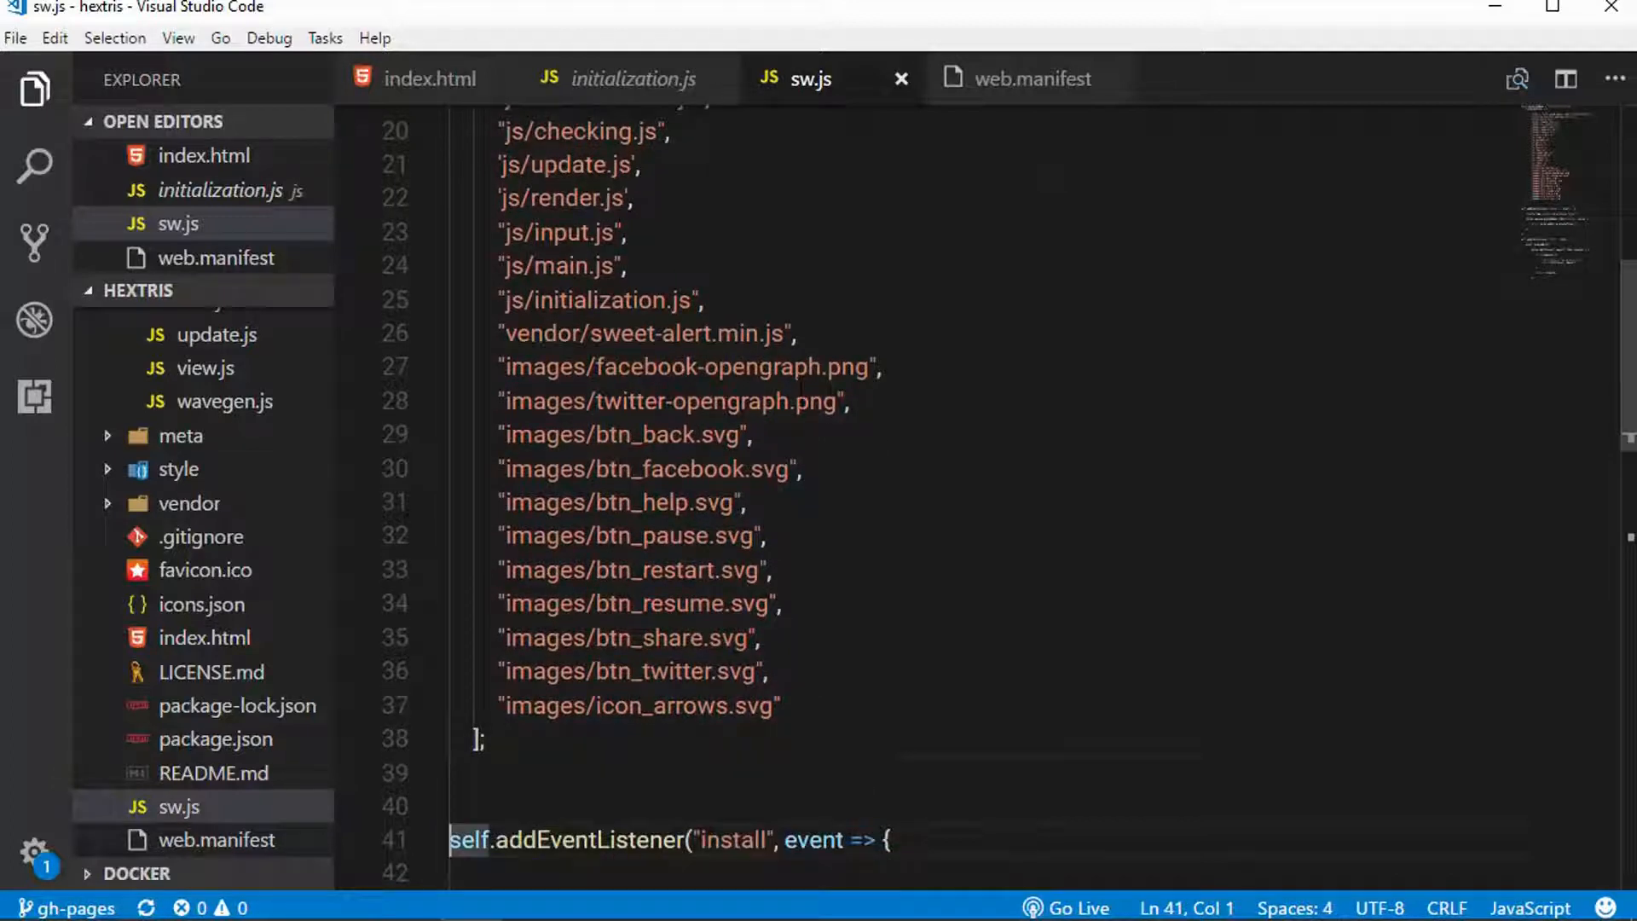
pyautogui.click(854, 337)
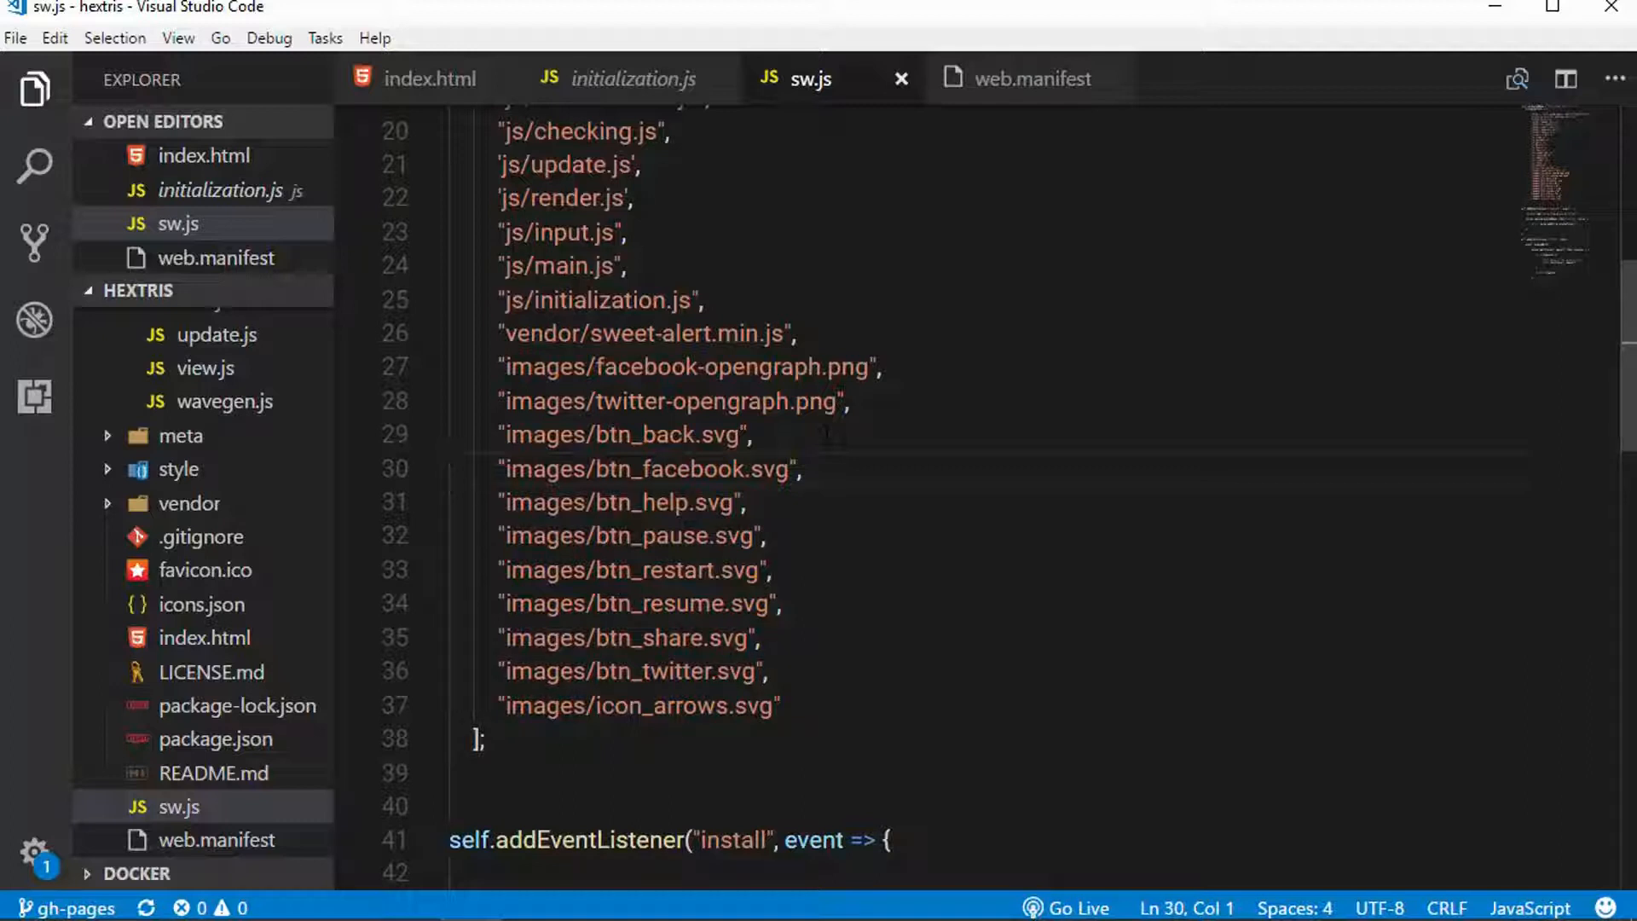
pyautogui.click(631, 536)
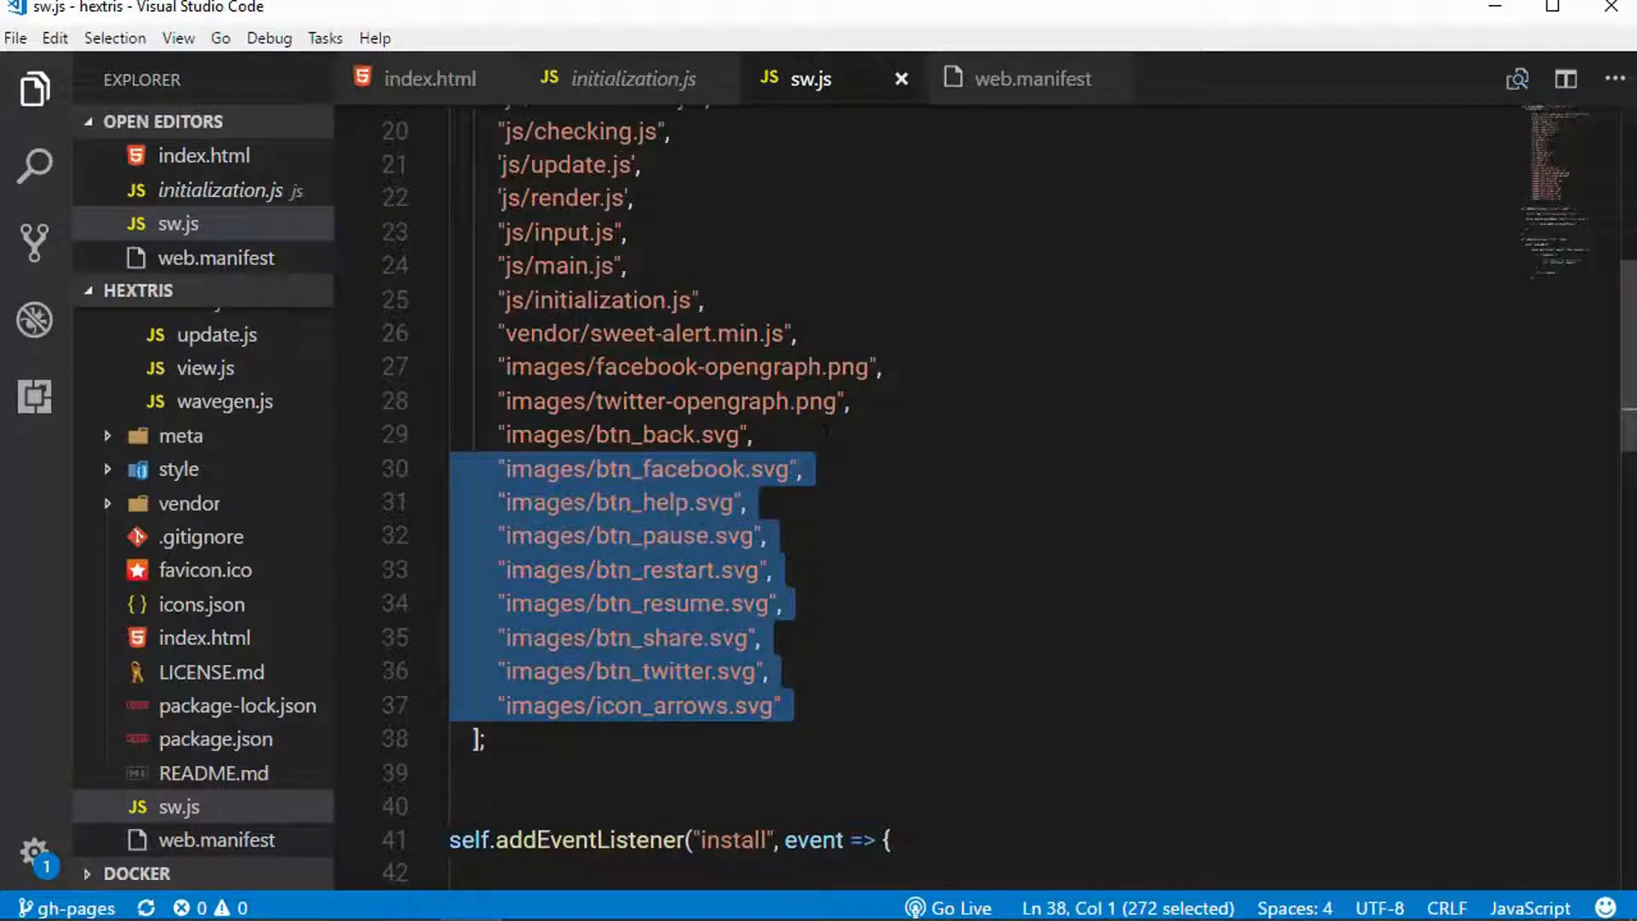
pyautogui.scroll(-3)
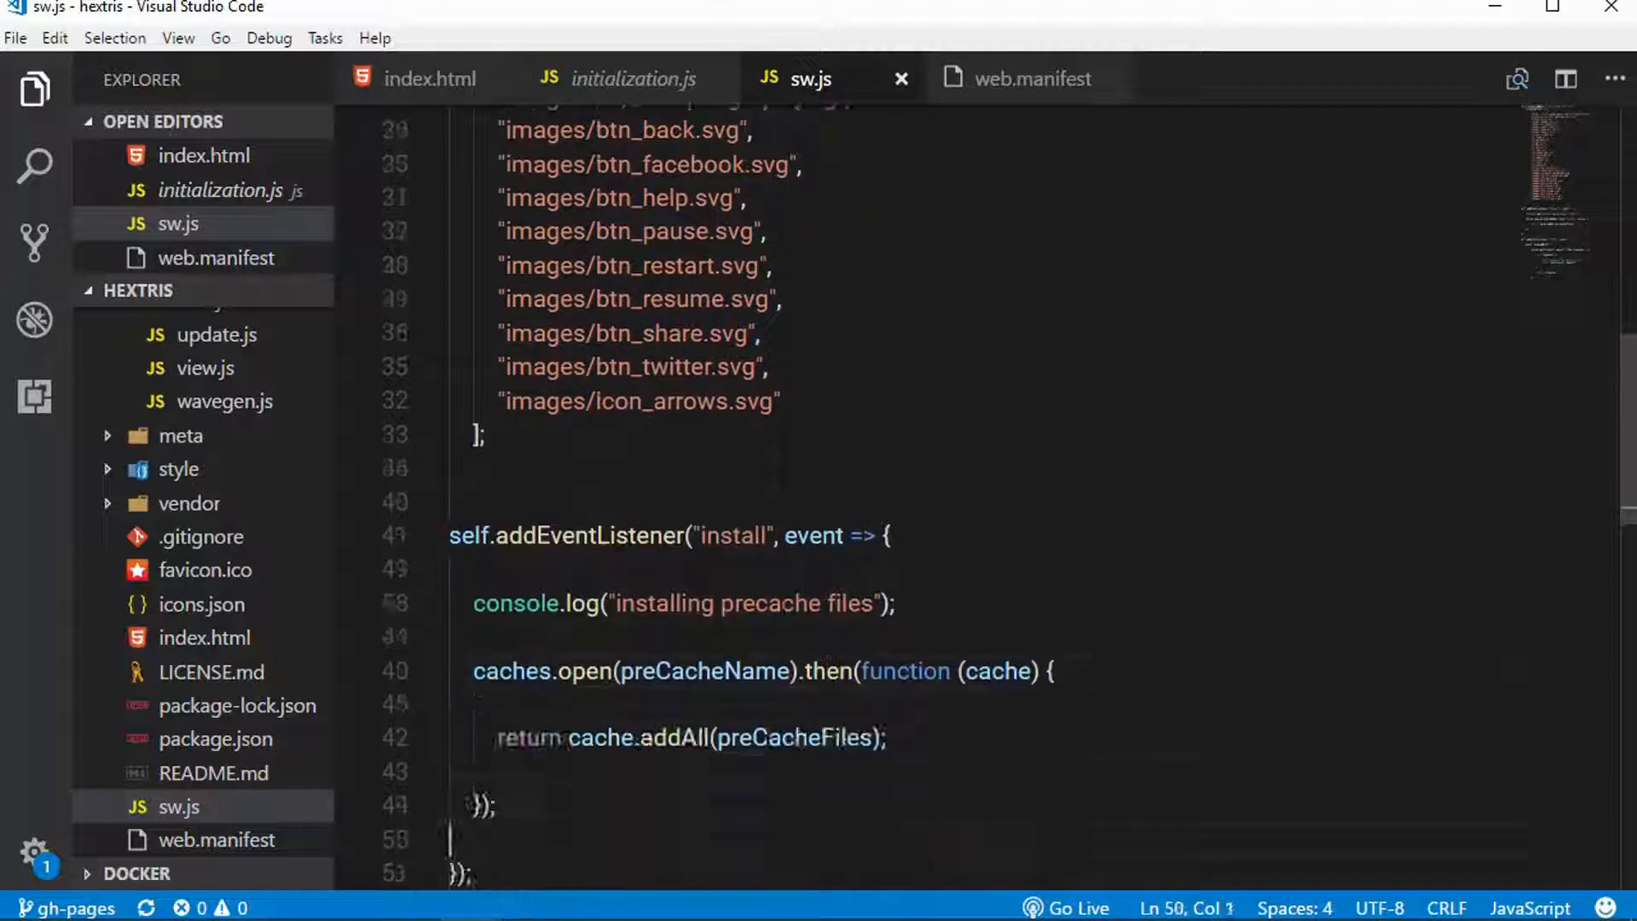
pyautogui.scroll(-3)
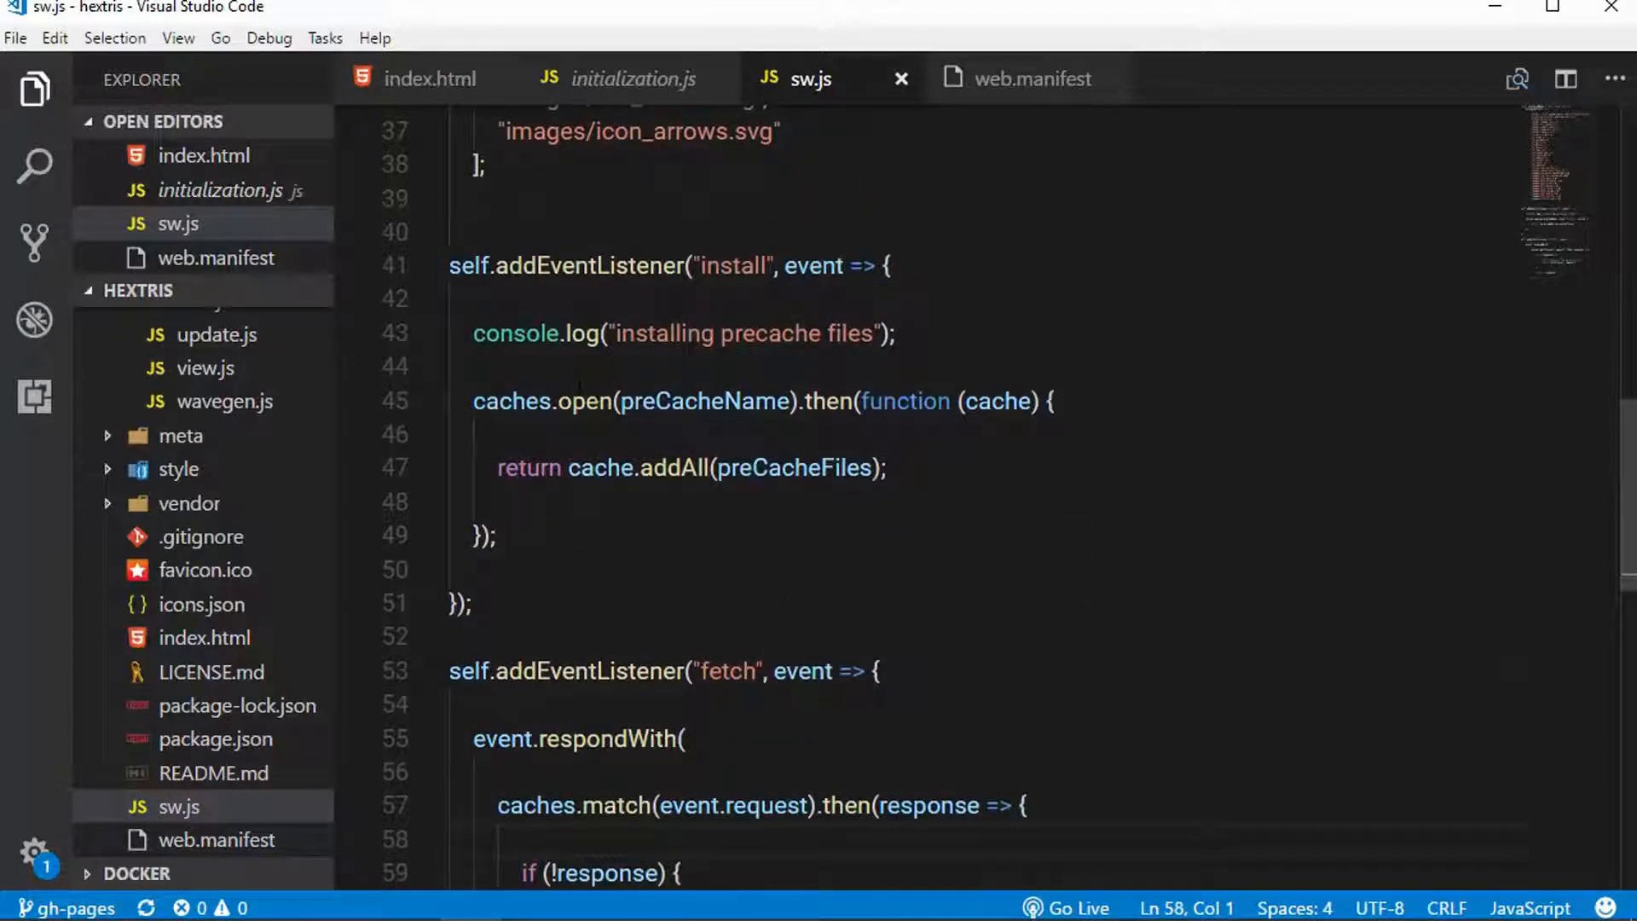
pyautogui.doubleClick(702, 401)
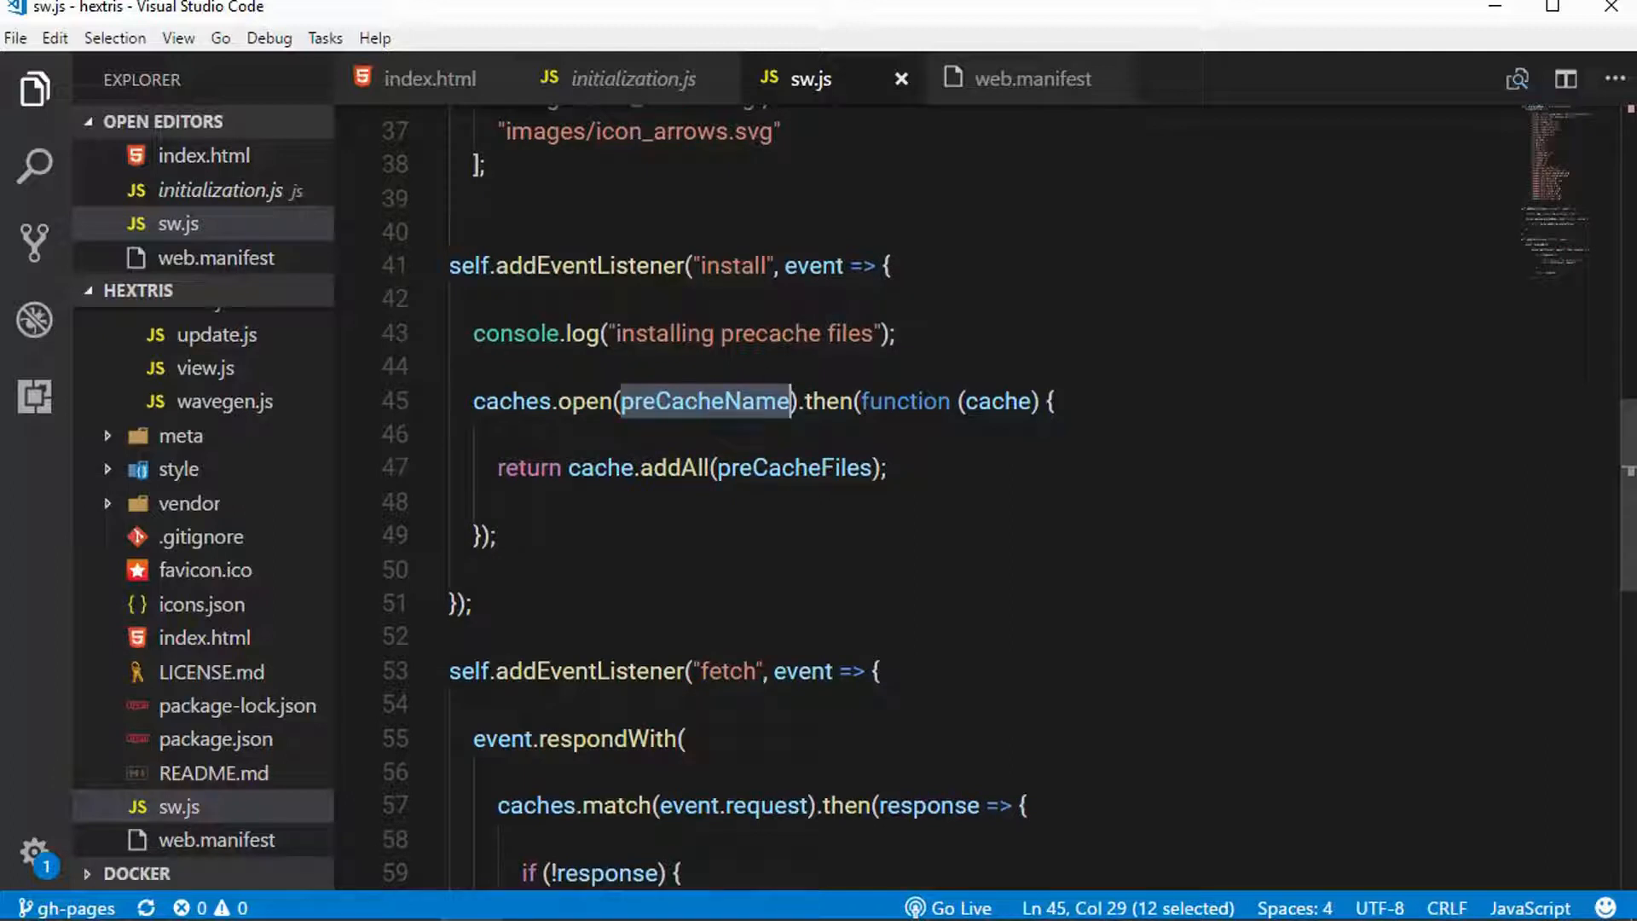
pyautogui.doubleClick(795, 467)
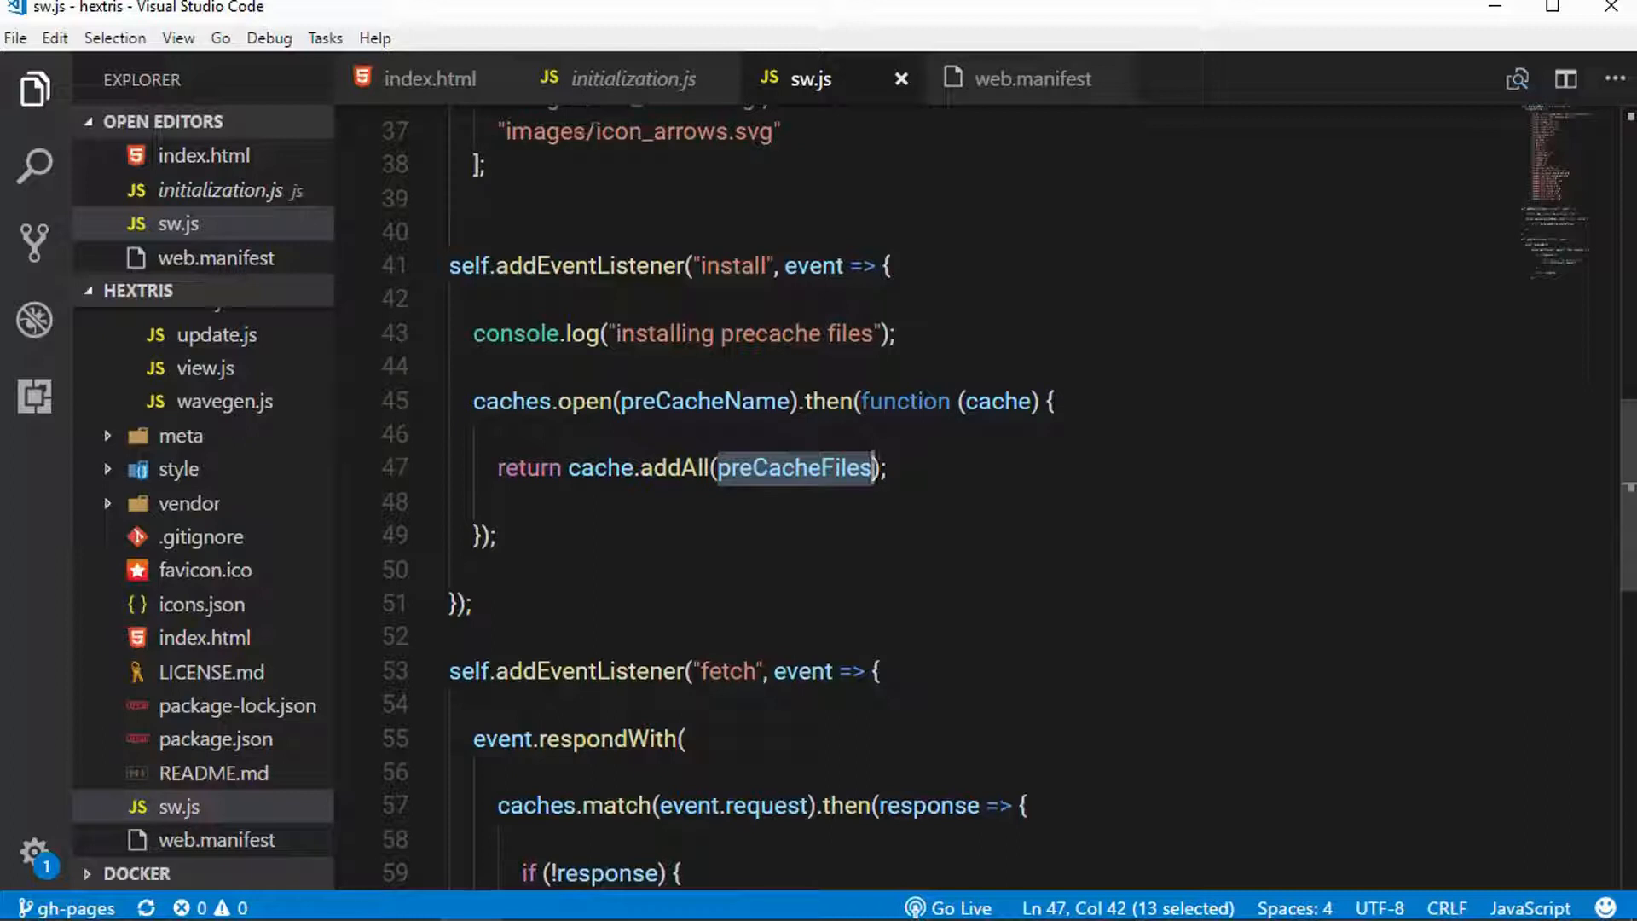
pyautogui.doubleClick(674, 467)
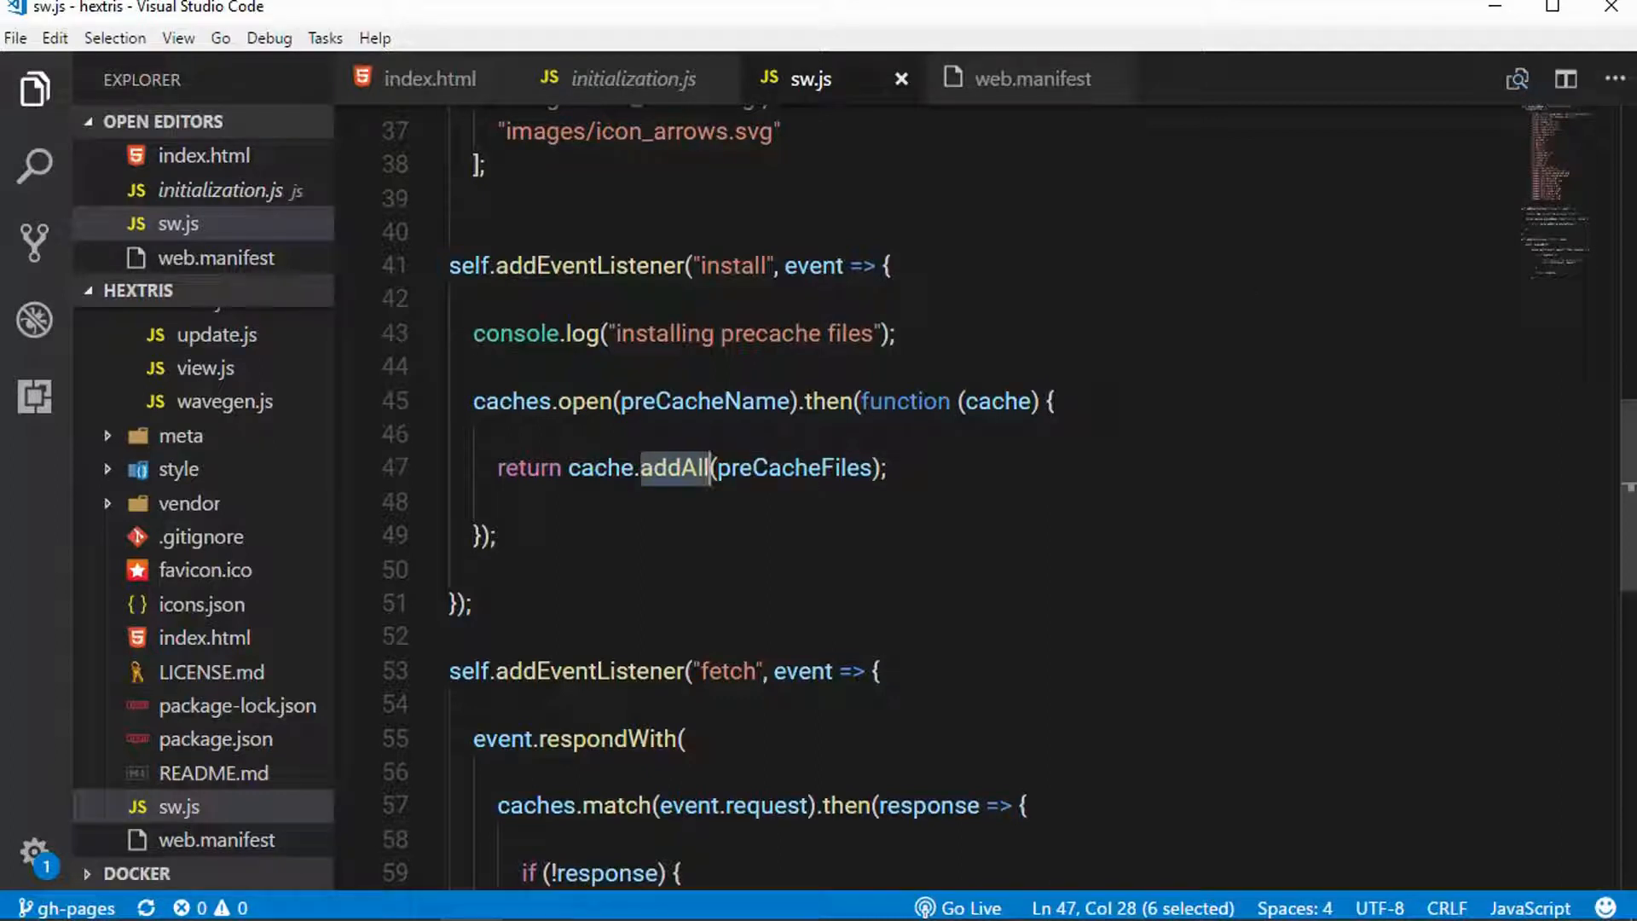
# Bring the sw.js fetch listener's respondWith call, cache-first with network fallback, into focus.
pyautogui.scroll(-3)
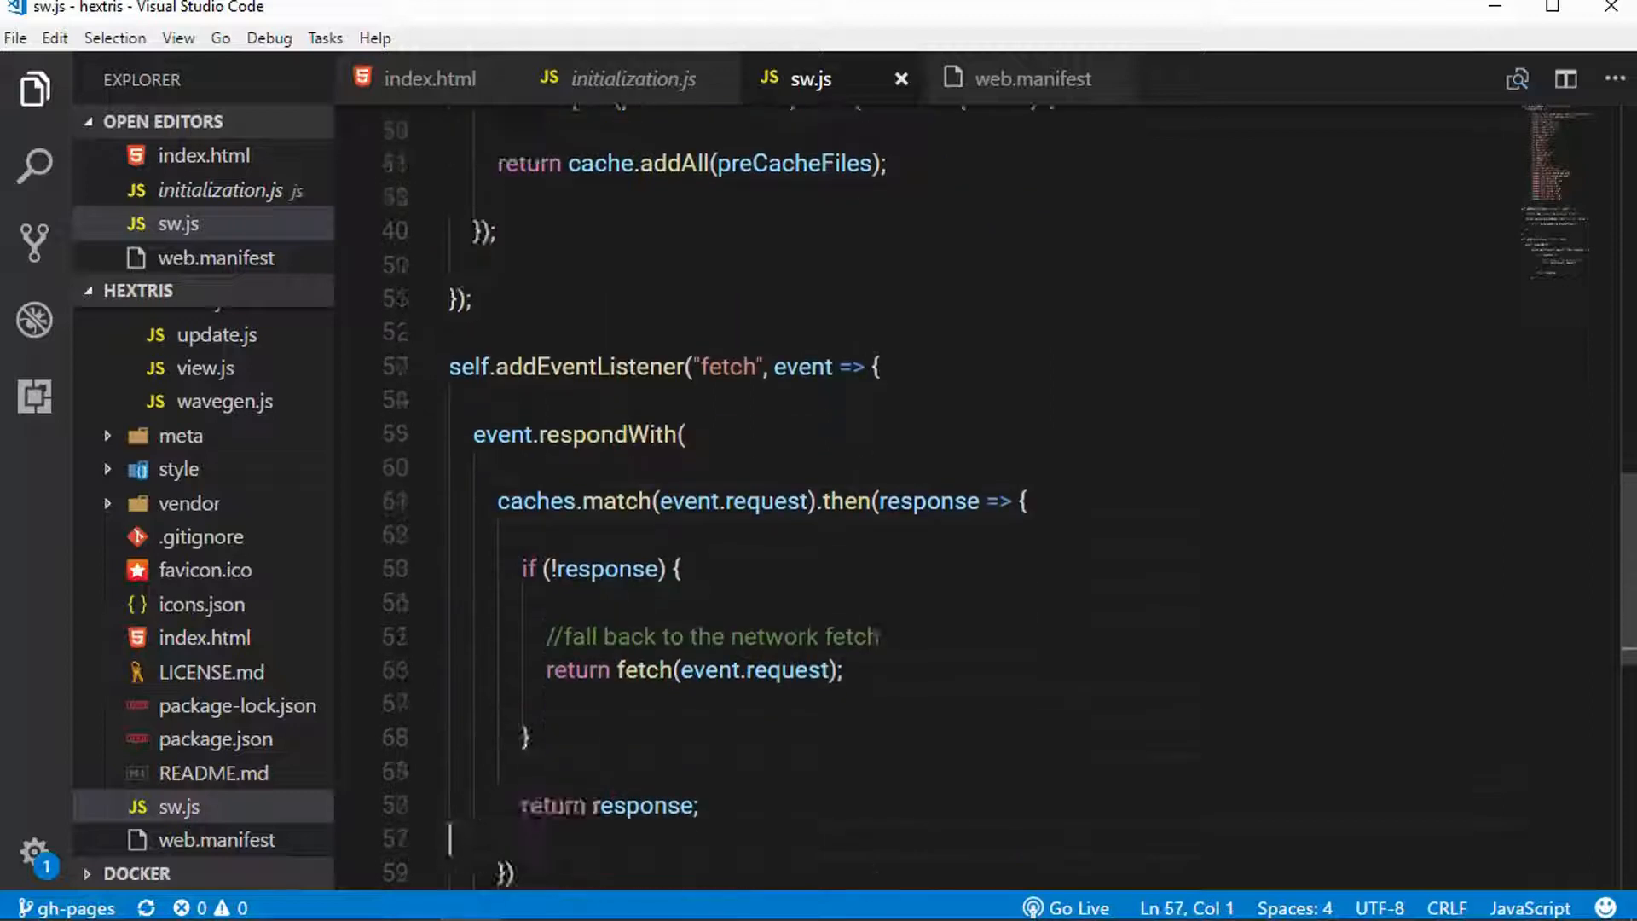
pyautogui.scroll(-3)
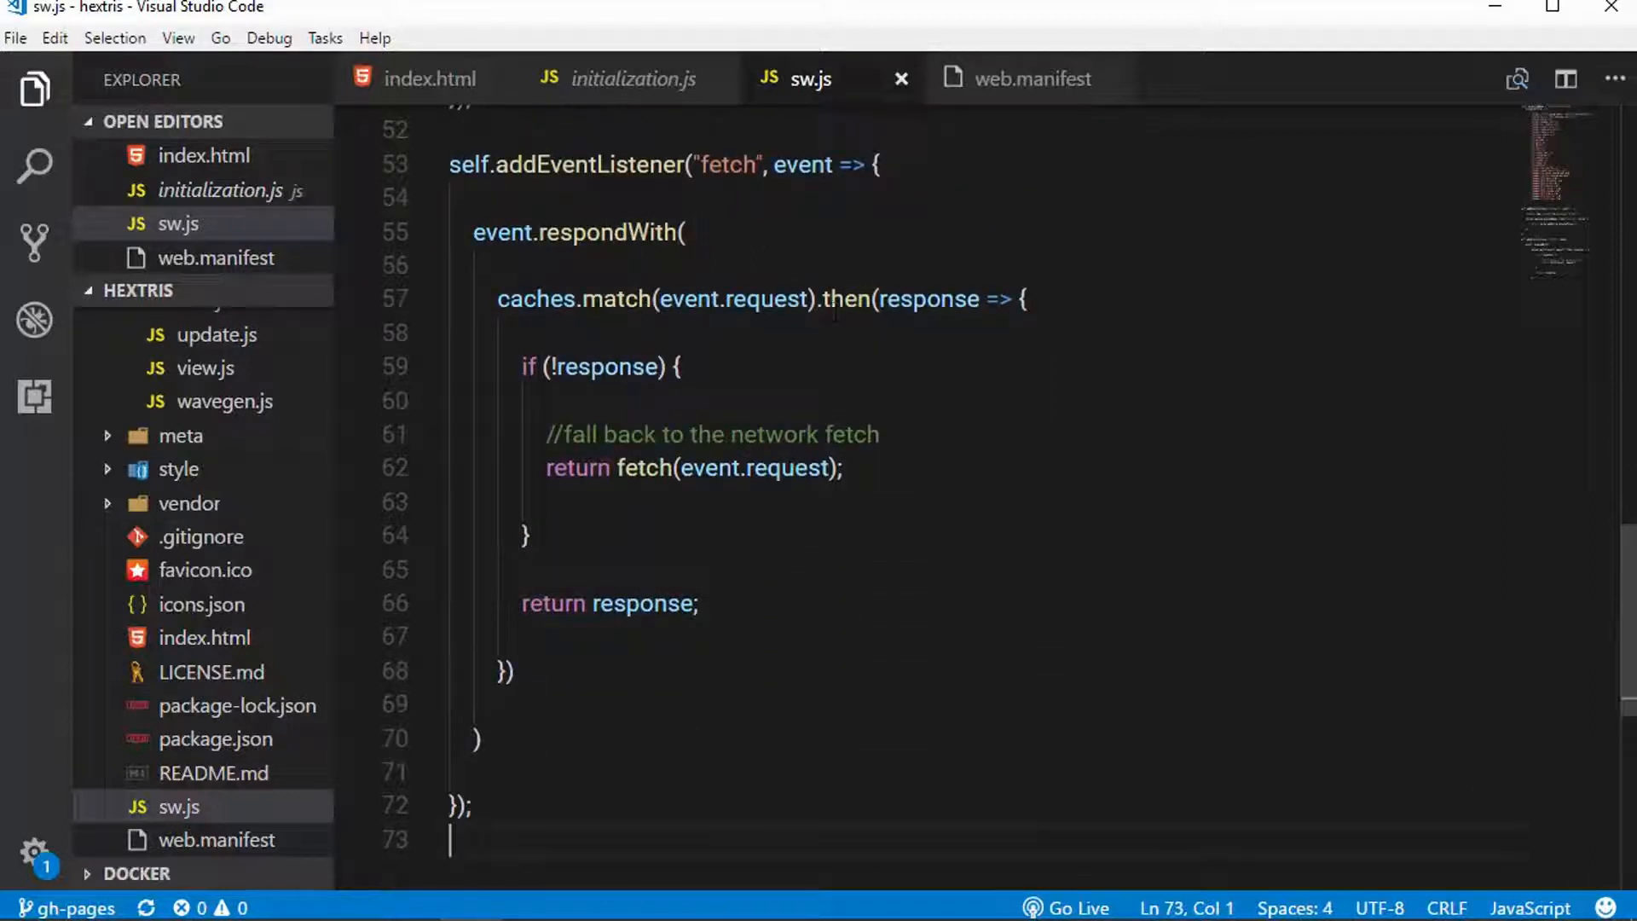
pyautogui.click(449, 266)
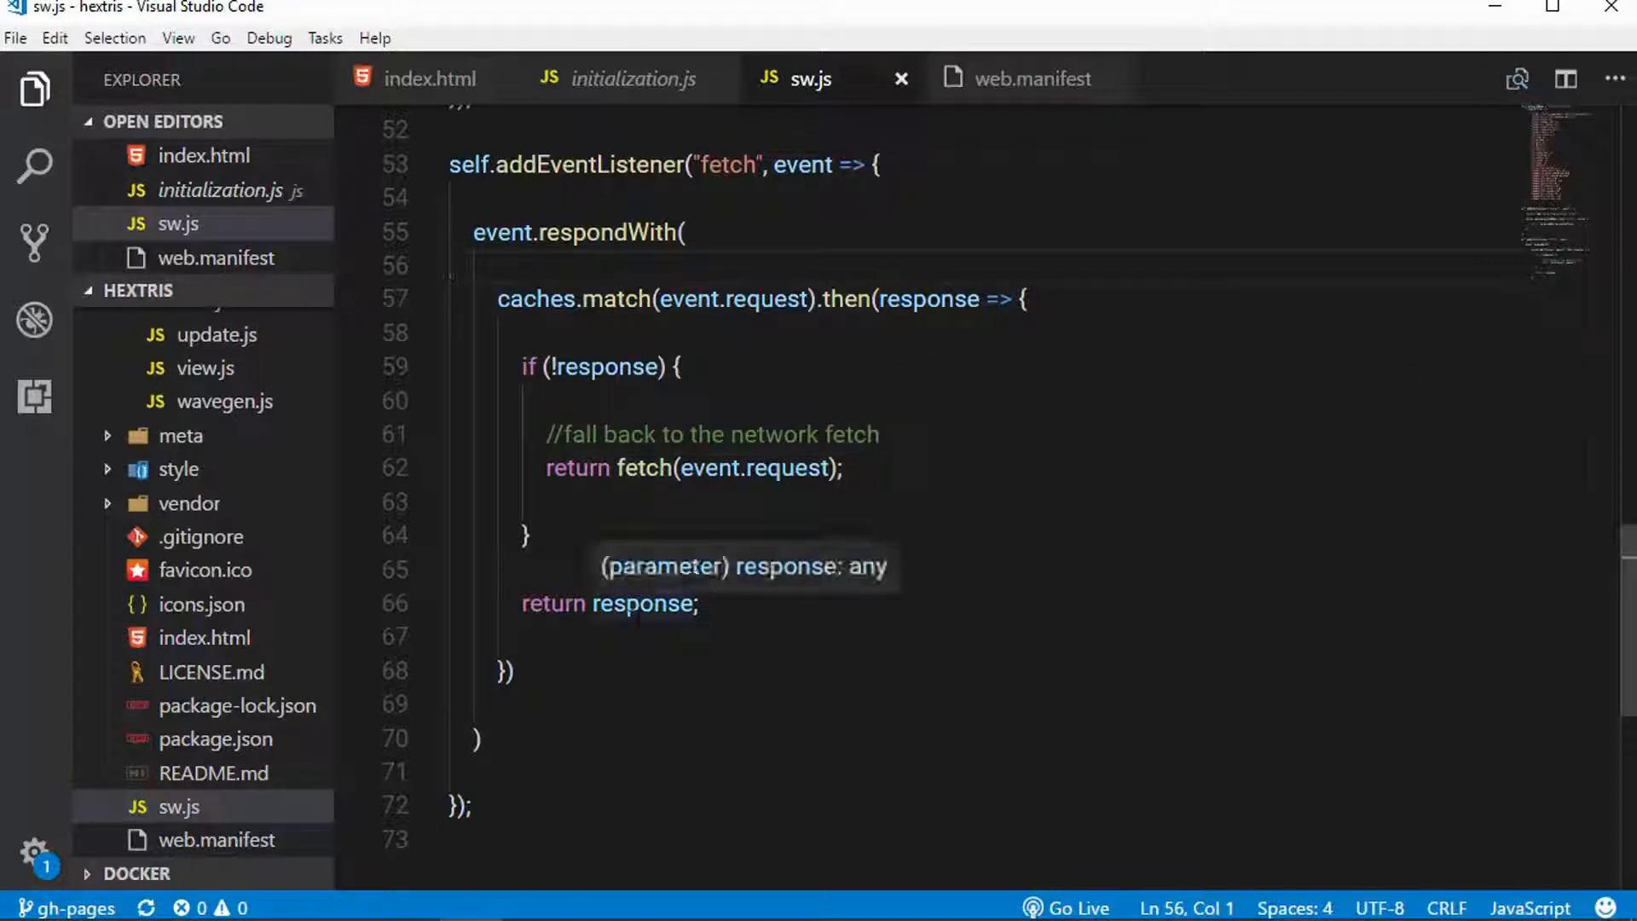
pyautogui.moveTo(798, 428)
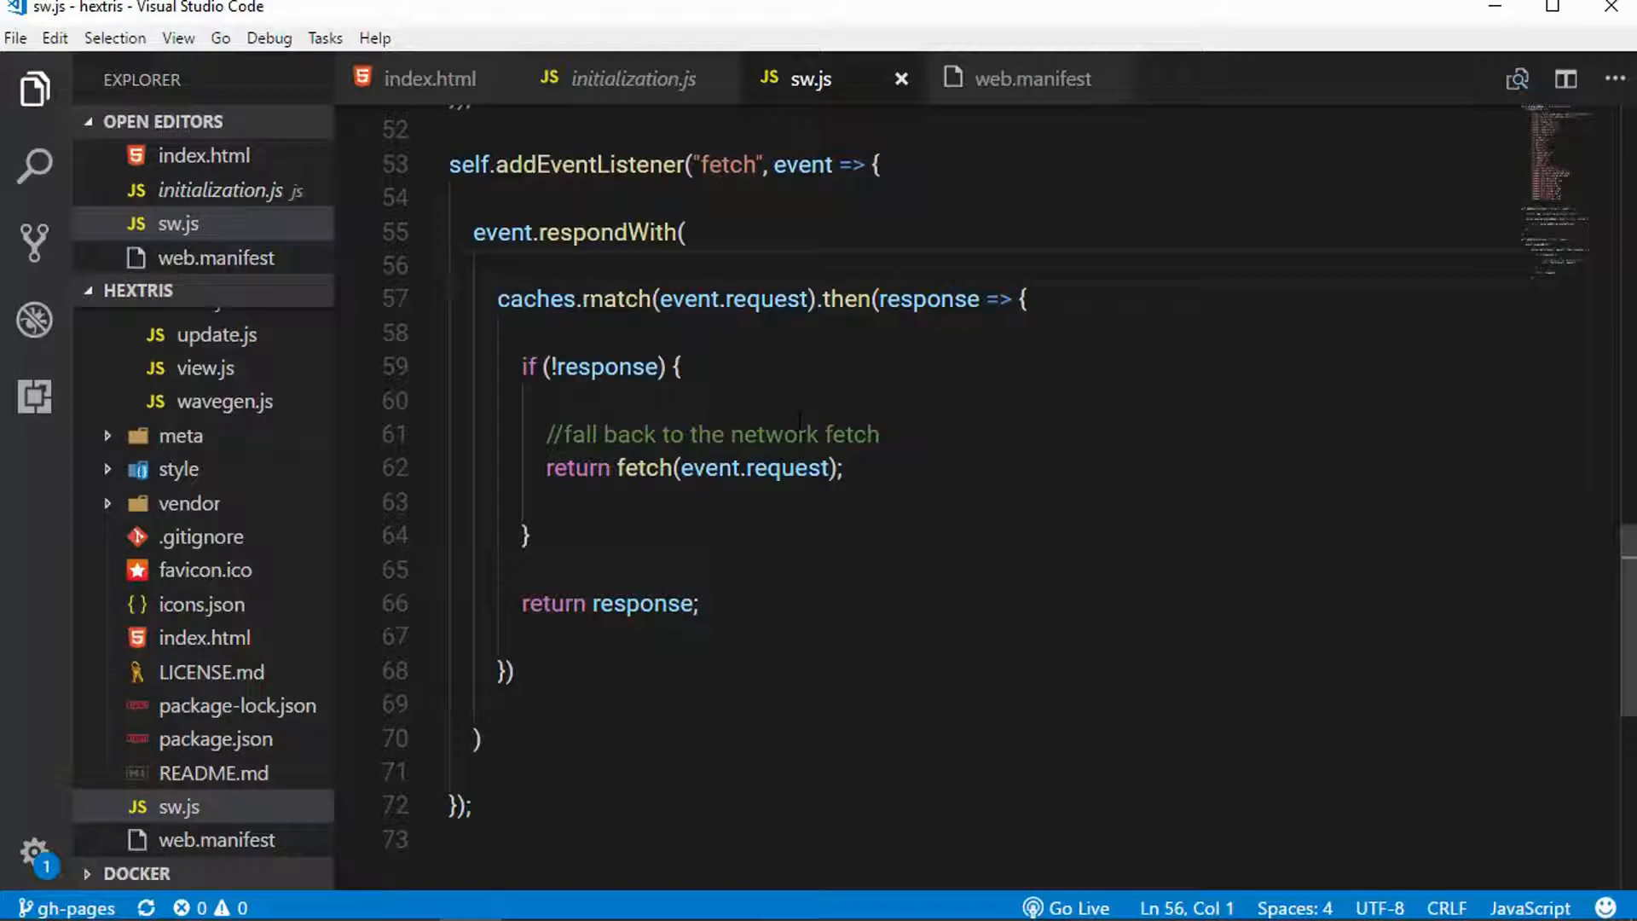
pyautogui.moveTo(1009, 87)
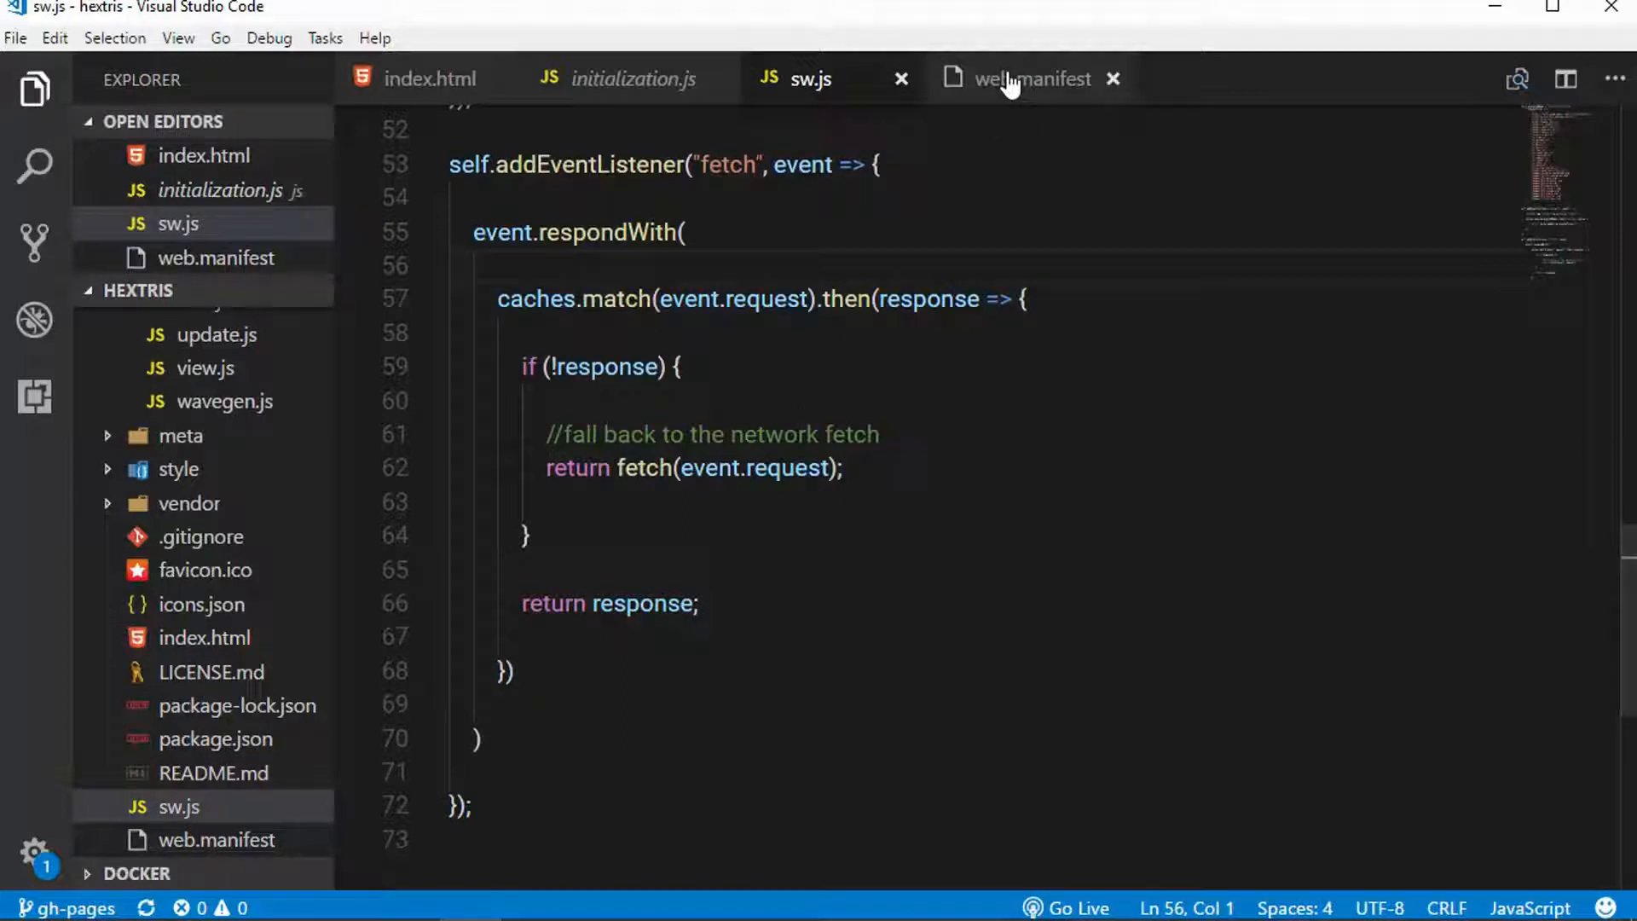
# Show web.manifest, highlight the short_name value Hextris, and expand the icons array.
pyautogui.click(1028, 78)
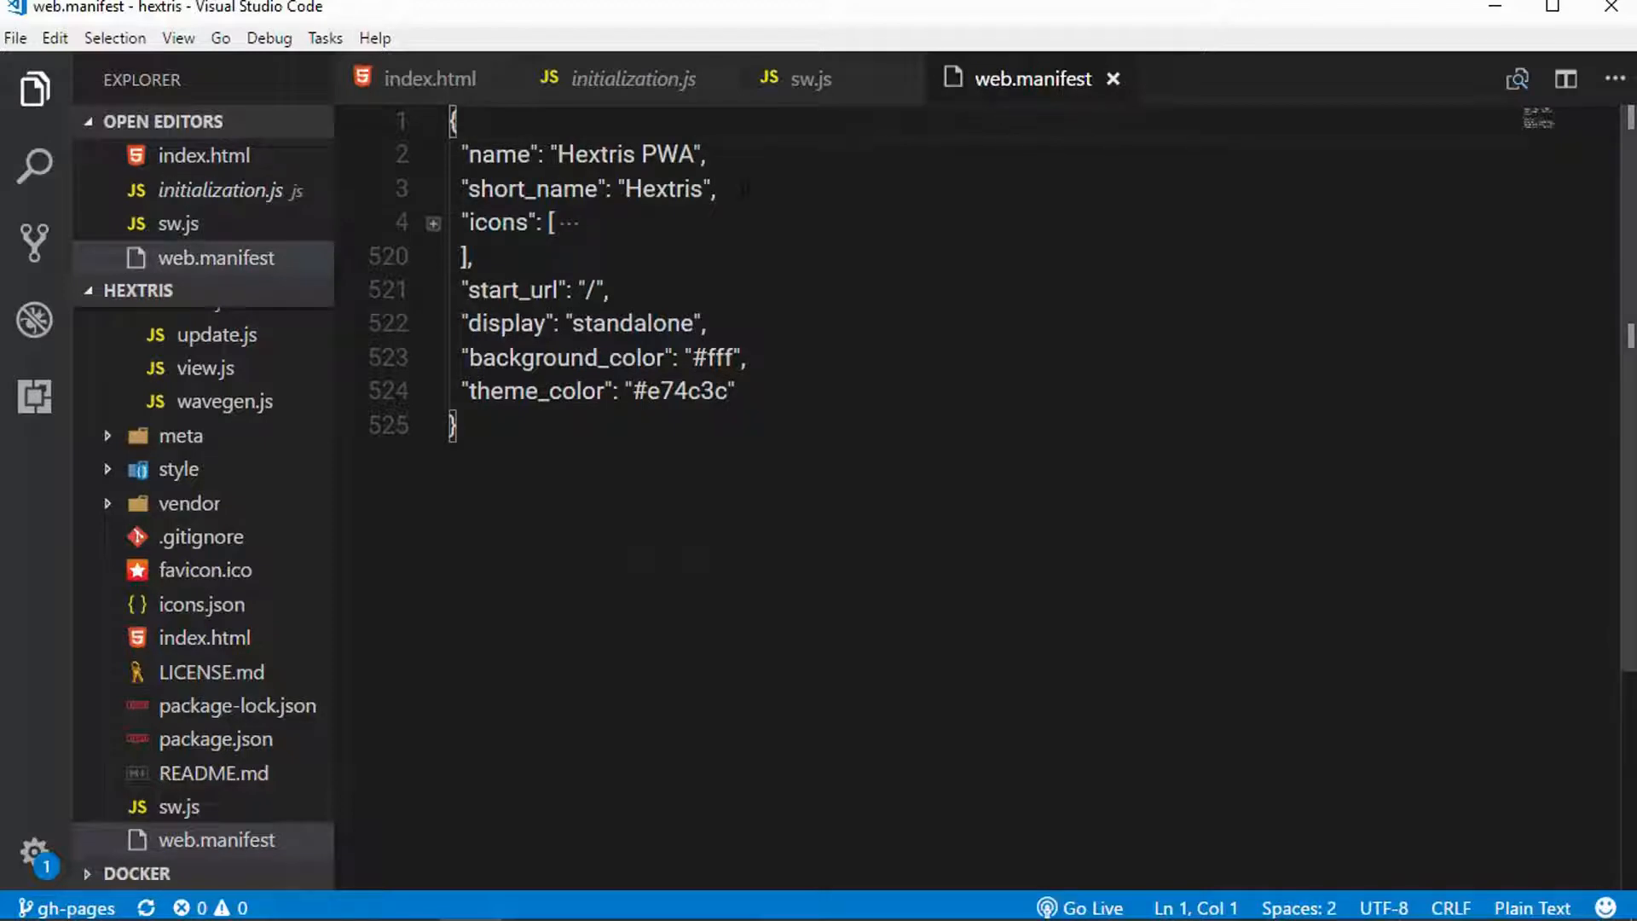
pyautogui.doubleClick(663, 190)
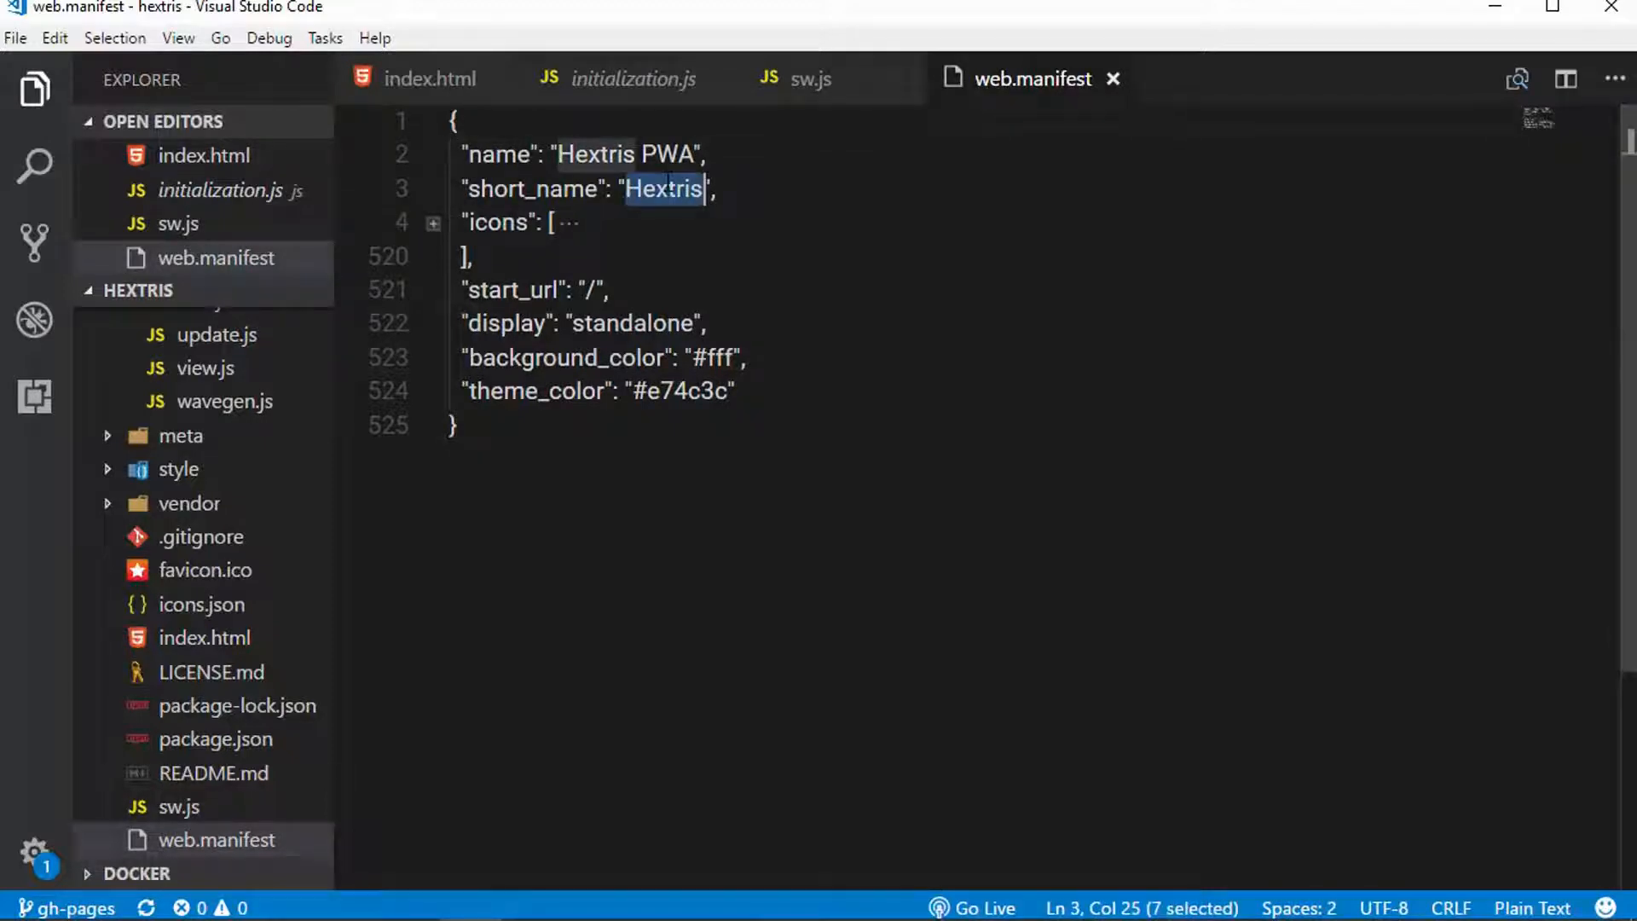
pyautogui.moveTo(806, 174)
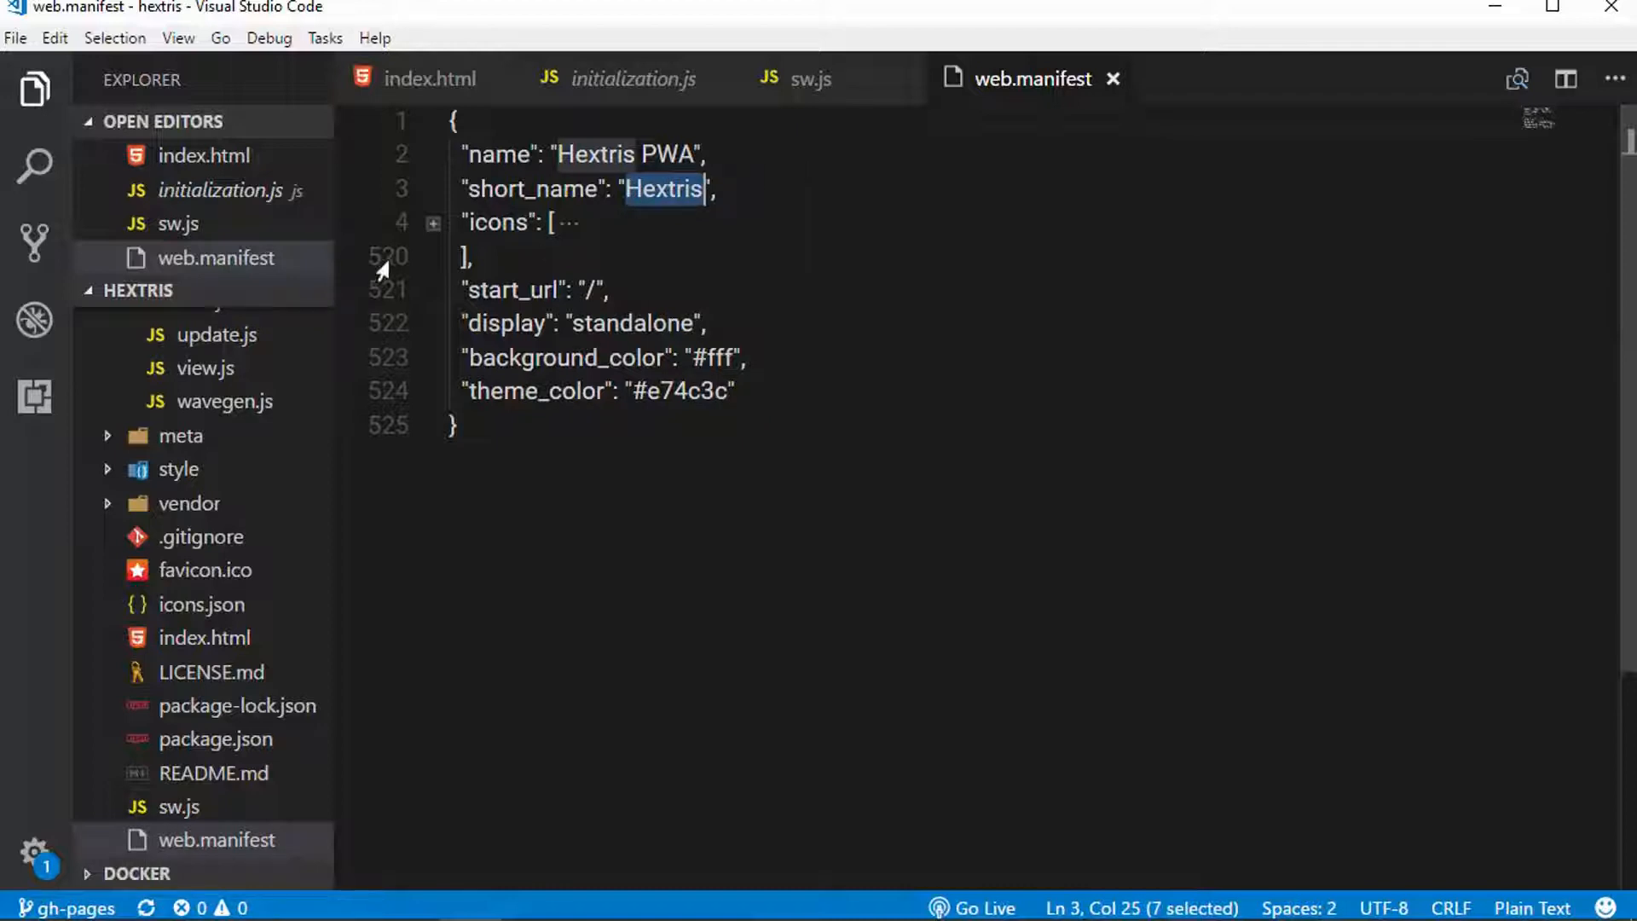
pyautogui.click(432, 221)
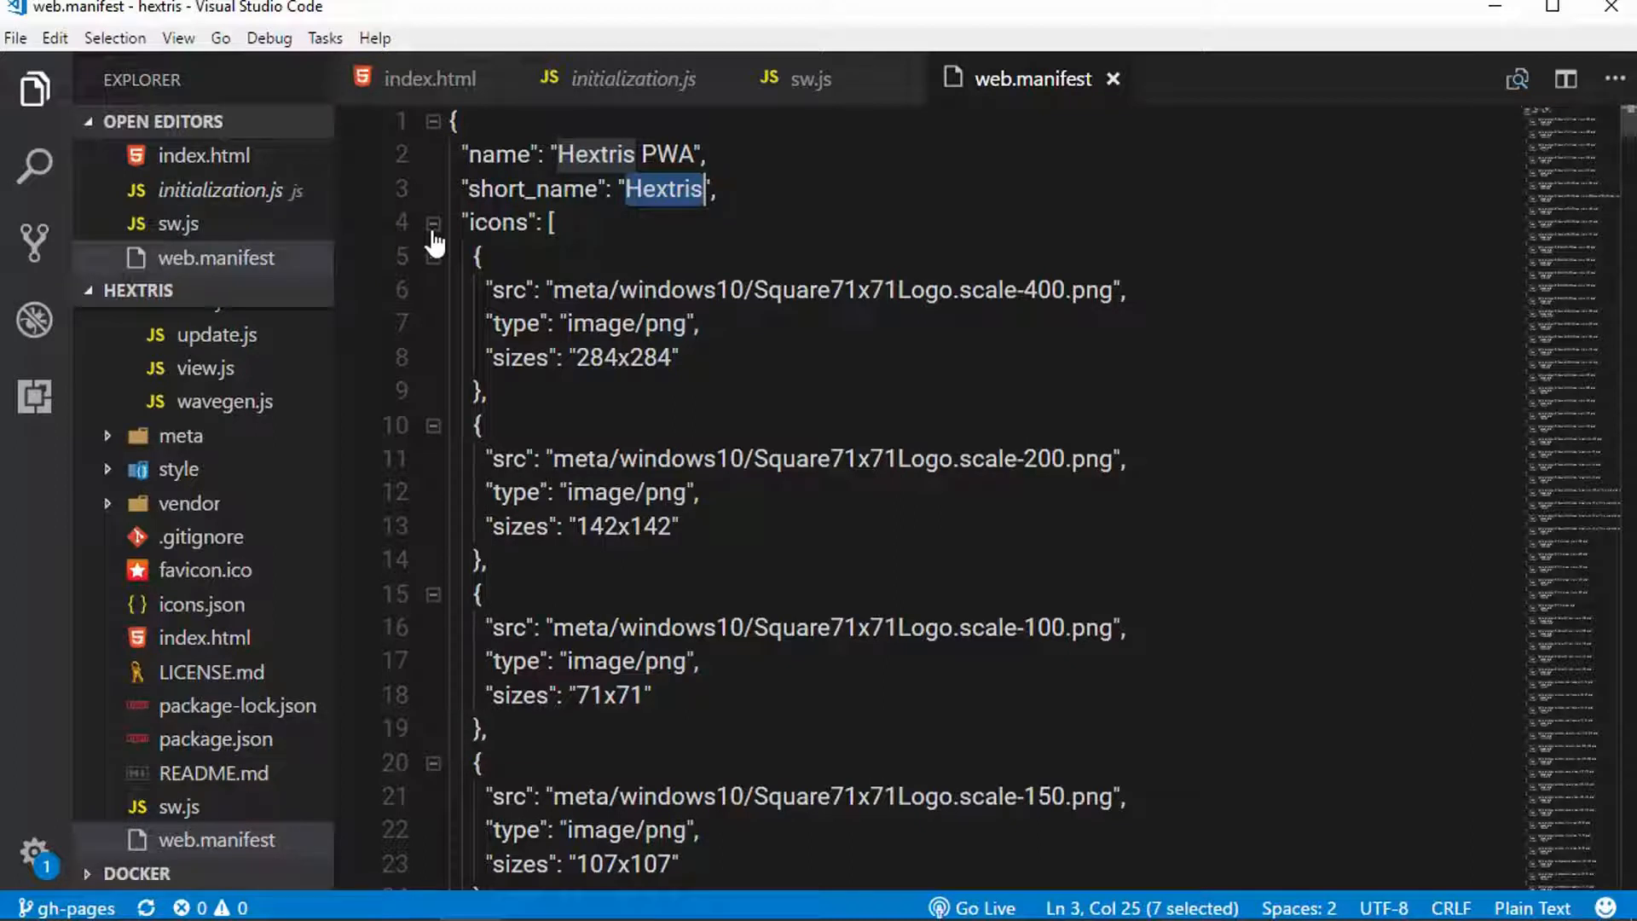
# Fold the icons array back so start_url, display and colour settings remain in view.
pyautogui.click(431, 221)
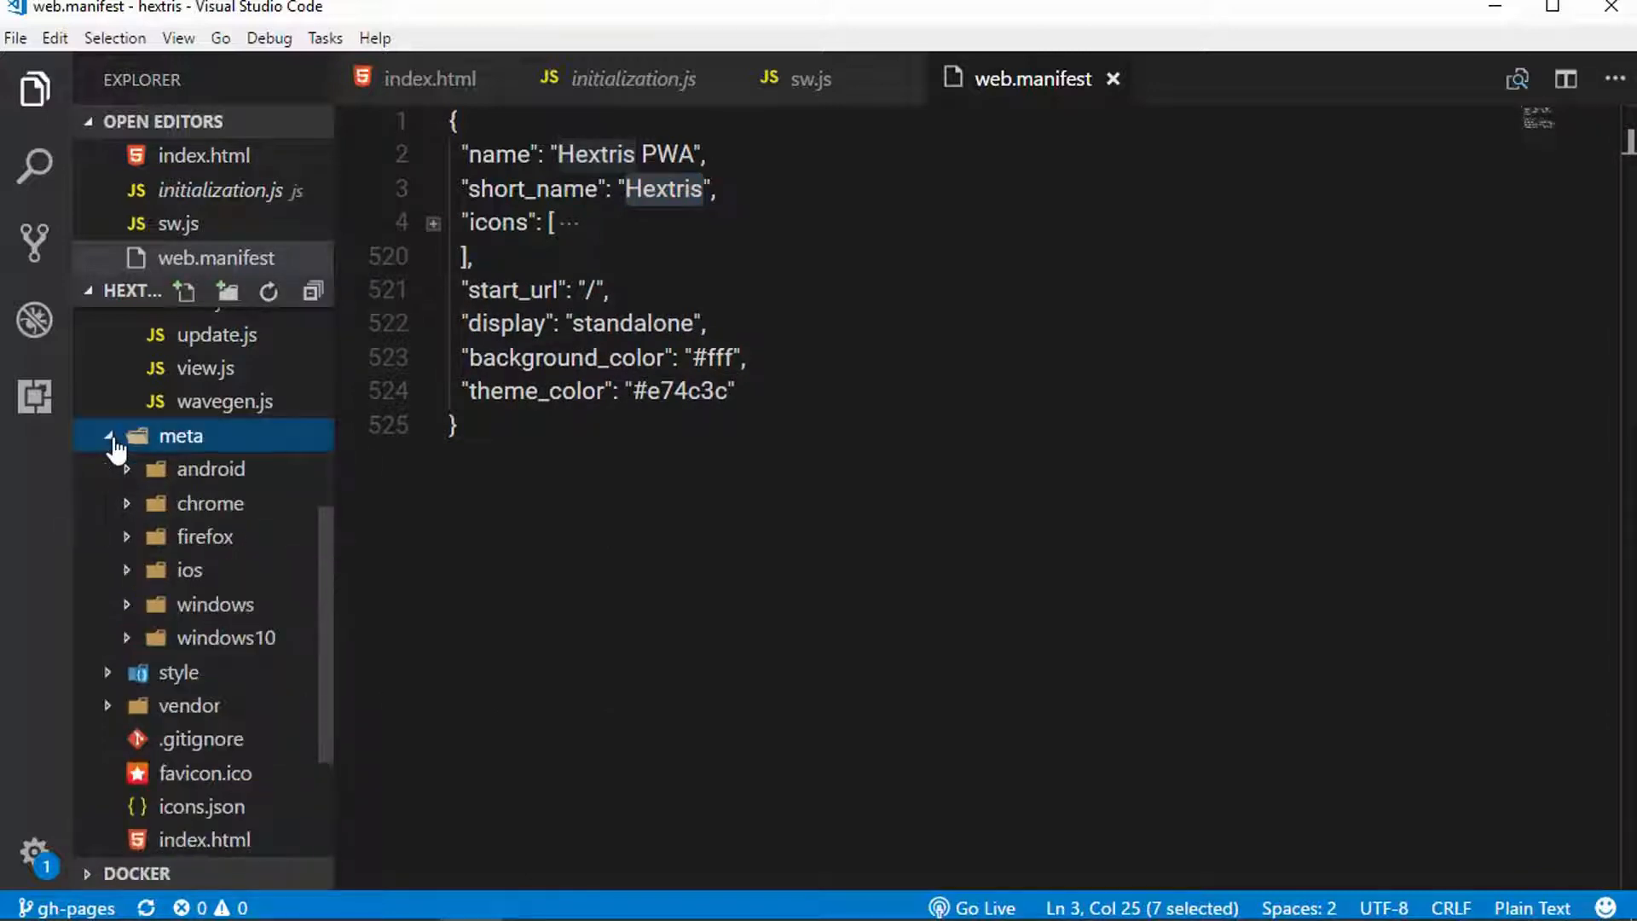
pyautogui.moveTo(217, 493)
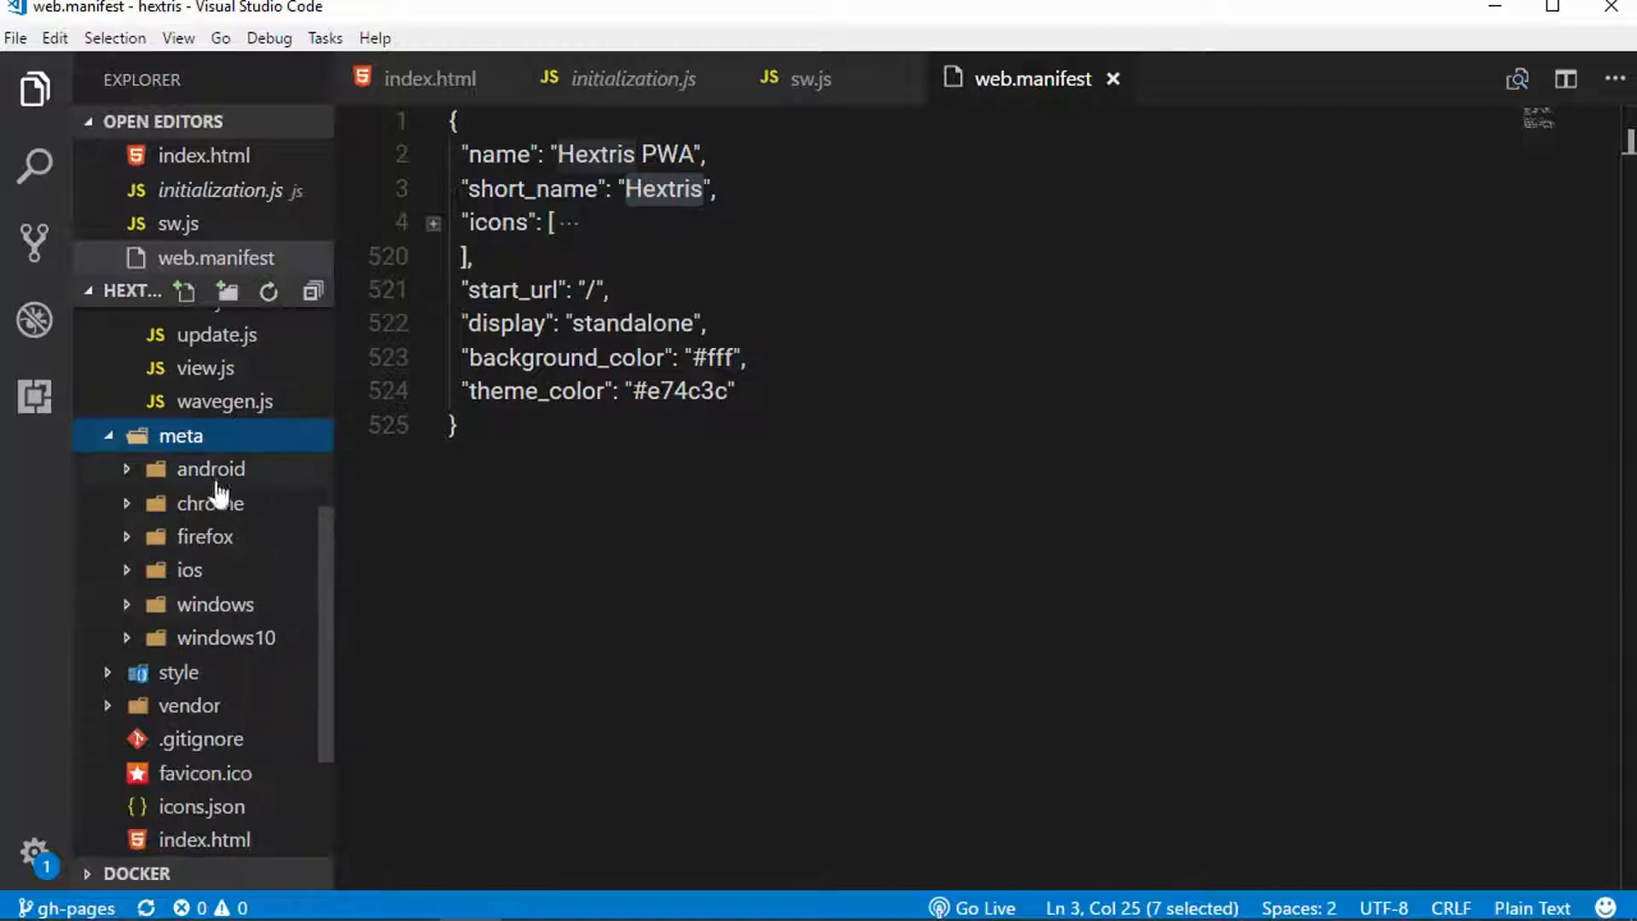
pyautogui.moveTo(210, 469)
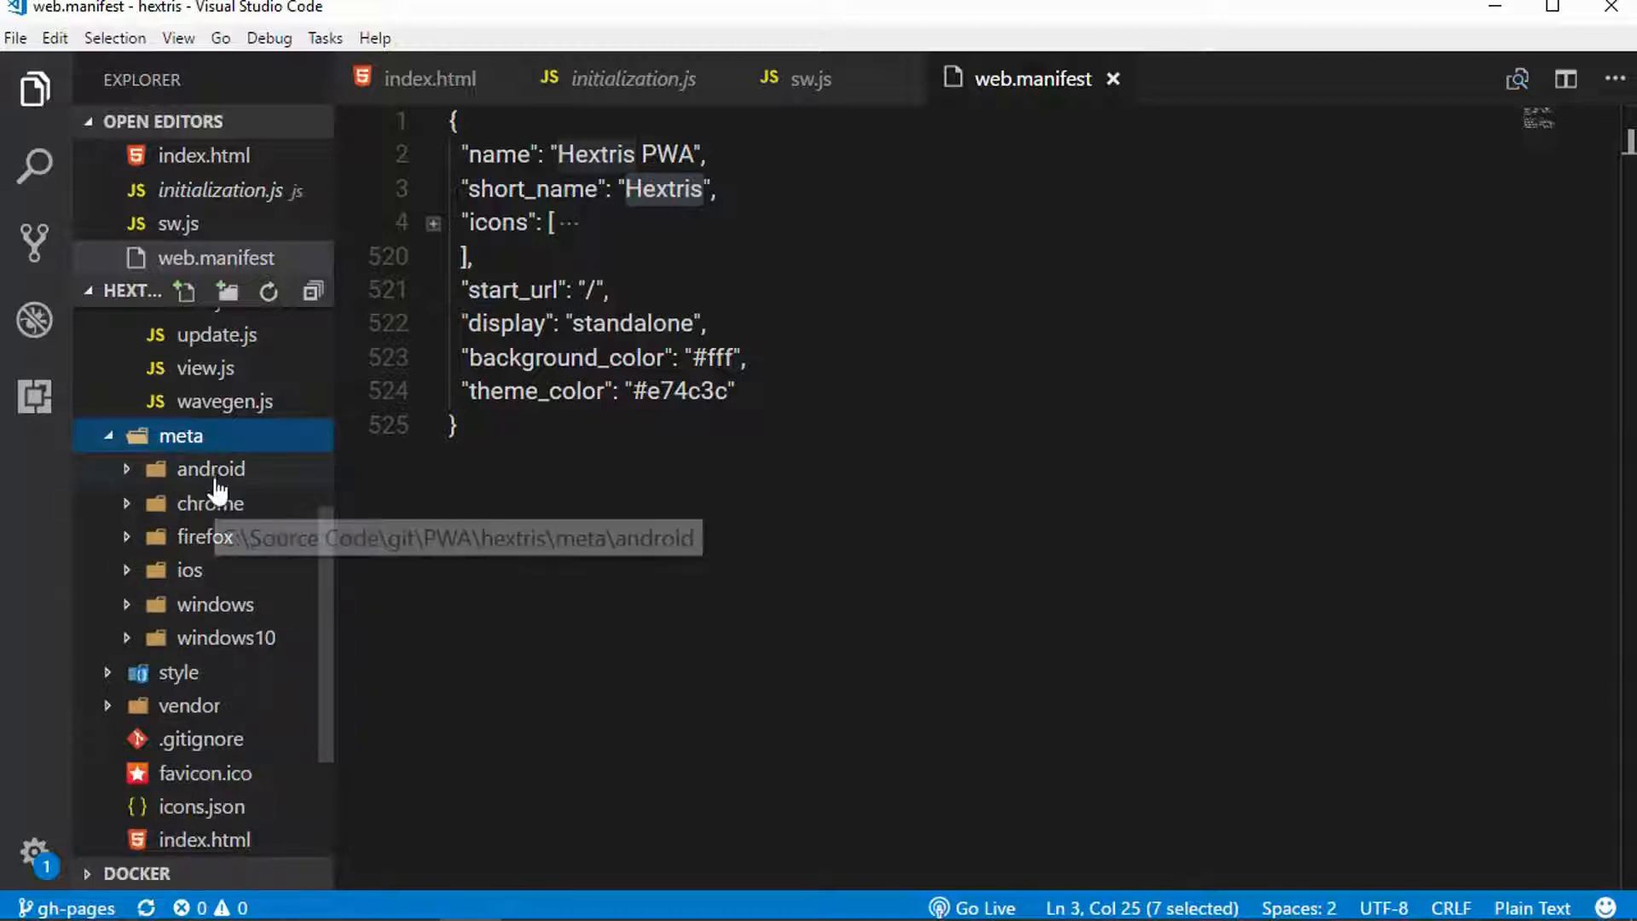
pyautogui.moveTo(261, 620)
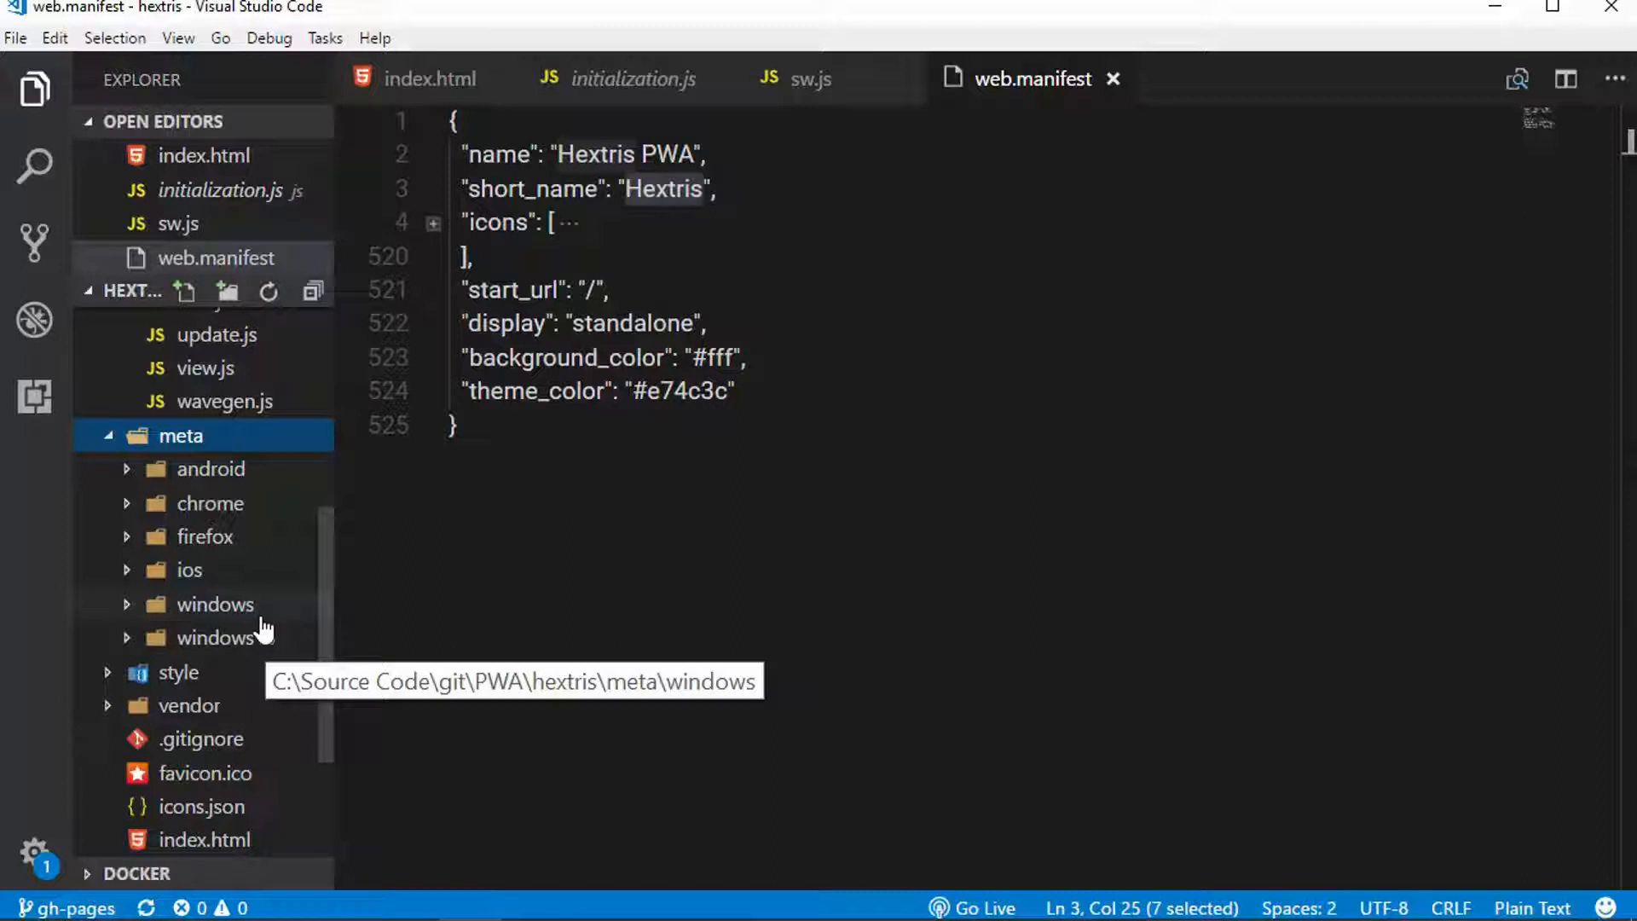
pyautogui.moveTo(130, 481)
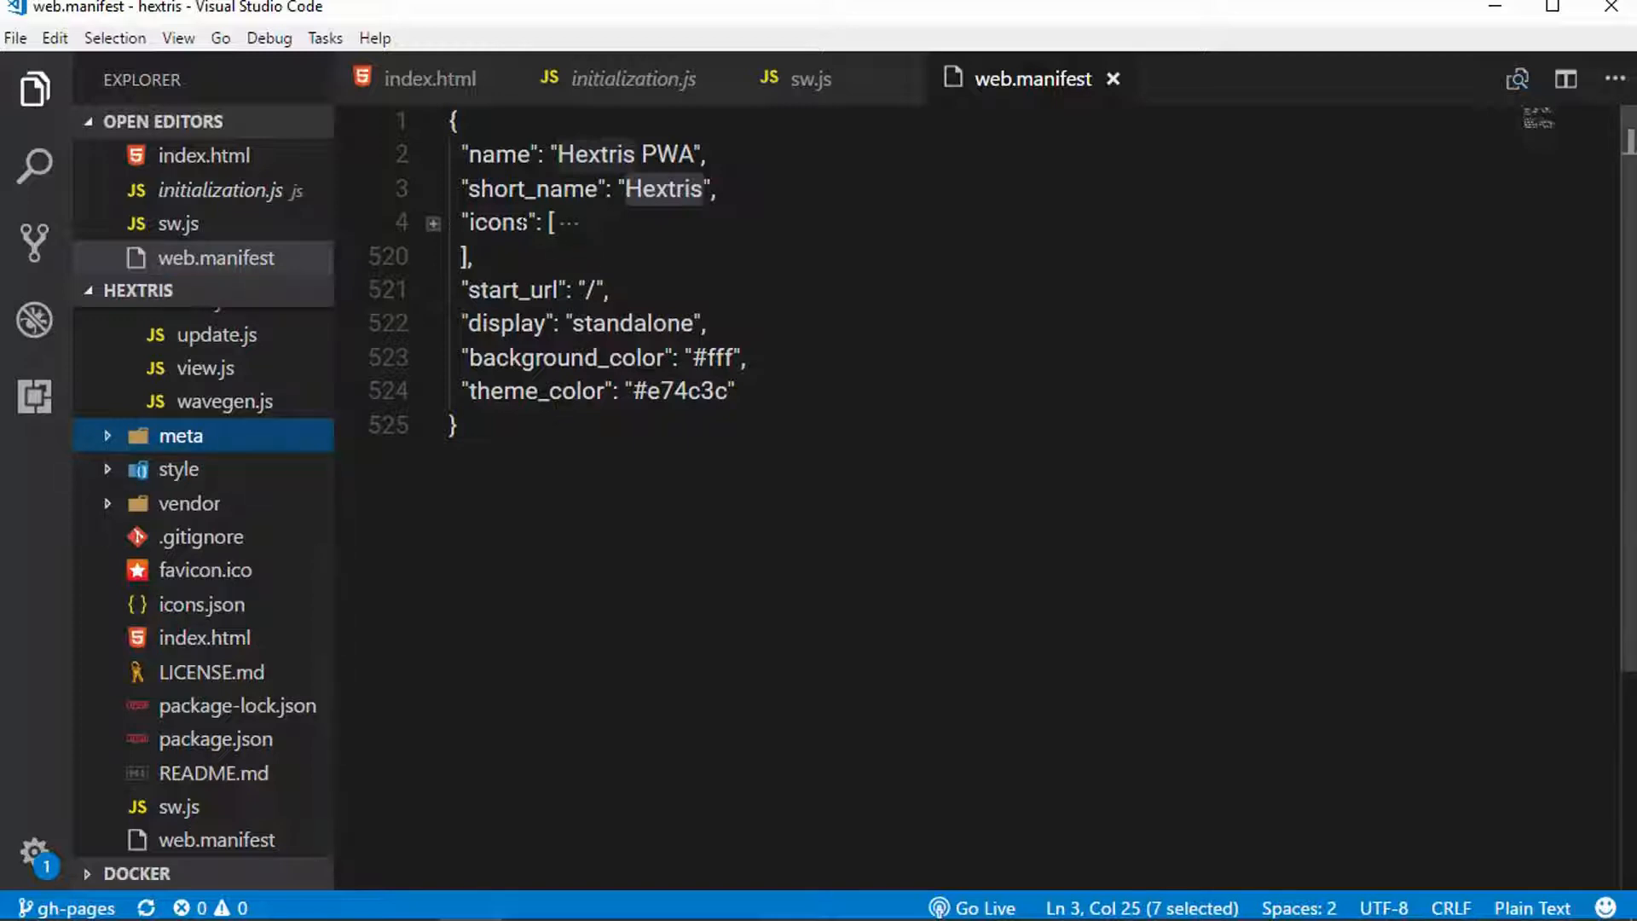
pyautogui.click(498, 222)
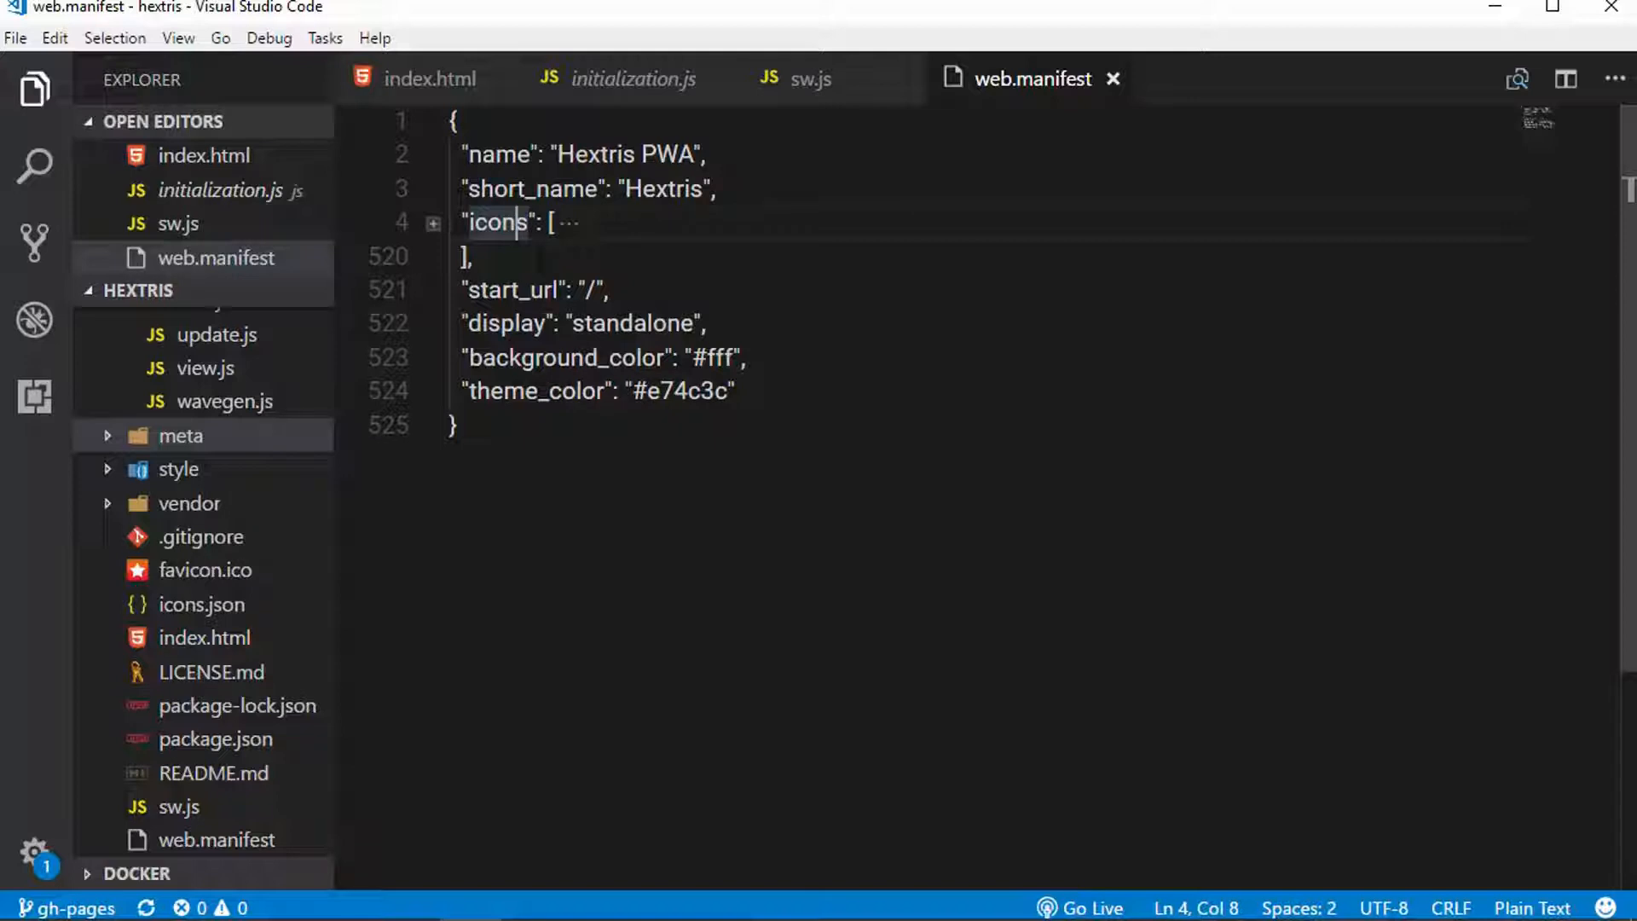
pyautogui.click(611, 290)
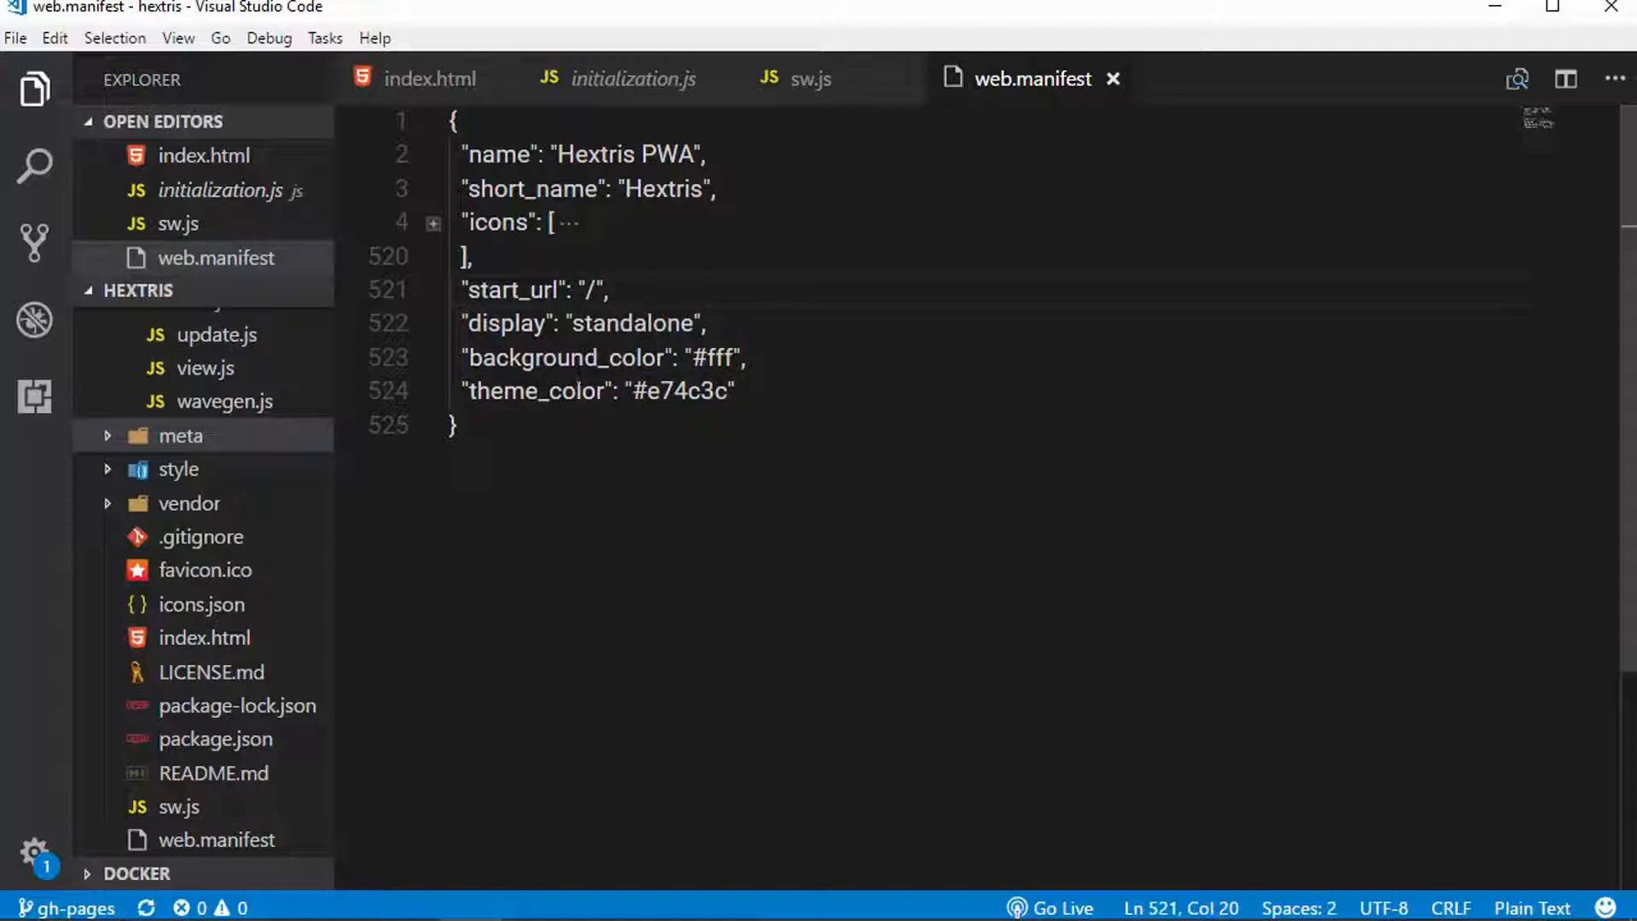
pyautogui.click(610, 290)
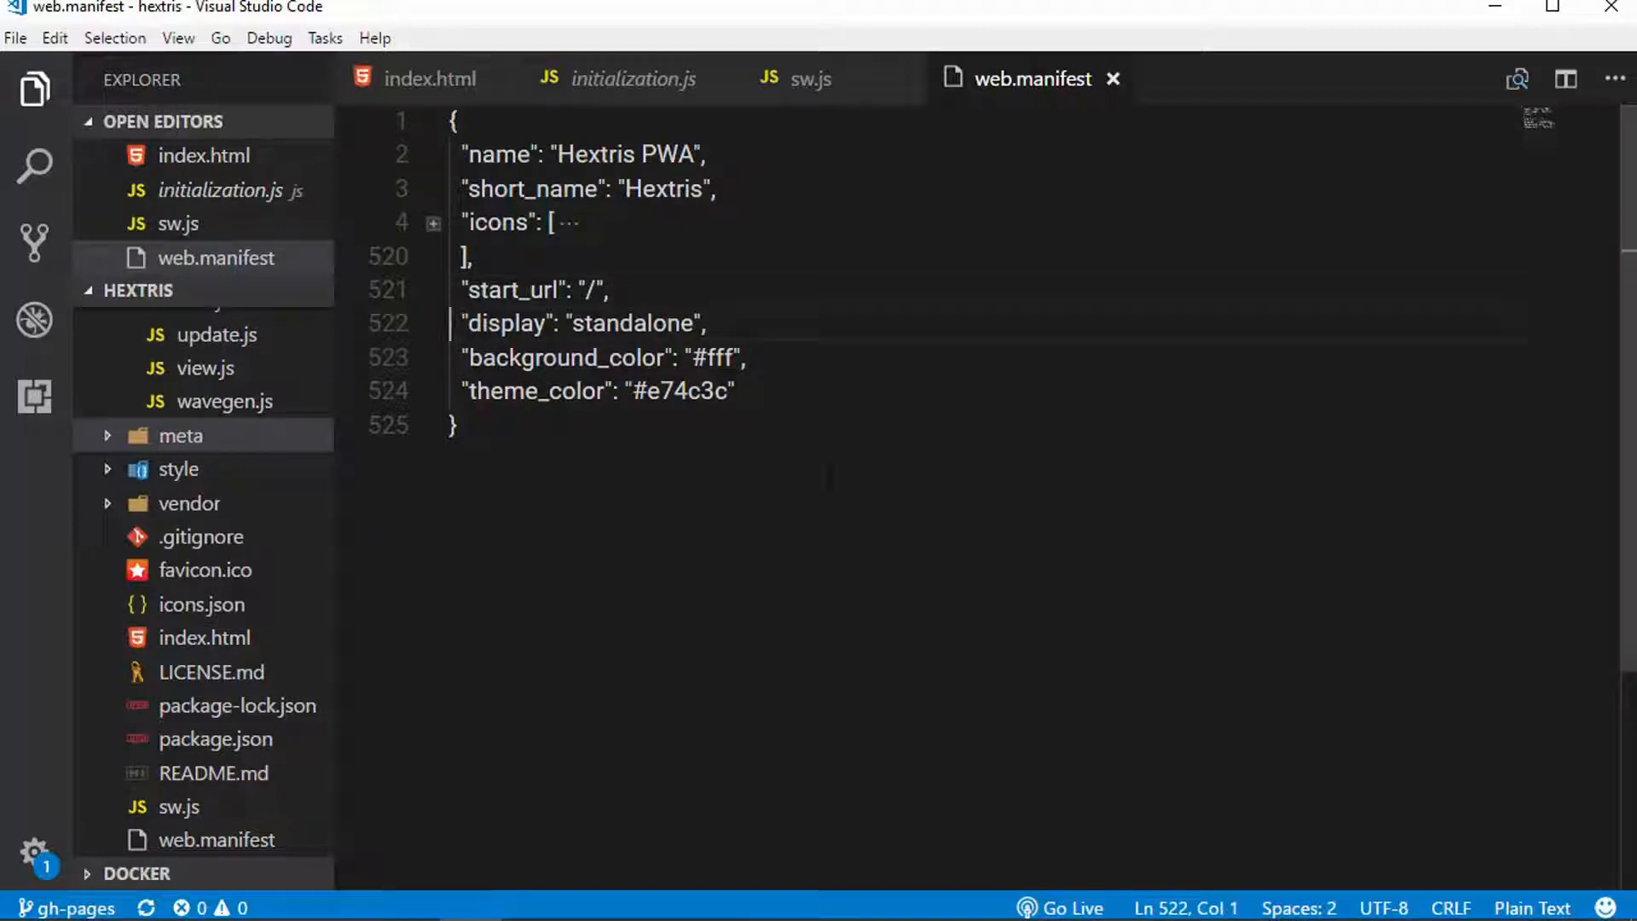
pyautogui.click(742, 356)
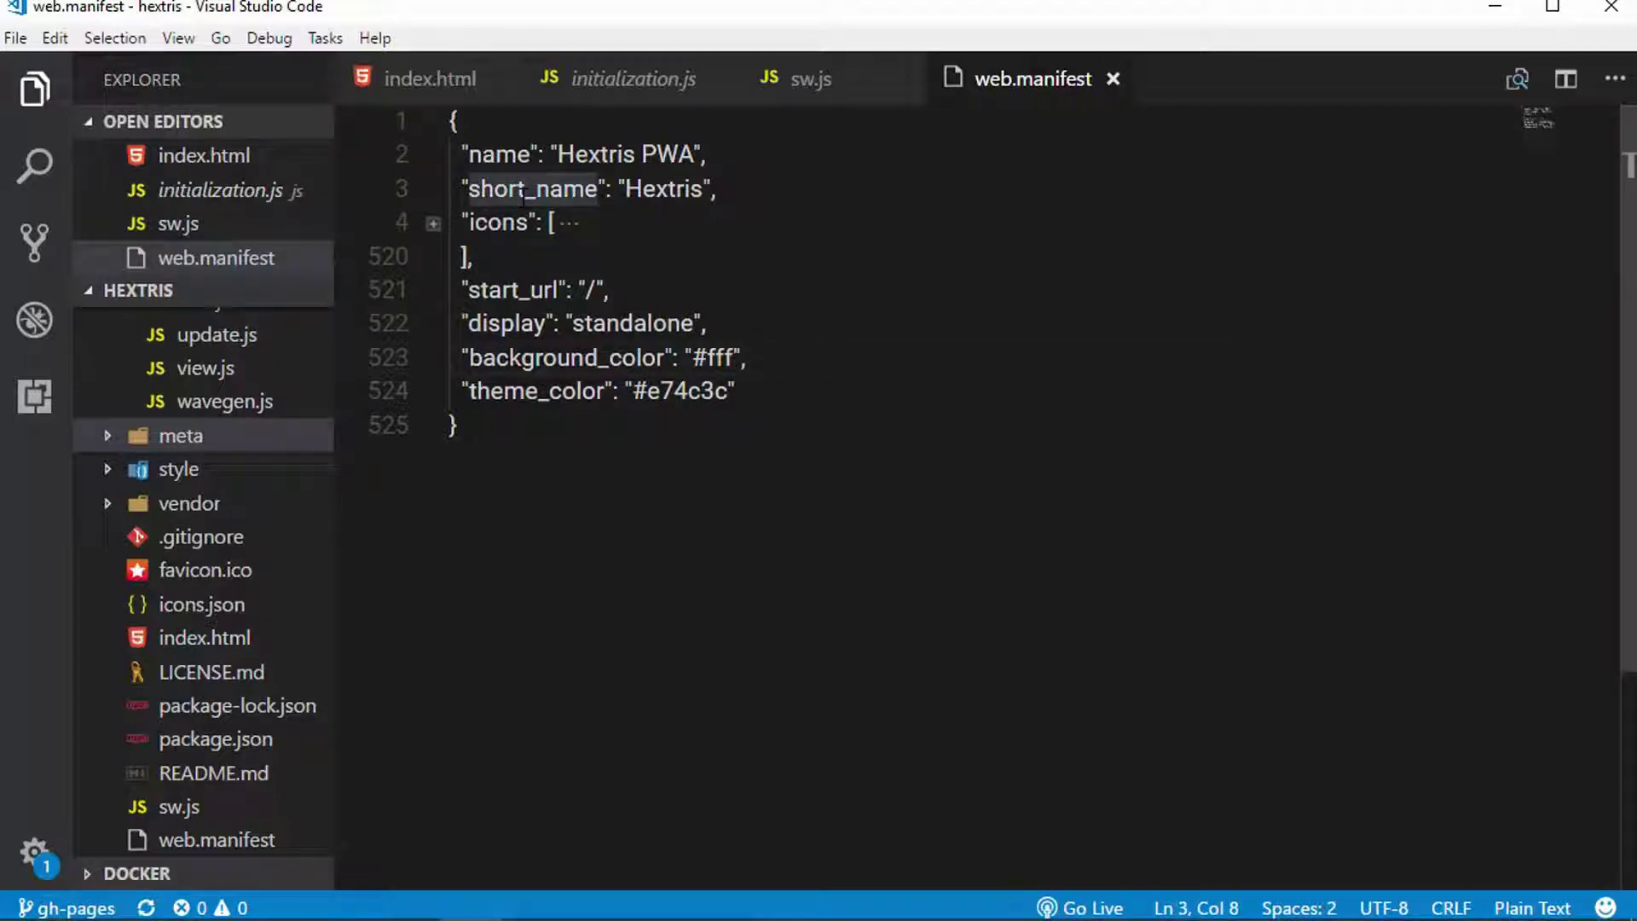
pyautogui.click(498, 155)
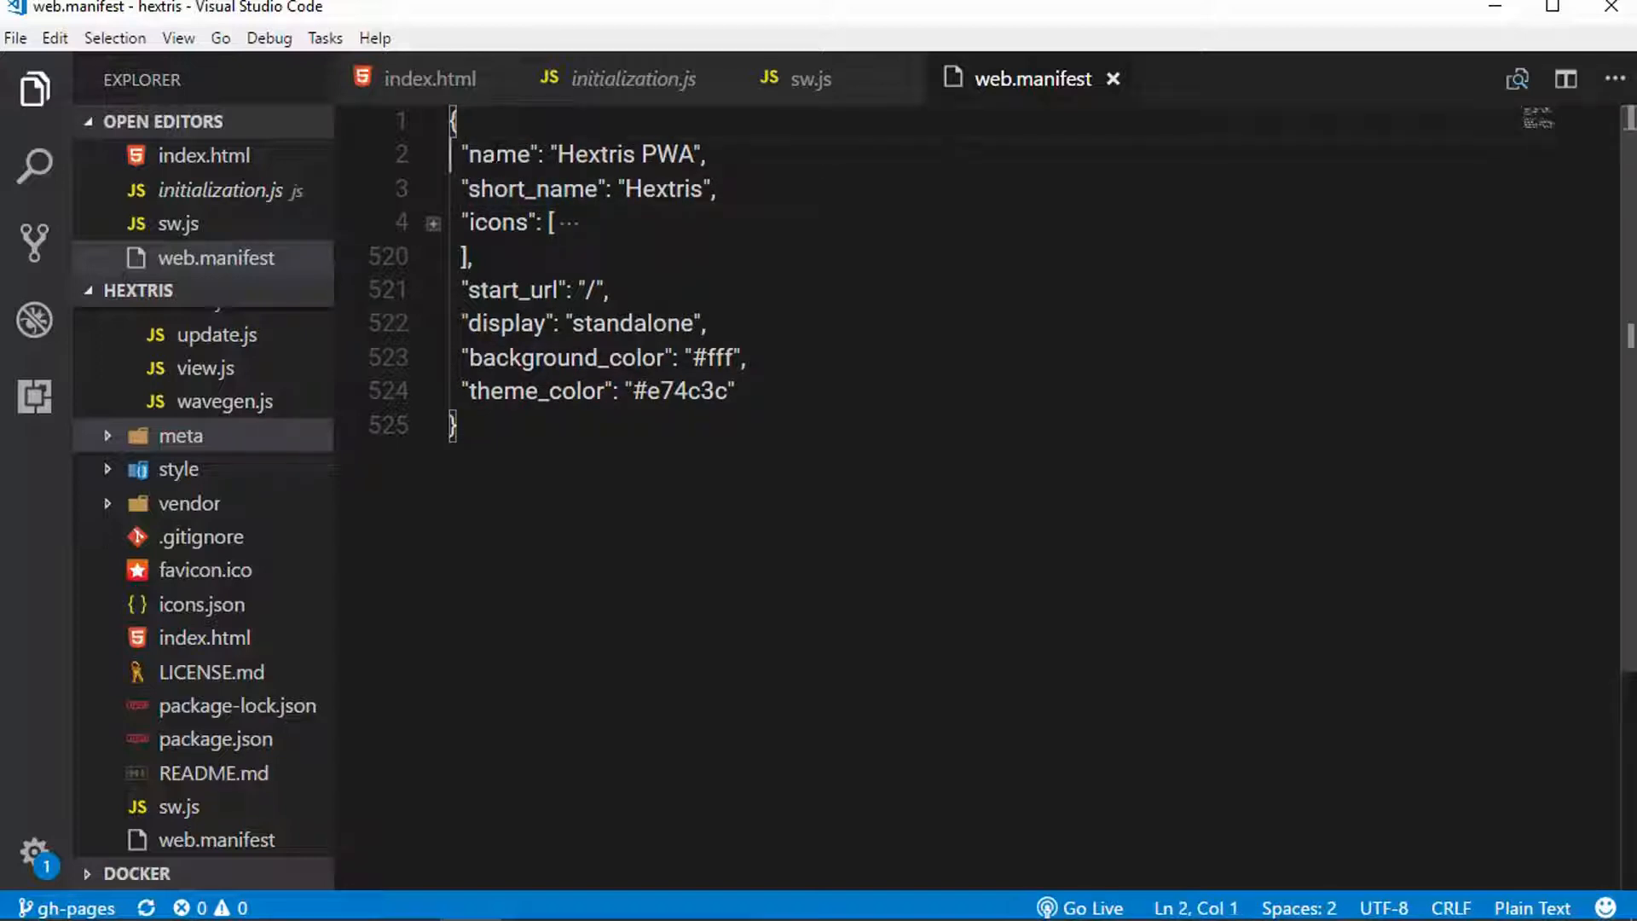
pyautogui.click(450, 356)
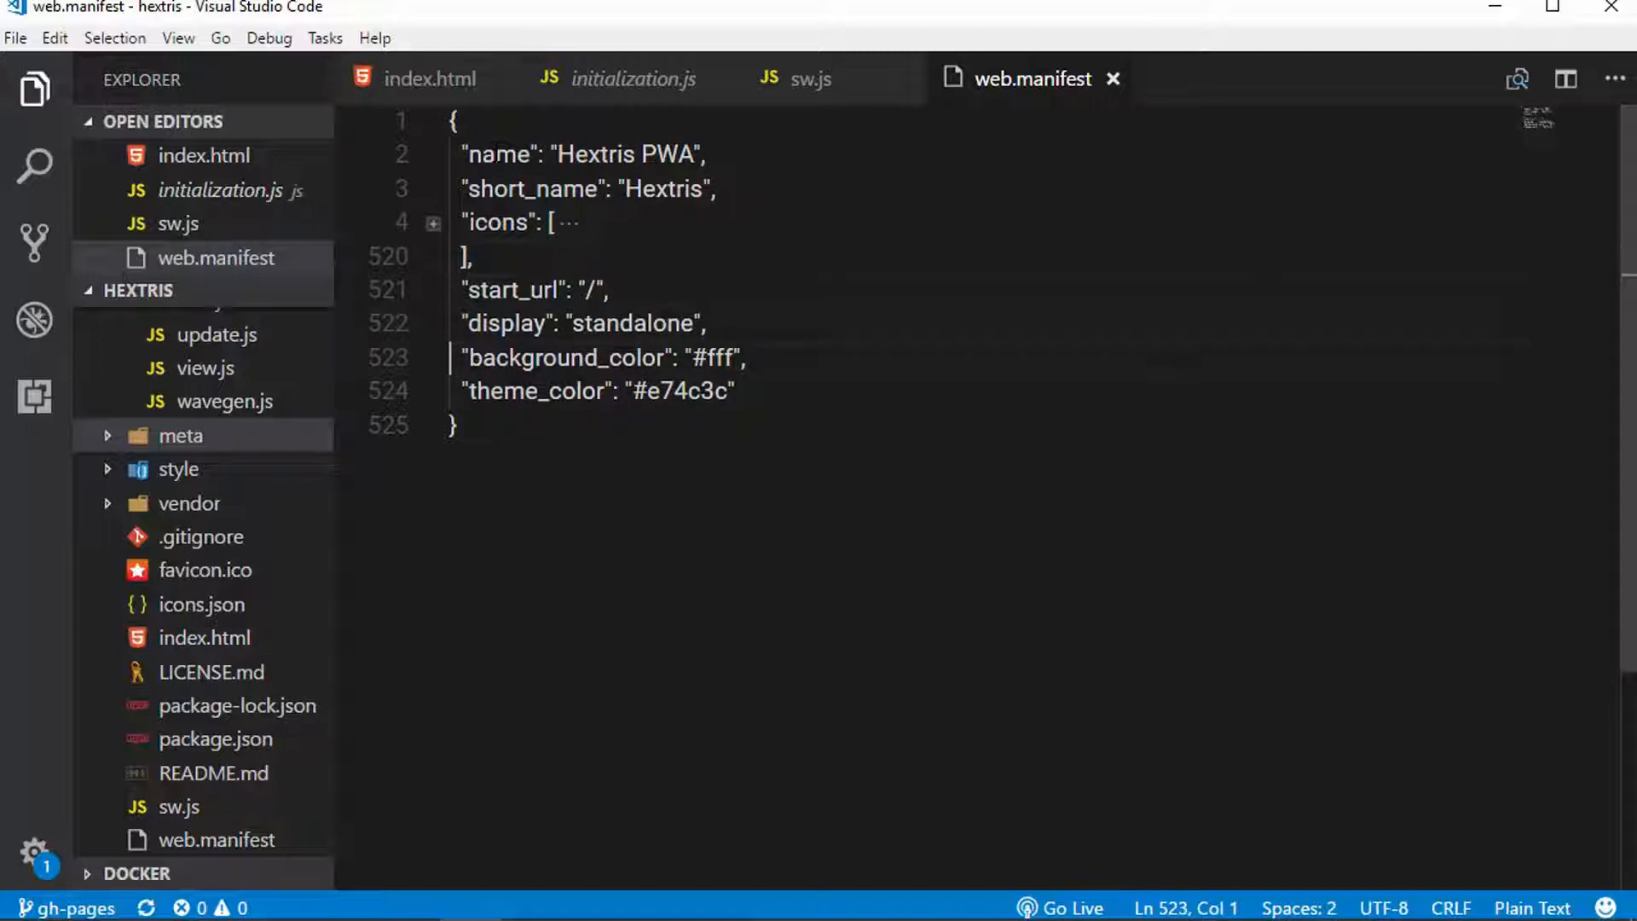